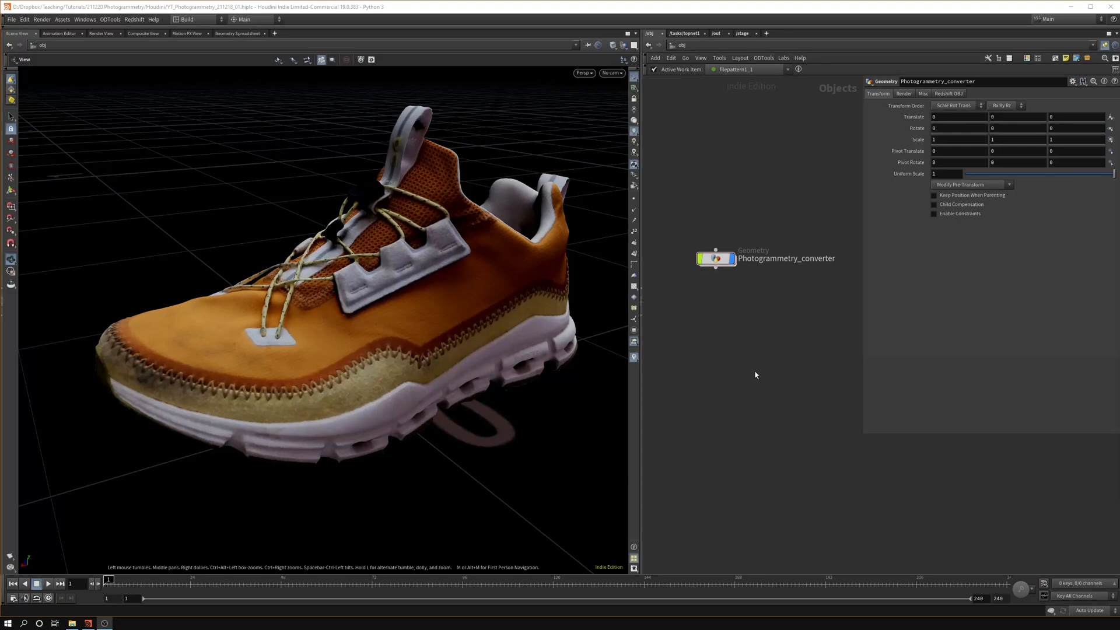
{"action": "mouse_move", "coordinate": [758, 353]}
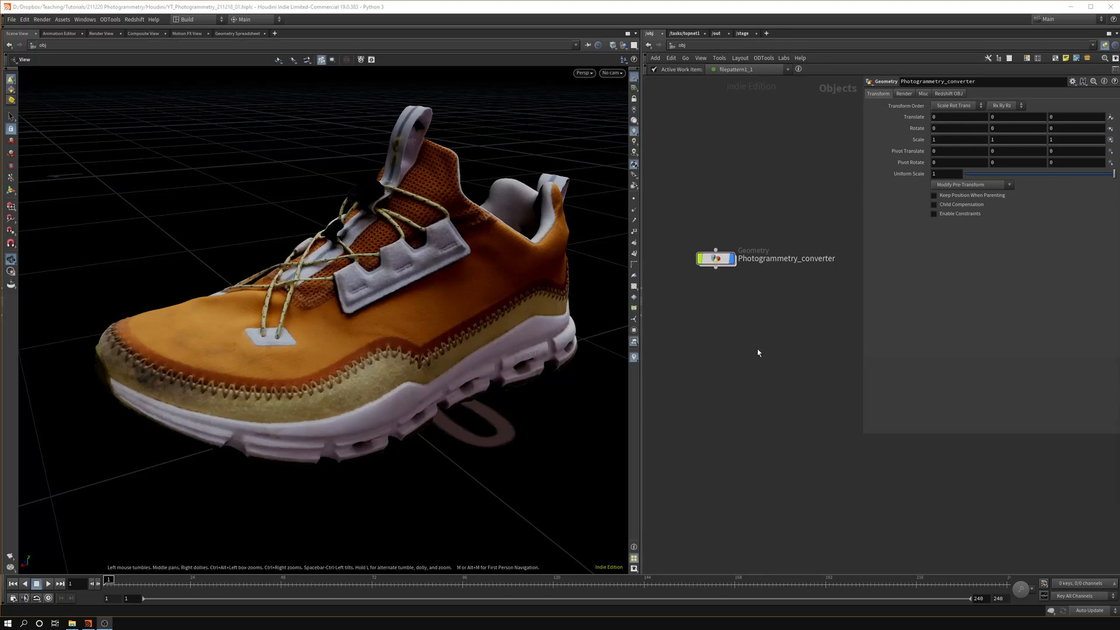
{"action": "mouse_move", "coordinate": [784, 340]}
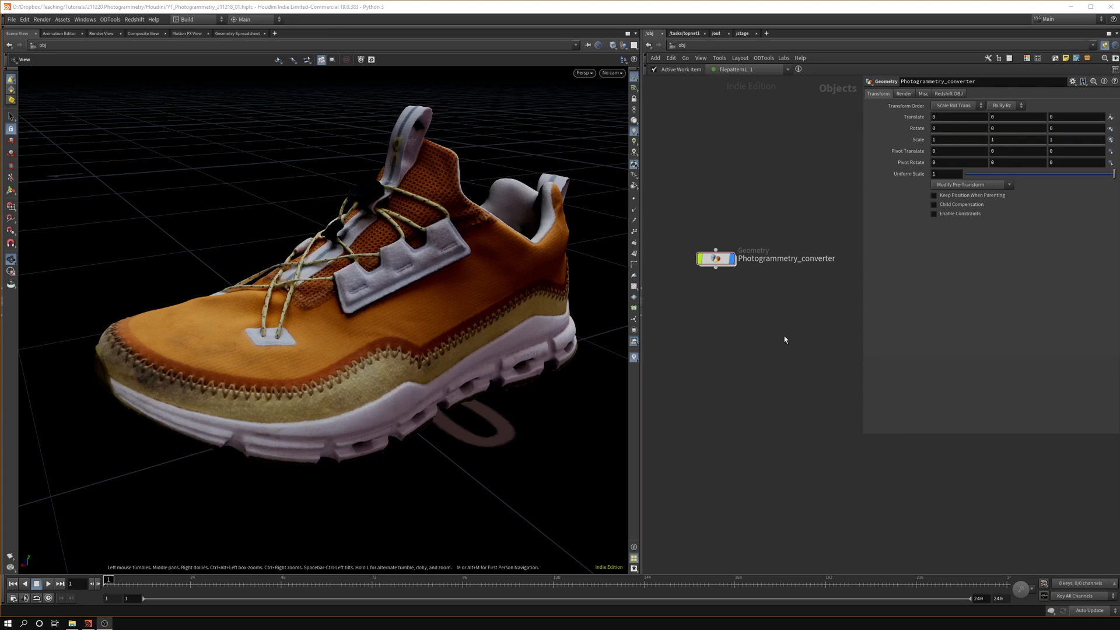
{"action": "mouse_move", "coordinate": [782, 320]}
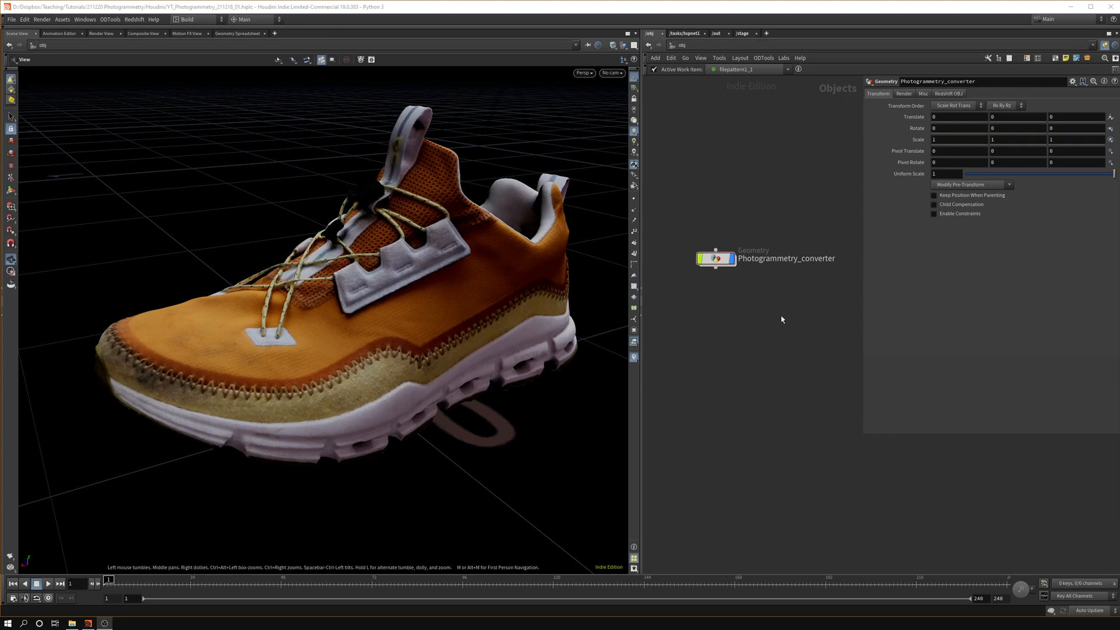
{"action": "mouse_move", "coordinate": [751, 281]}
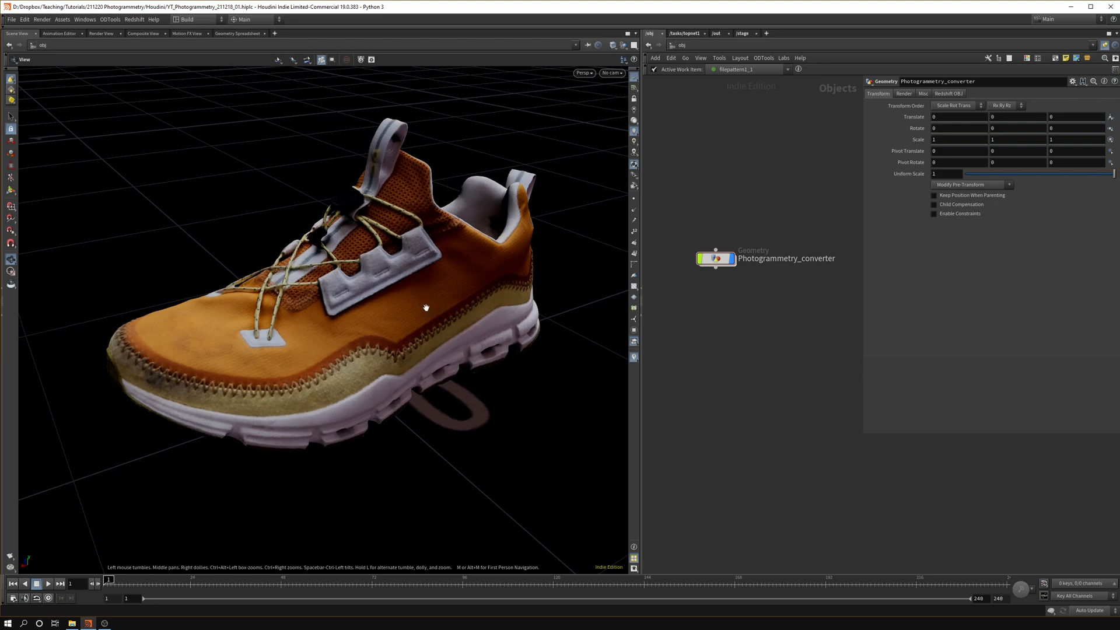
{"action": "mouse_move", "coordinate": [421, 308]}
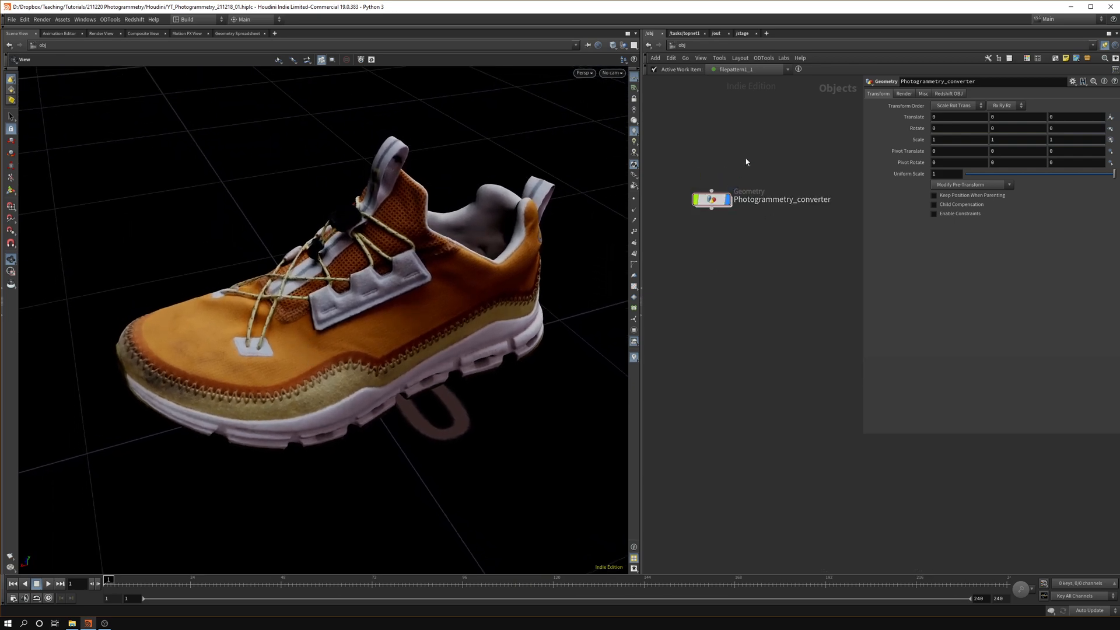
Dive into Photogrammetry_converter and browse fbx_archive_import1's FBX file, cancelling without changes
{"action": "double_click", "coordinate": [712, 200]}
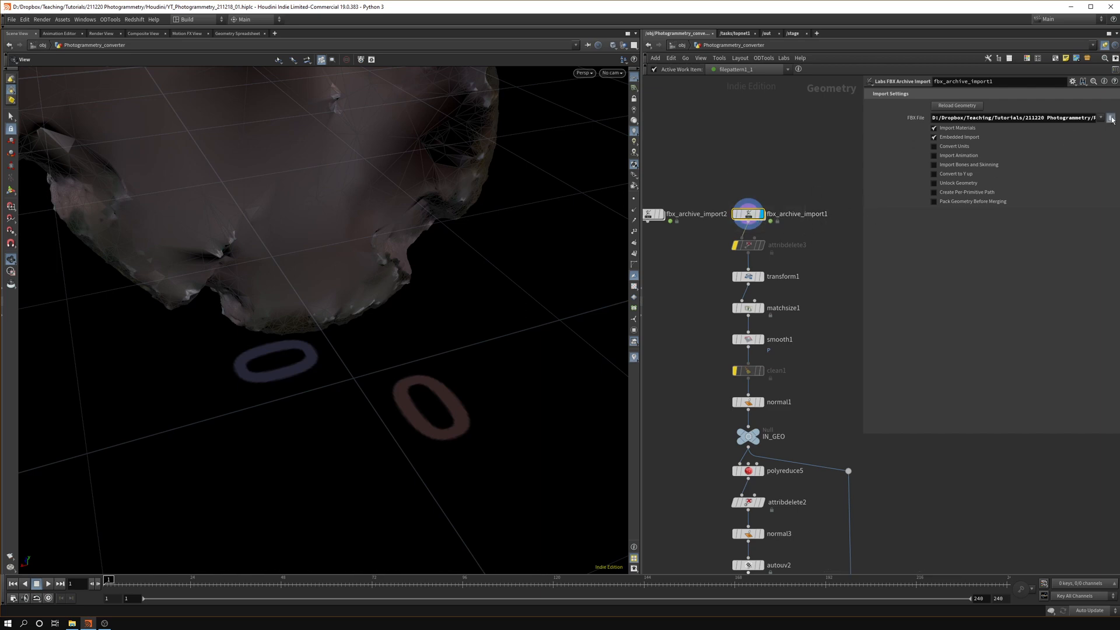
{"action": "left_click", "coordinate": [1110, 116]}
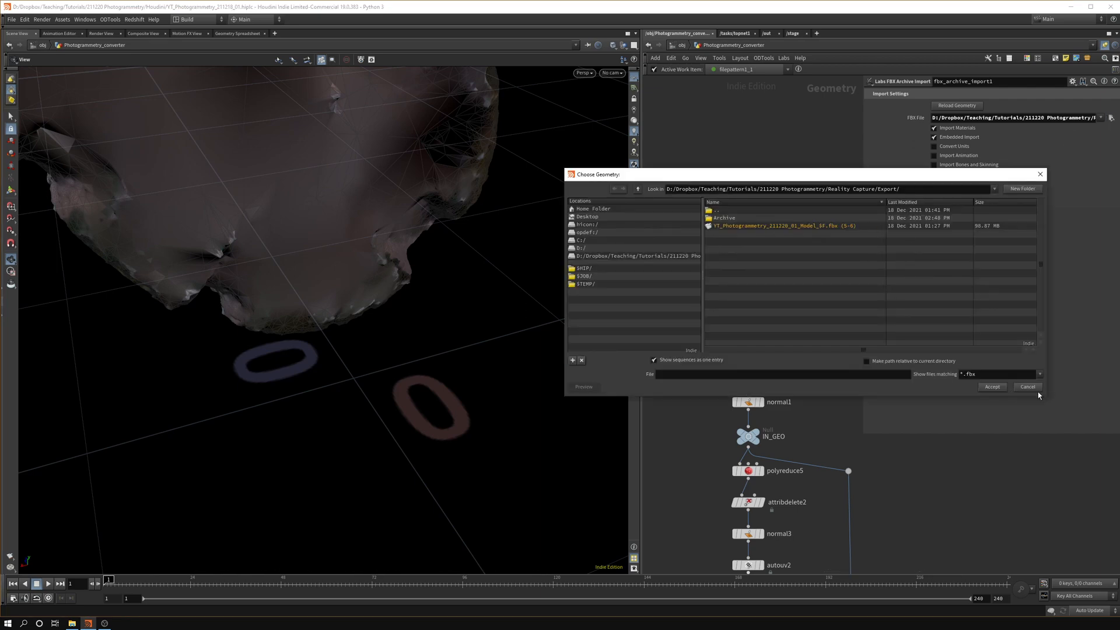
{"action": "left_click", "coordinate": [990, 386]}
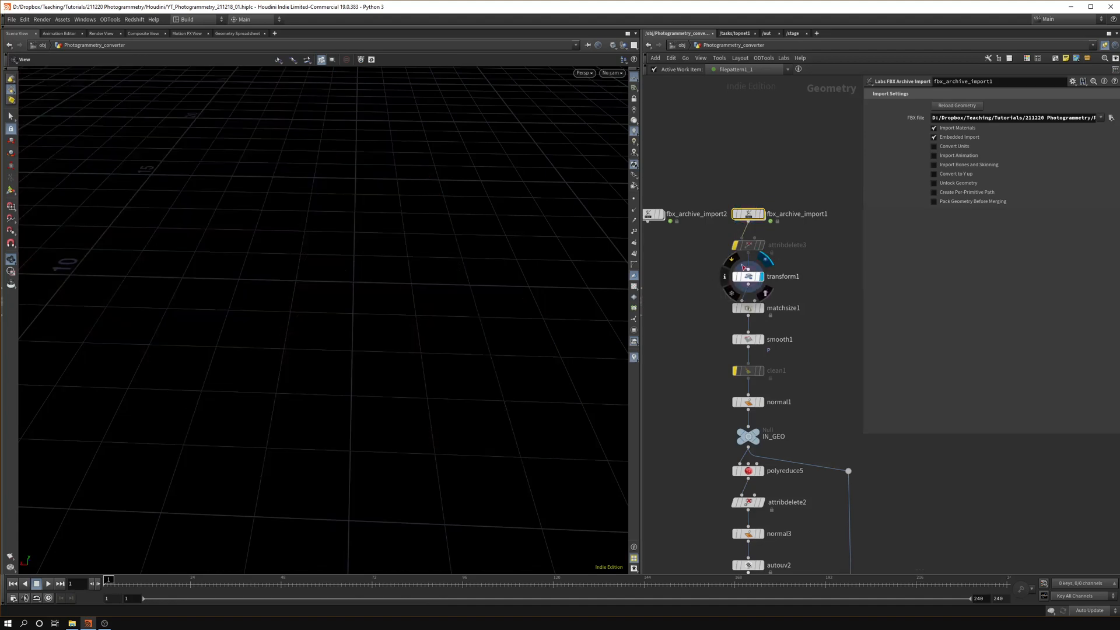
Display transform1's rotated shoe scan, then matchsize1's size-fitted result
{"action": "left_click", "coordinate": [749, 277]}
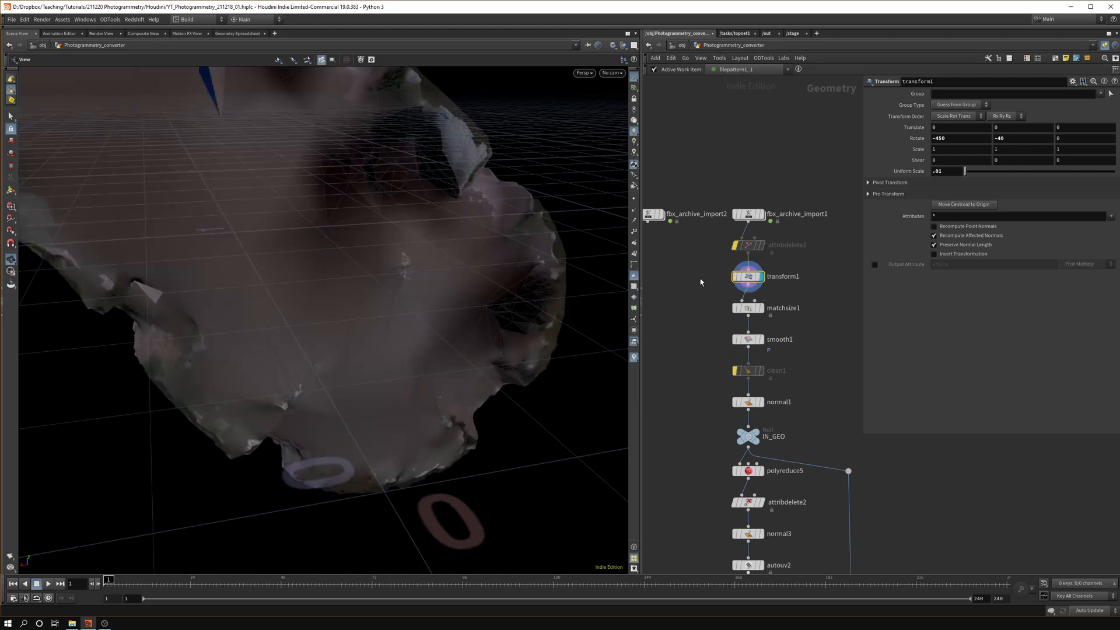
{"action": "left_click", "coordinate": [762, 306]}
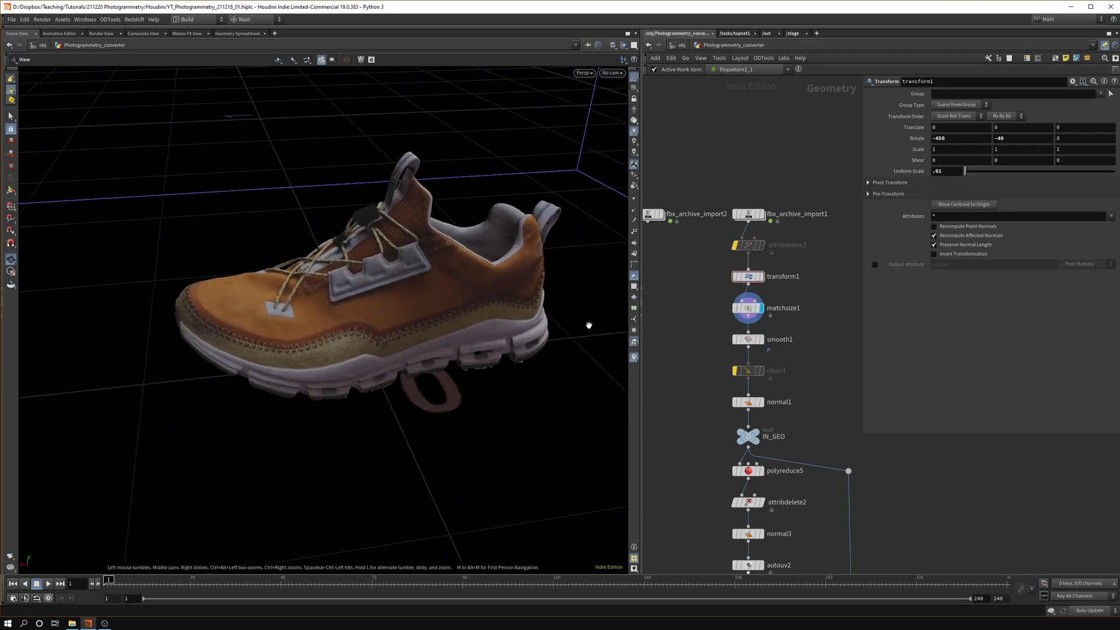
Display smooth1's output and zoom the network out to the full chain down to maps_baker1
{"action": "left_click", "coordinate": [748, 339]}
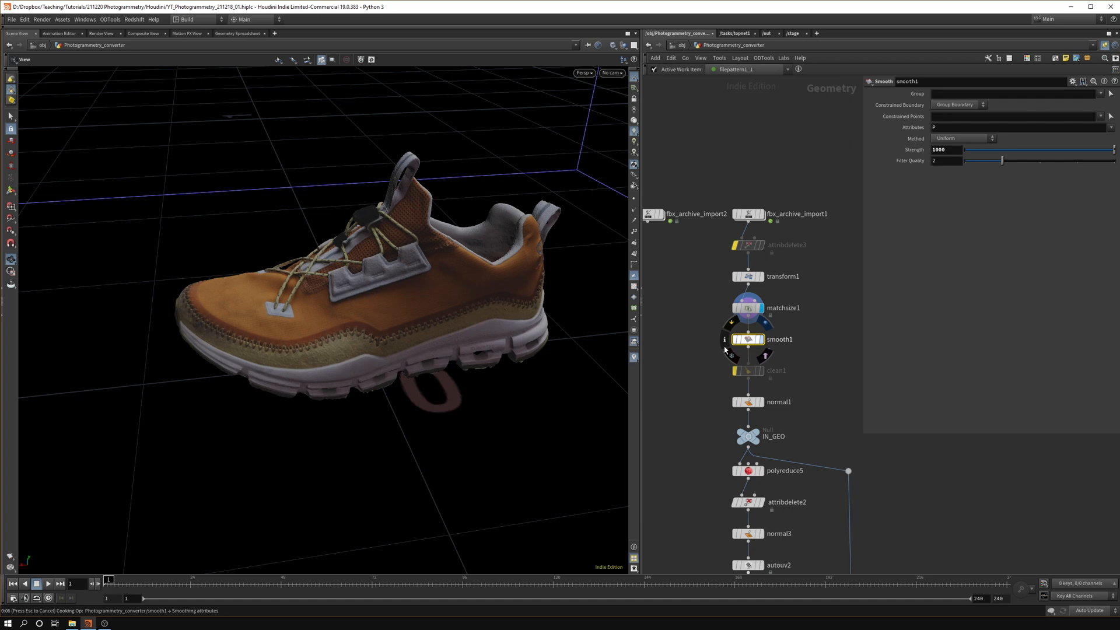
{"action": "mouse_move", "coordinate": [676, 325]}
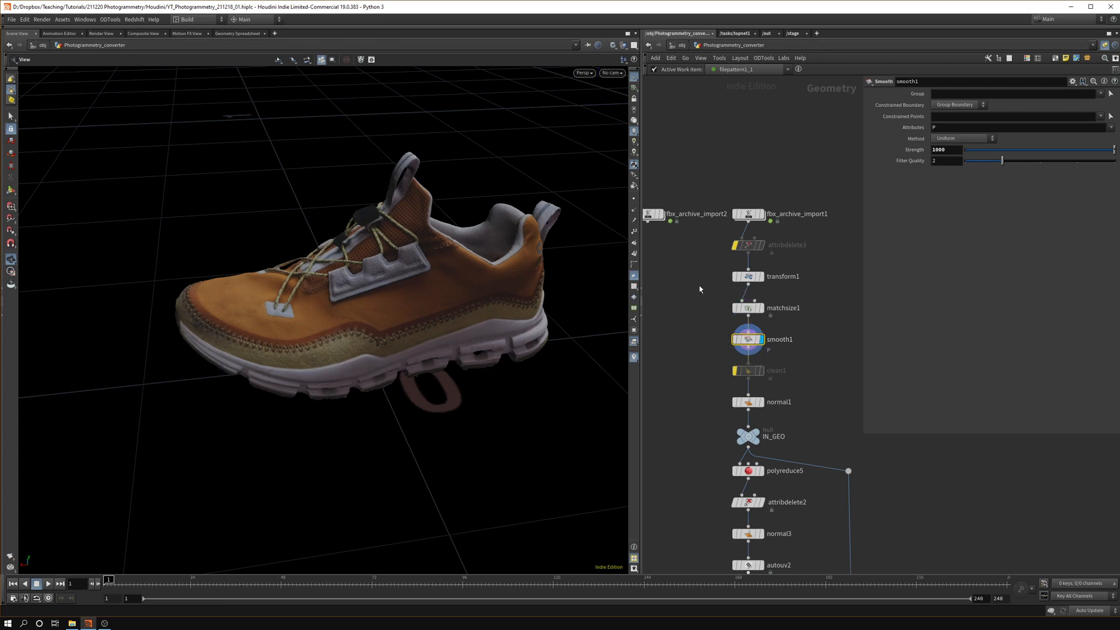
{"action": "mouse_move", "coordinate": [384, 325]}
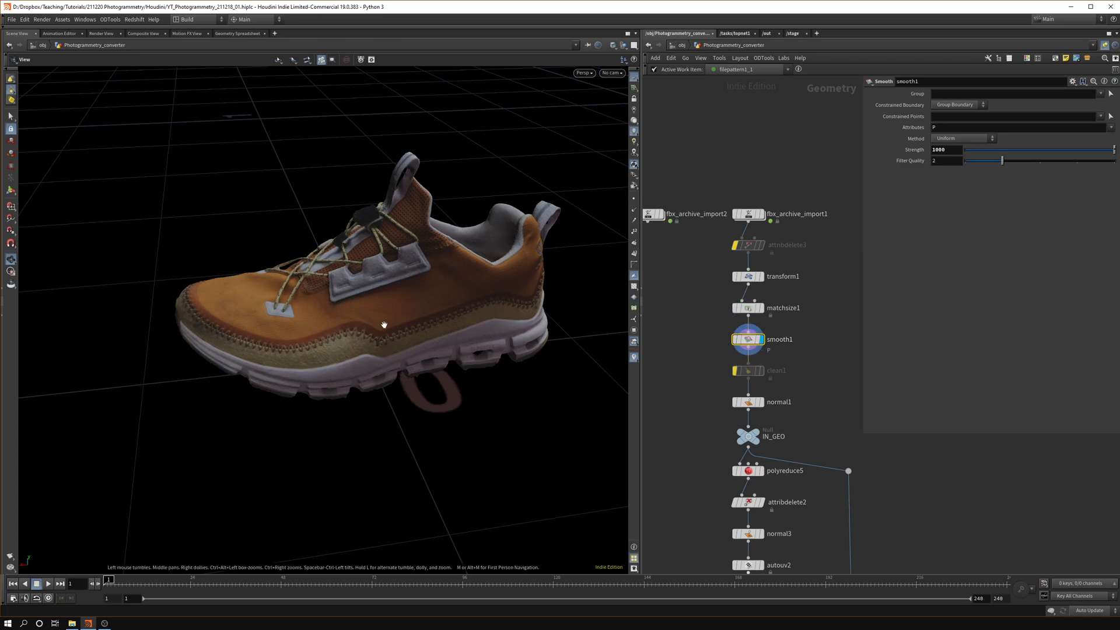
{"action": "scroll", "scroll_direction": "down", "scroll_amount": 3}
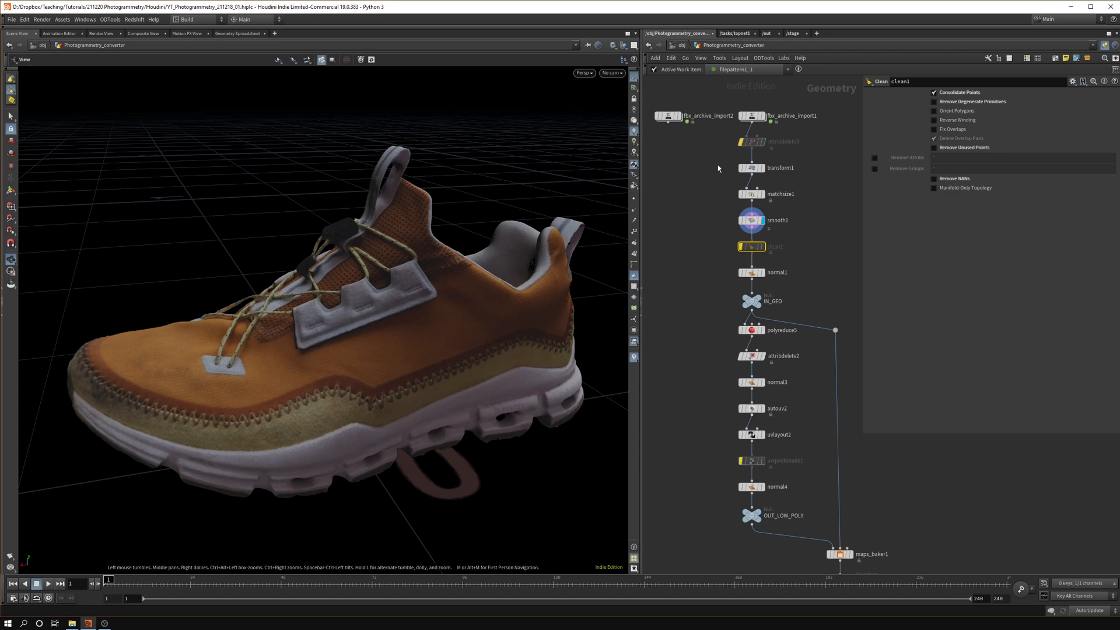
{"action": "mouse_move", "coordinate": [685, 155]}
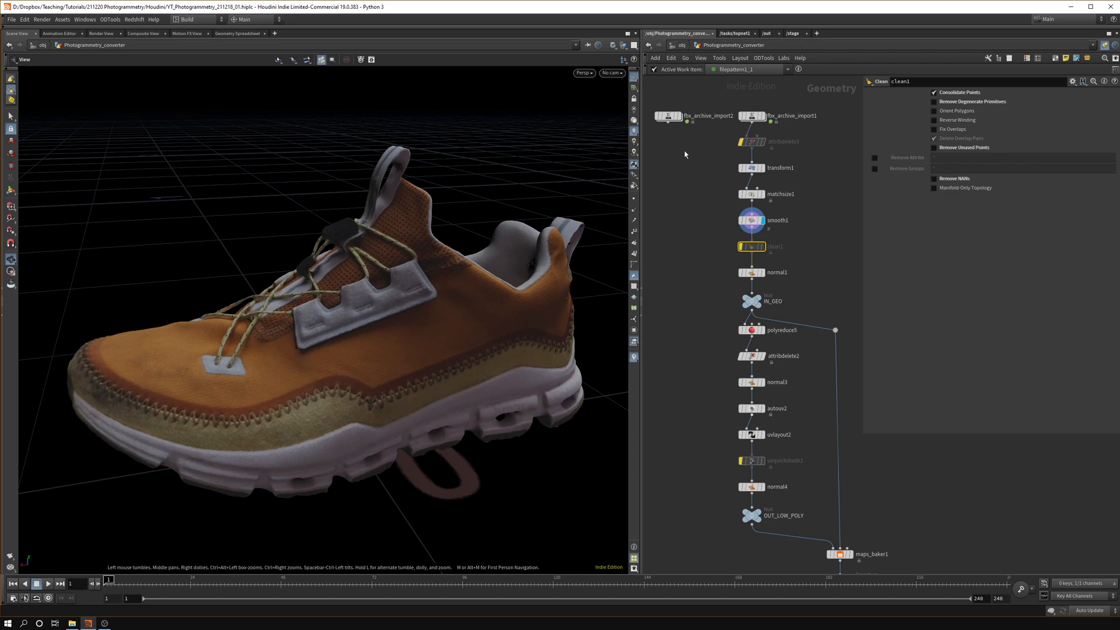
Inspect attribdelete3 removing point attribute Cd, then reveal Match_Unreal_Scale and Export_Mesh below
{"action": "left_click", "coordinate": [750, 142]}
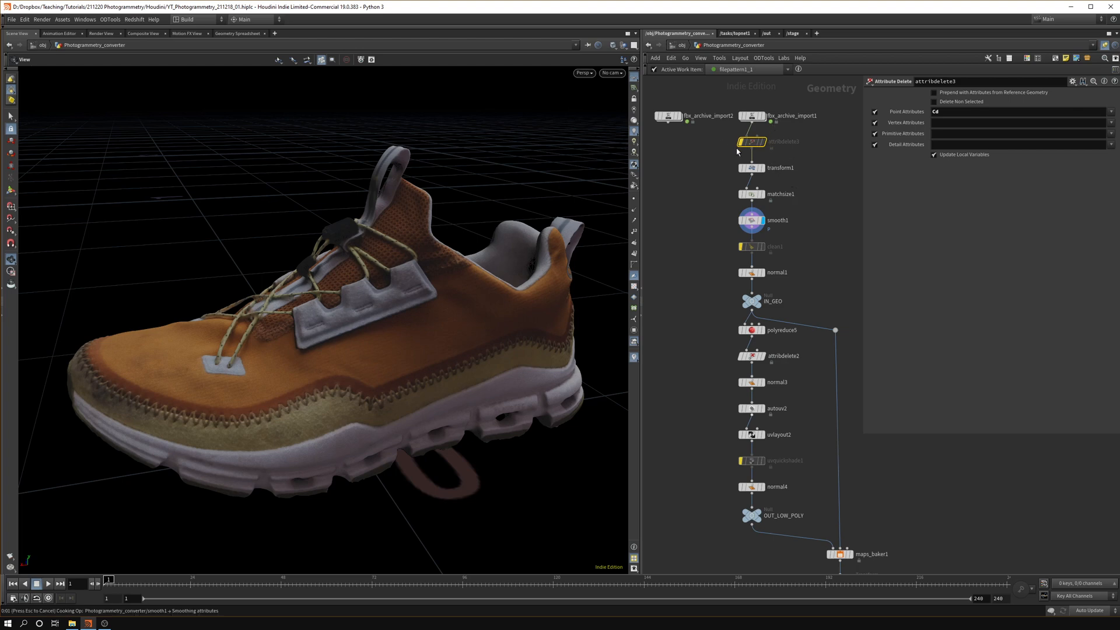
{"action": "mouse_move", "coordinate": [762, 154]}
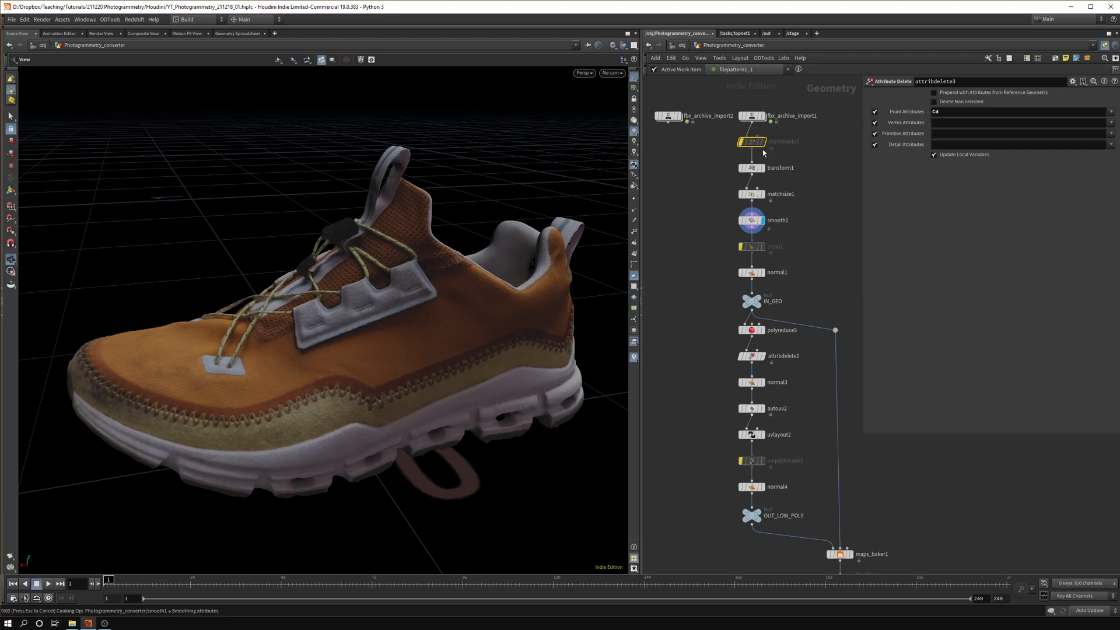
{"action": "mouse_move", "coordinate": [794, 203]}
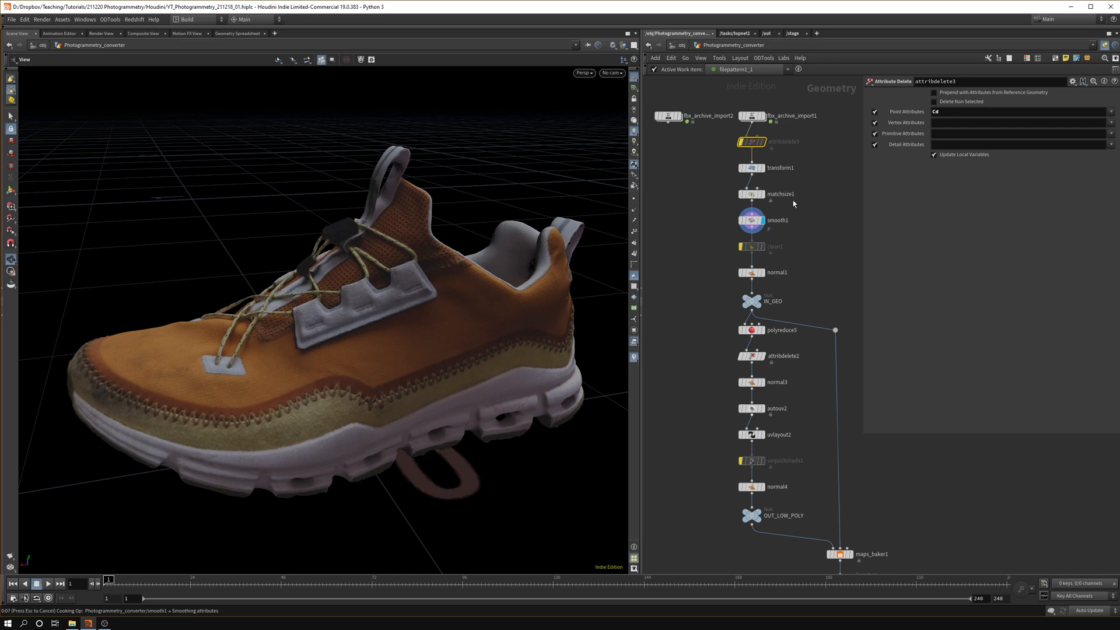
{"action": "mouse_move", "coordinate": [806, 168]}
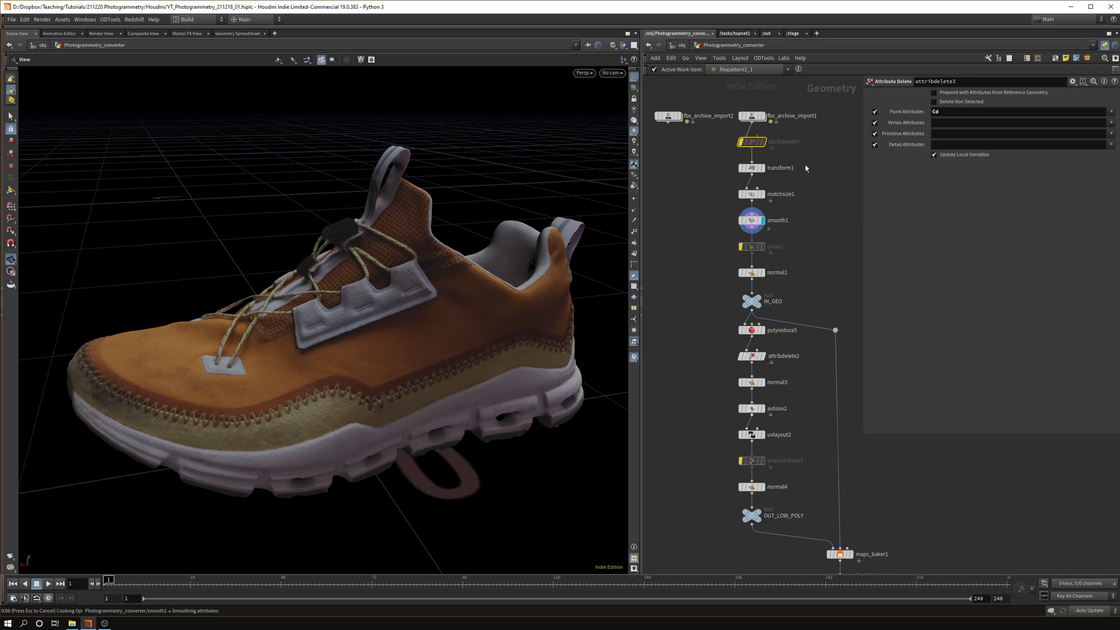
{"action": "mouse_move", "coordinate": [768, 187]}
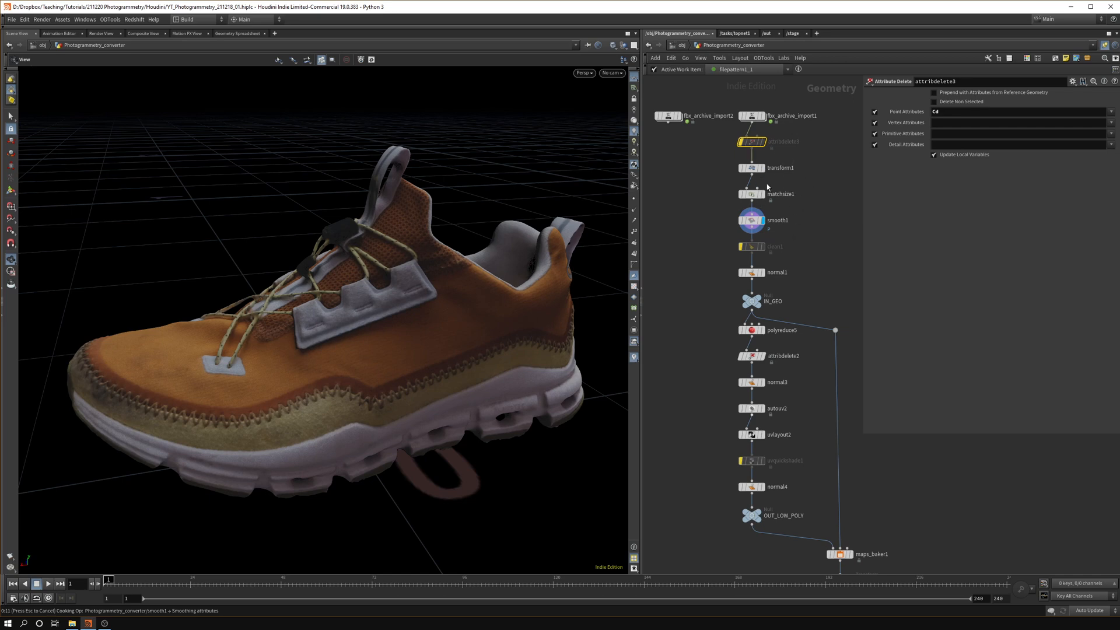
{"action": "mouse_move", "coordinate": [817, 251]}
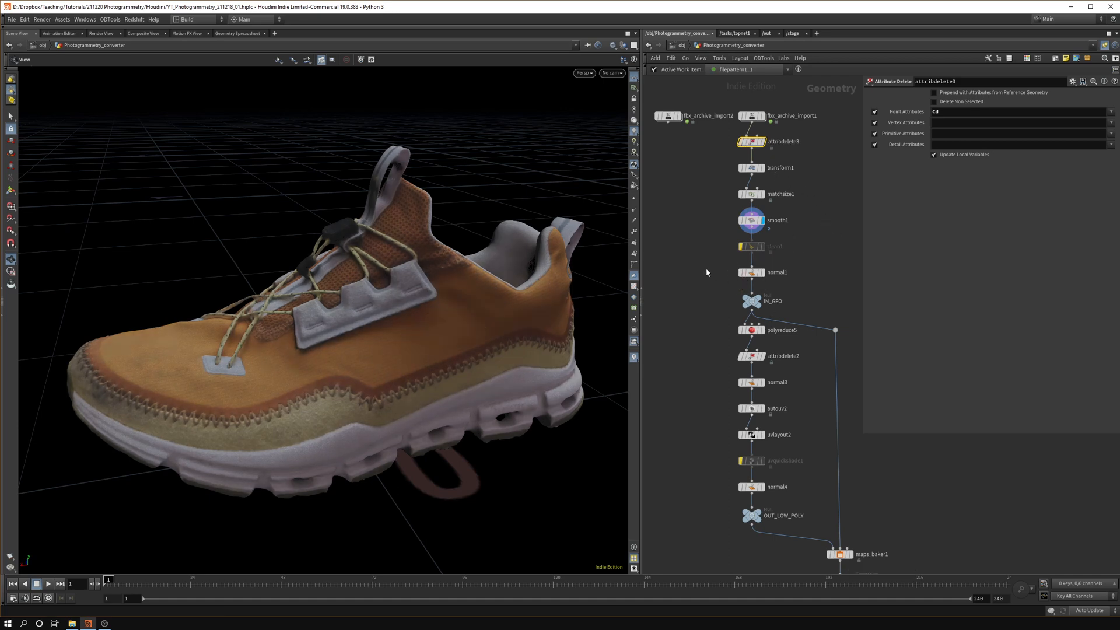
{"action": "scroll", "scroll_direction": "down", "scroll_amount": 3}
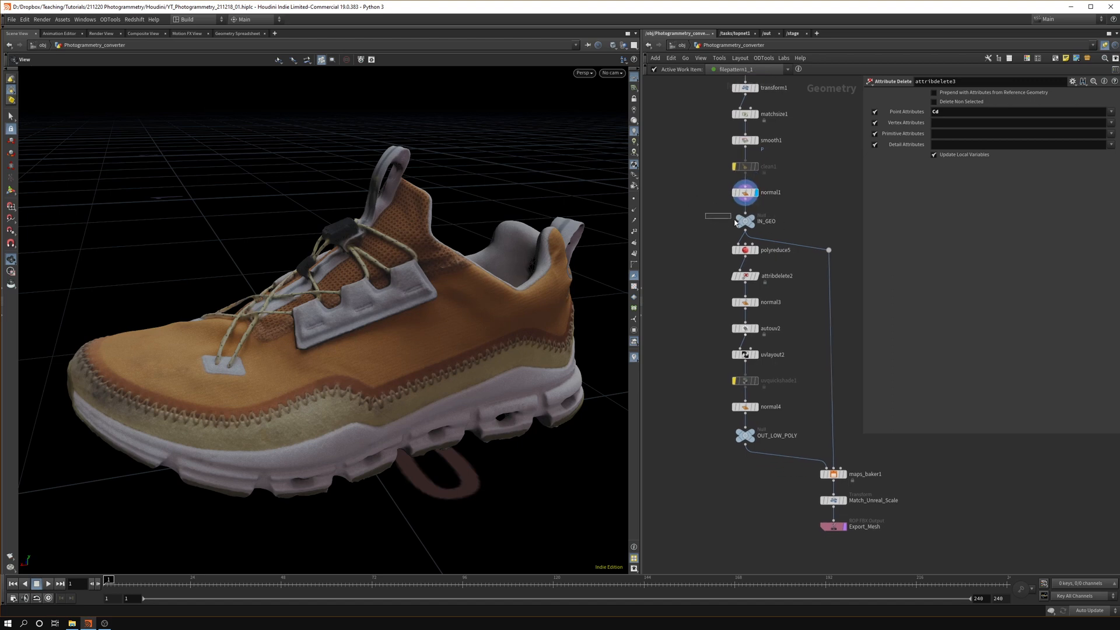
Inspect IN_GEO, then polyreduce5 with Percent To Keep 100 and quality-tolerance reduction enabled
{"action": "left_click", "coordinate": [746, 220]}
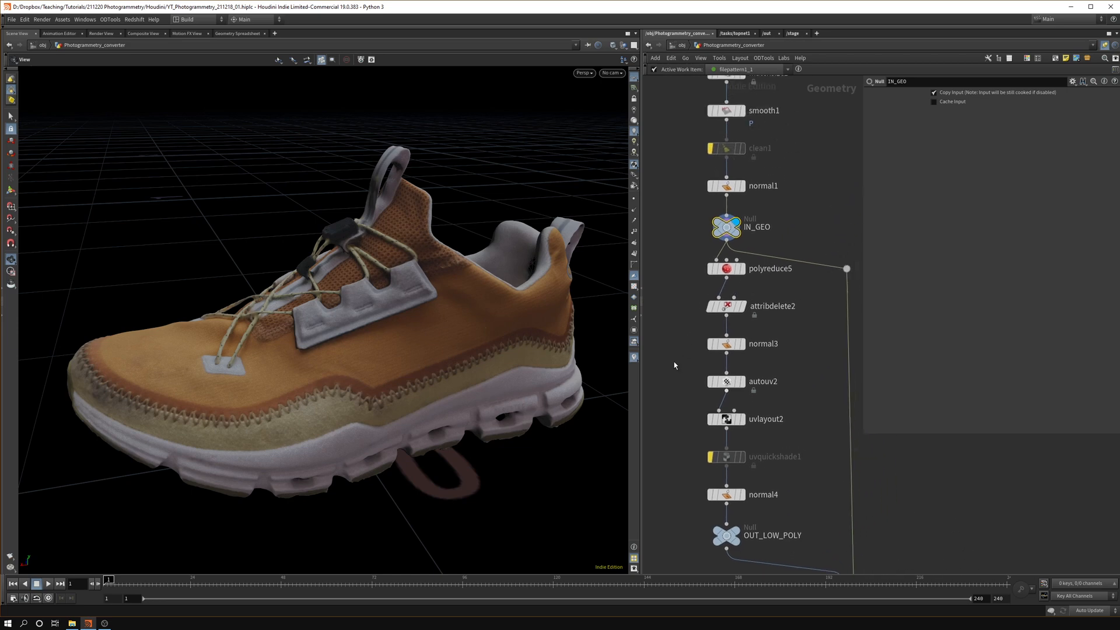
{"action": "scroll", "scroll_direction": "up", "scroll_amount": 3}
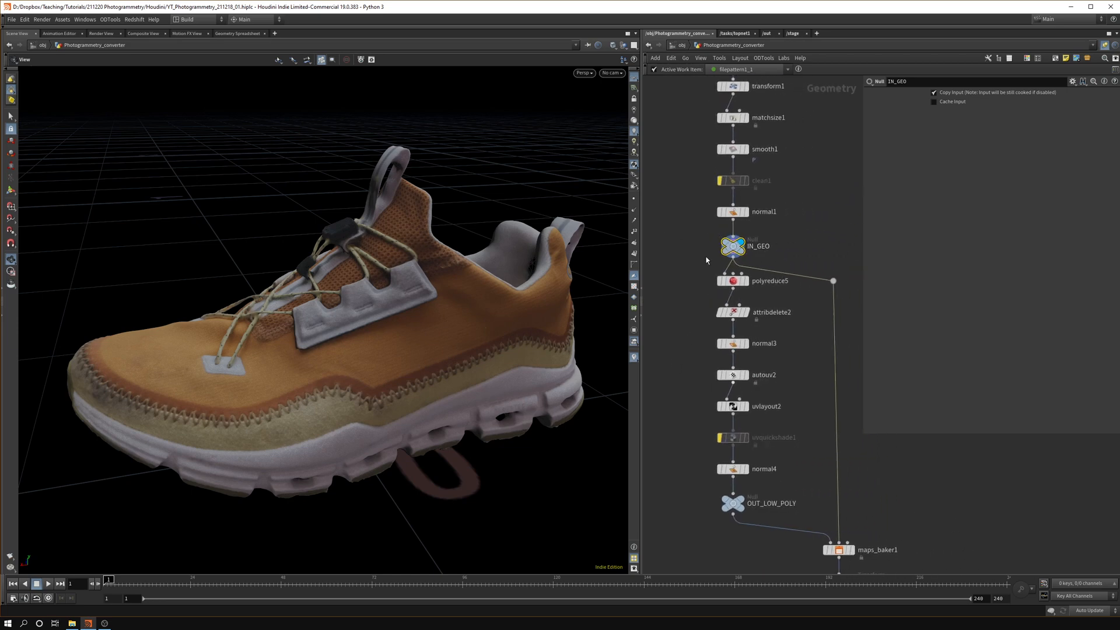
{"action": "scroll", "scroll_direction": "down", "scroll_amount": 3}
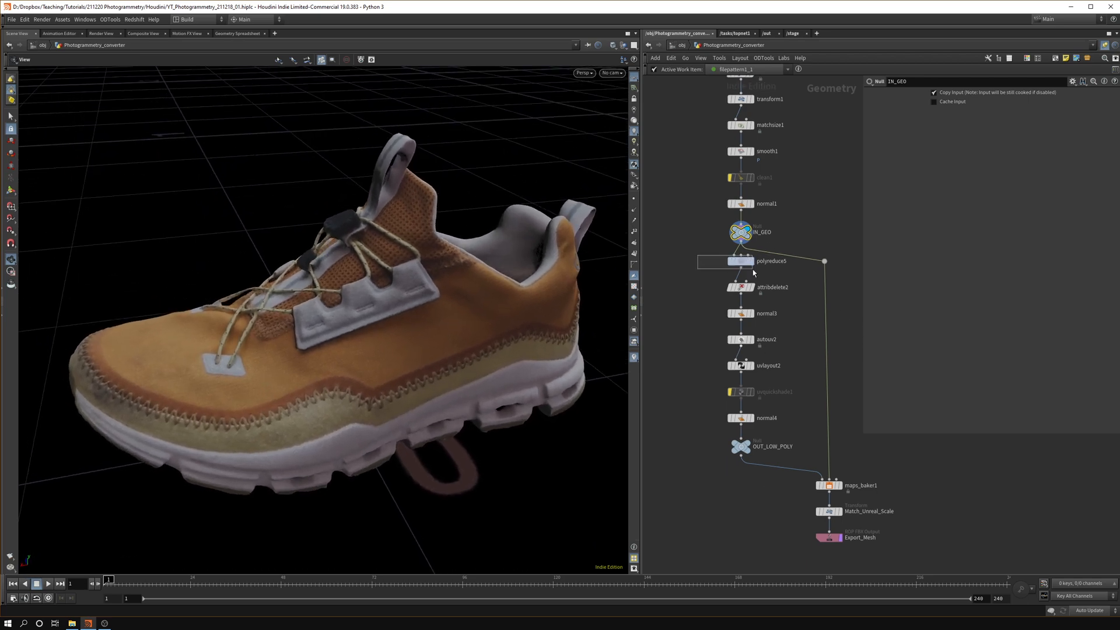
{"action": "left_click", "coordinate": [741, 260]}
{"action": "type", "text": "100"}
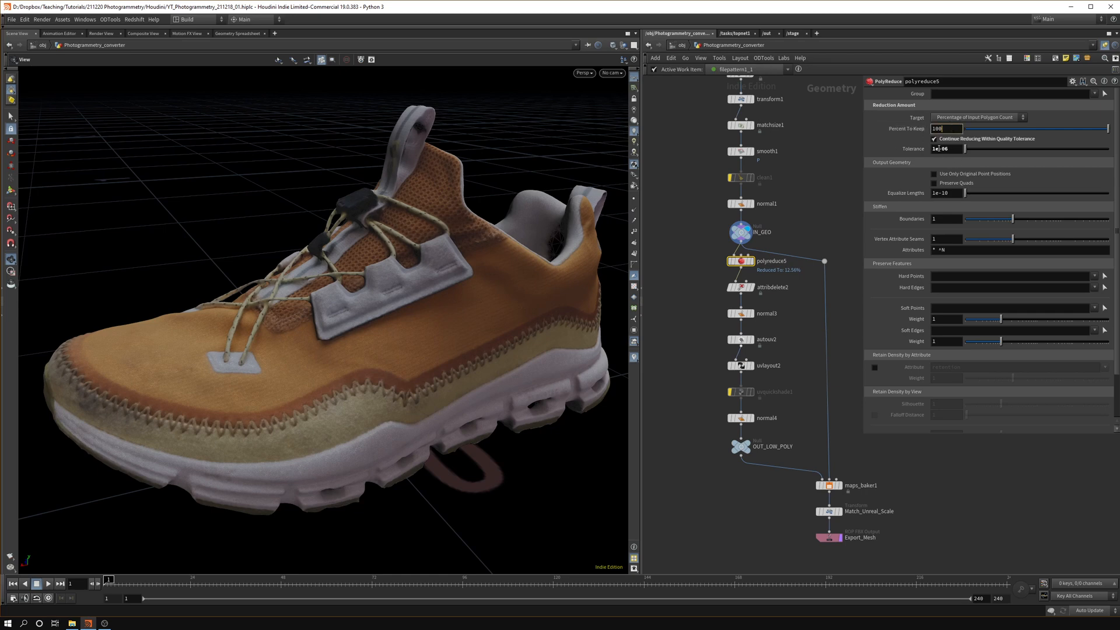
Re-enter polyreduce5's Tolerance value so it recooks the shoe reduction
{"action": "left_click", "coordinate": [943, 148]}
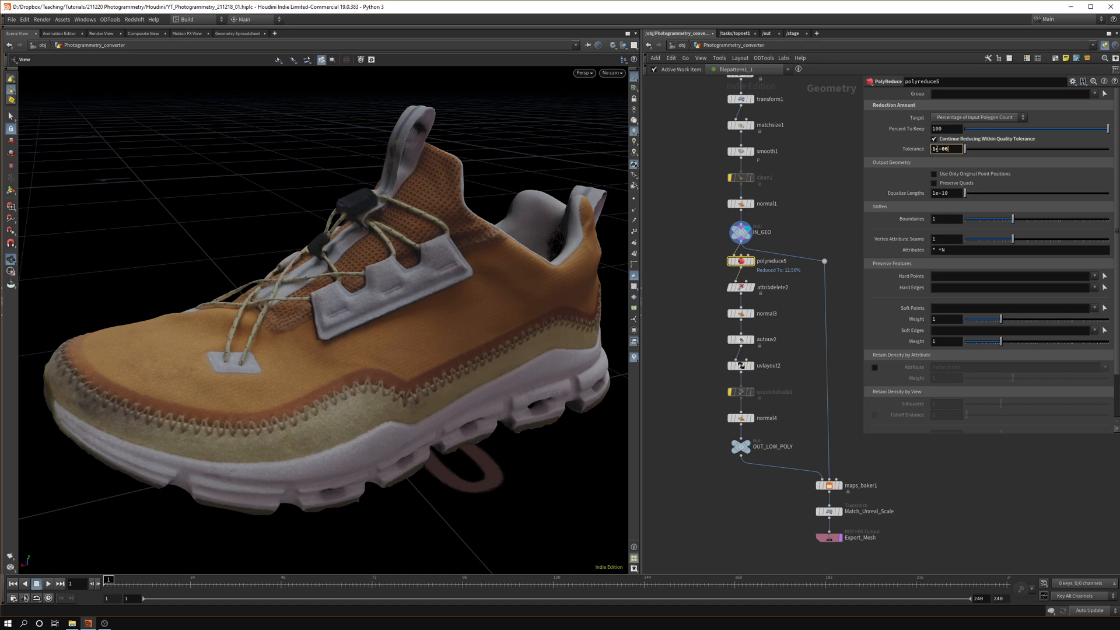
{"action": "left_click", "coordinate": [946, 149]}
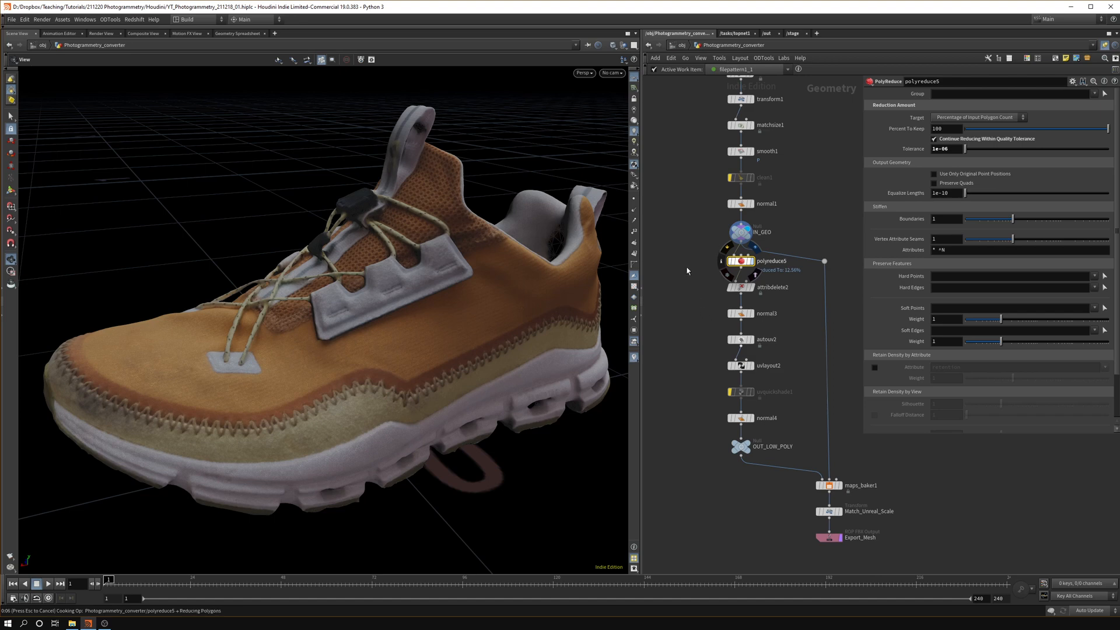
{"action": "mouse_move", "coordinate": [668, 342]}
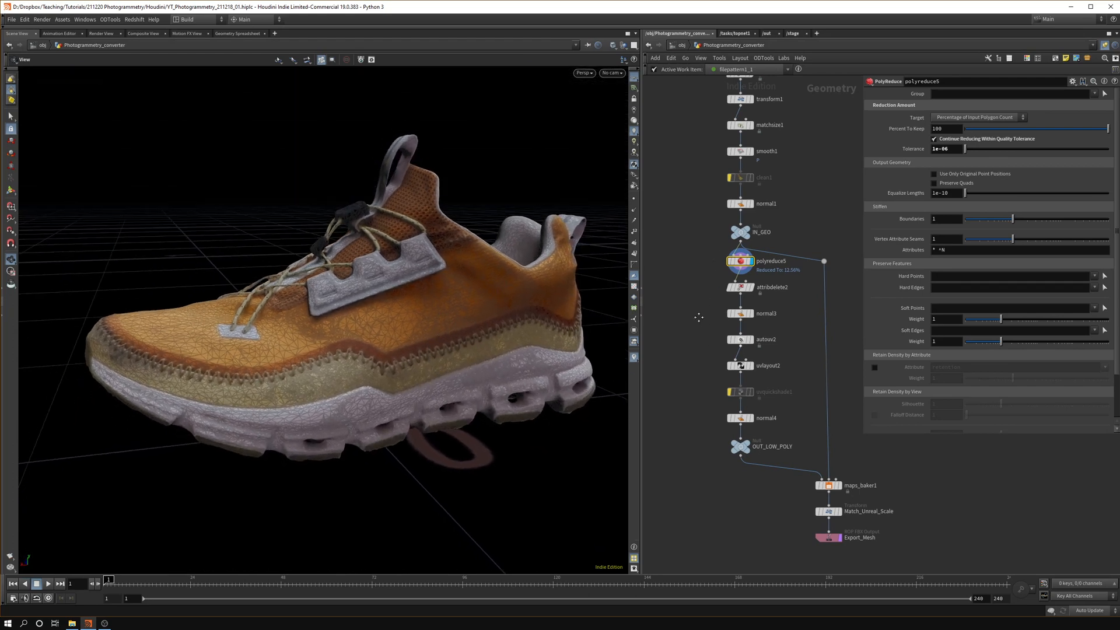
{"action": "mouse_move", "coordinate": [460, 383]}
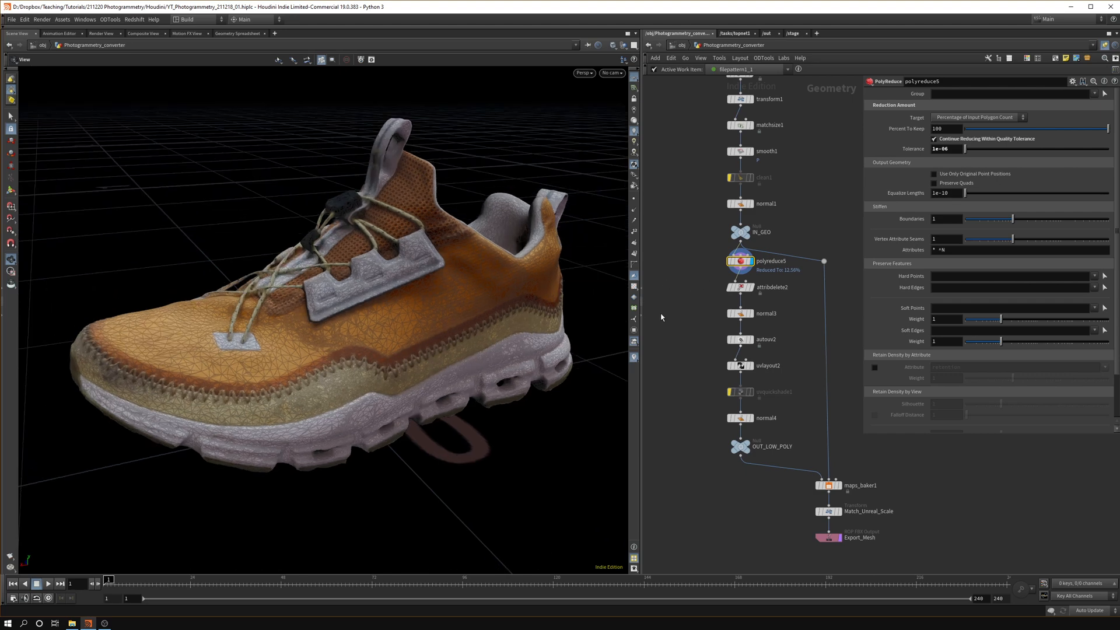
Display attribdelete2's output, the grey shoe with shop_materialpath removed from primitives
{"action": "left_click", "coordinate": [742, 308]}
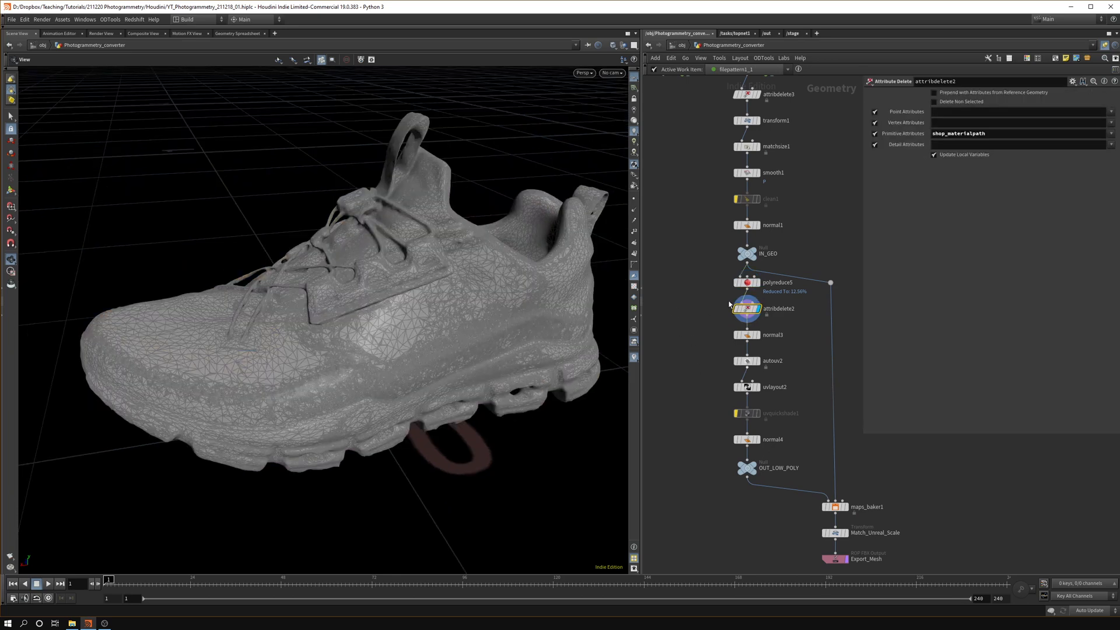
{"action": "mouse_move", "coordinate": [791, 384]}
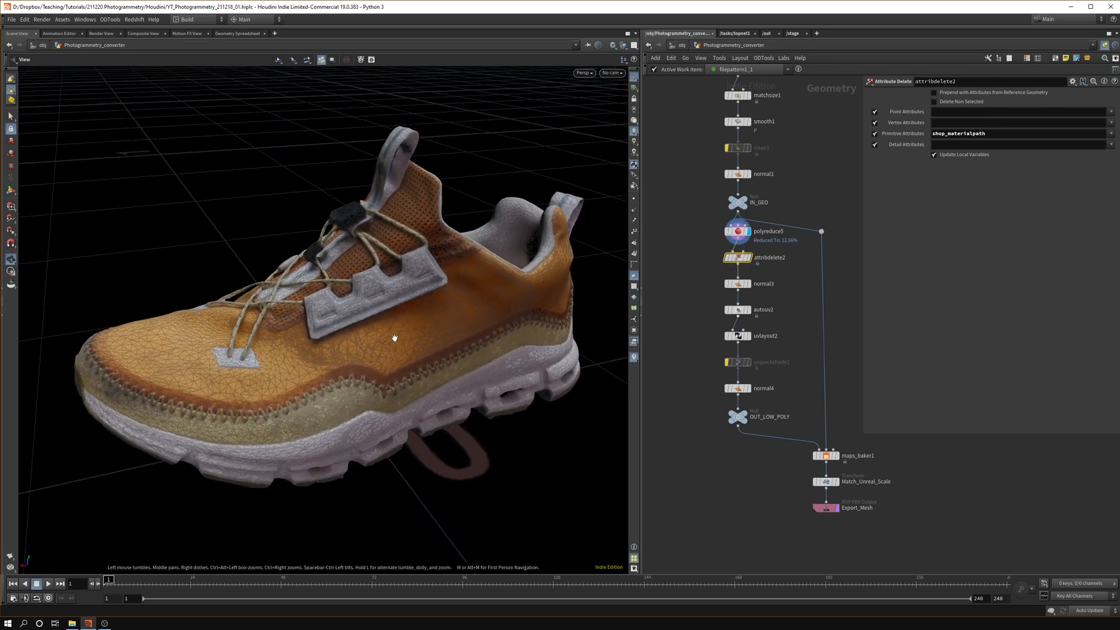
{"action": "mouse_move", "coordinate": [442, 329]}
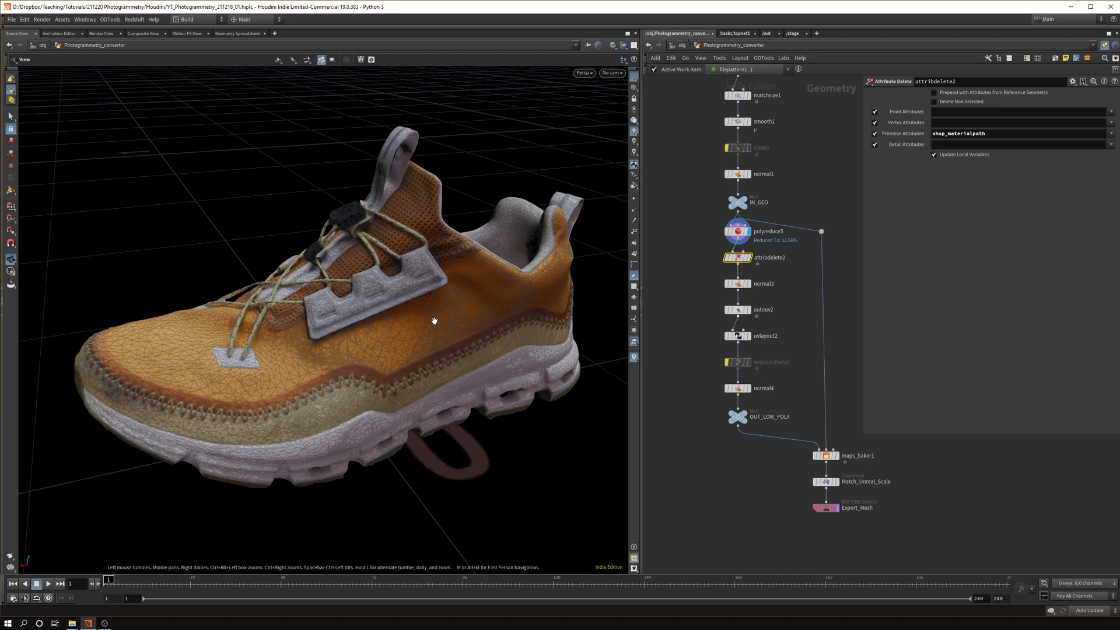
{"action": "mouse_move", "coordinate": [740, 257]}
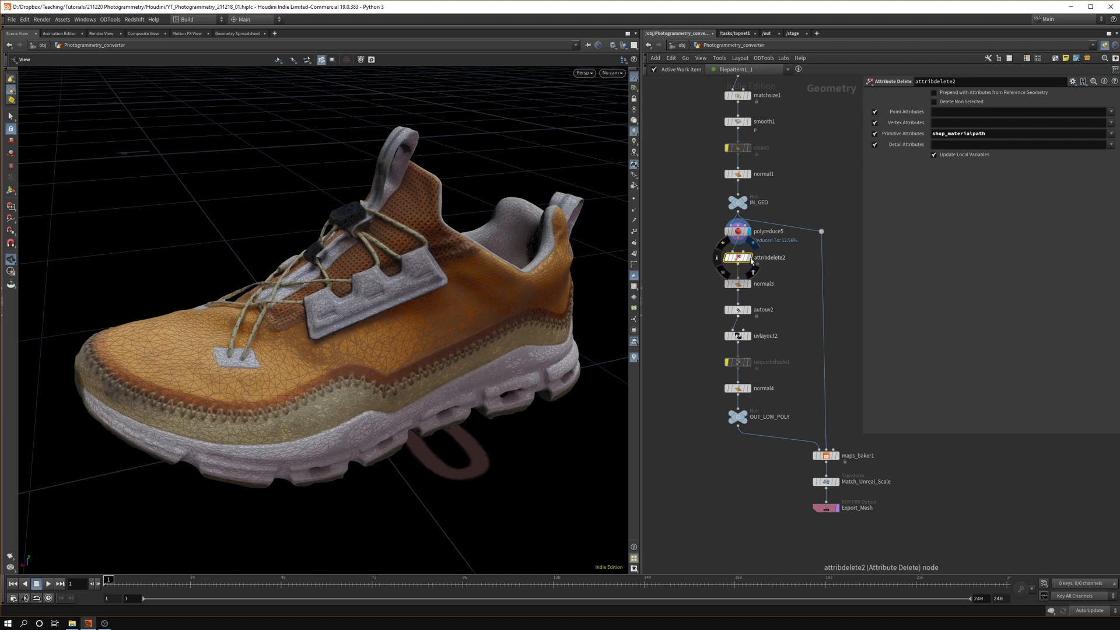
Display normal3's faceted shoe, save the scene, and switch the viewport to UV View
{"action": "left_click", "coordinate": [763, 284]}
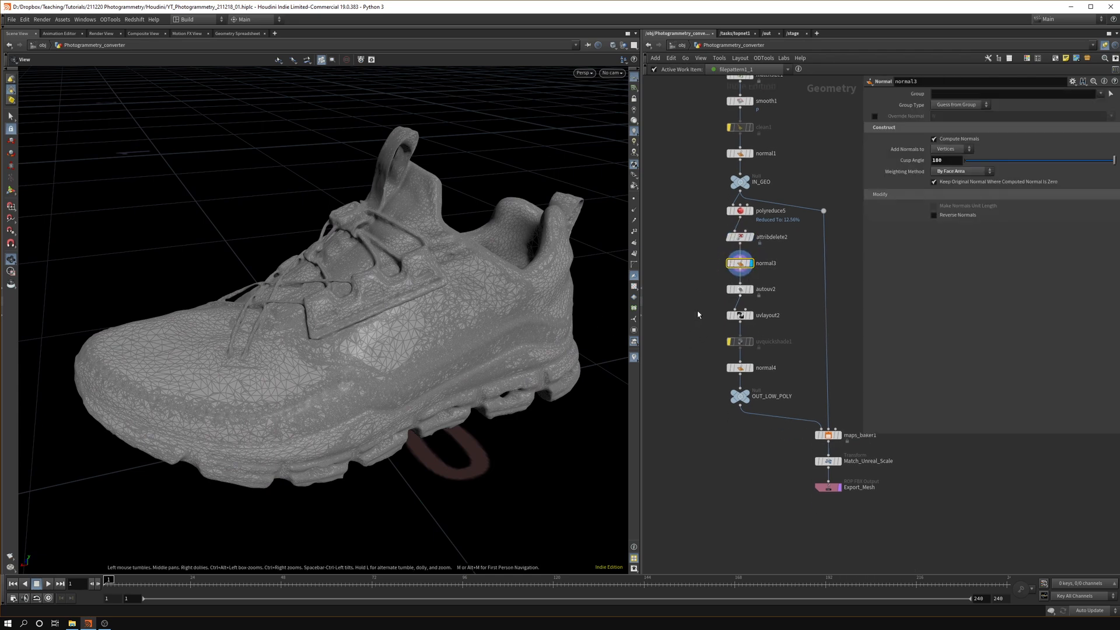
{"action": "mouse_move", "coordinate": [440, 326]}
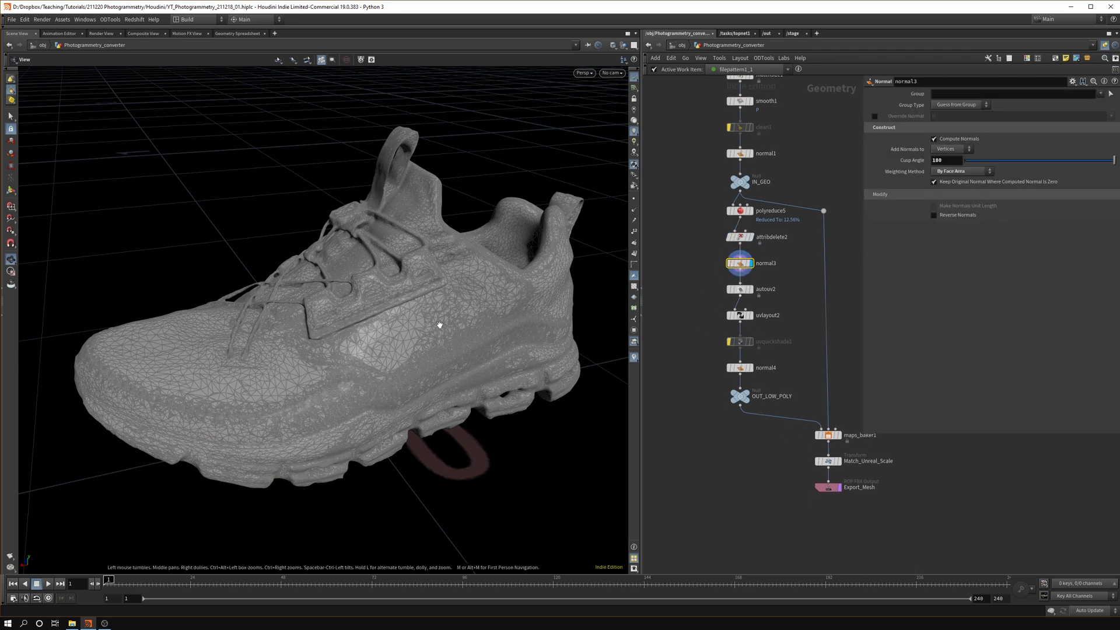
{"action": "key", "text": "ctrl+s"}
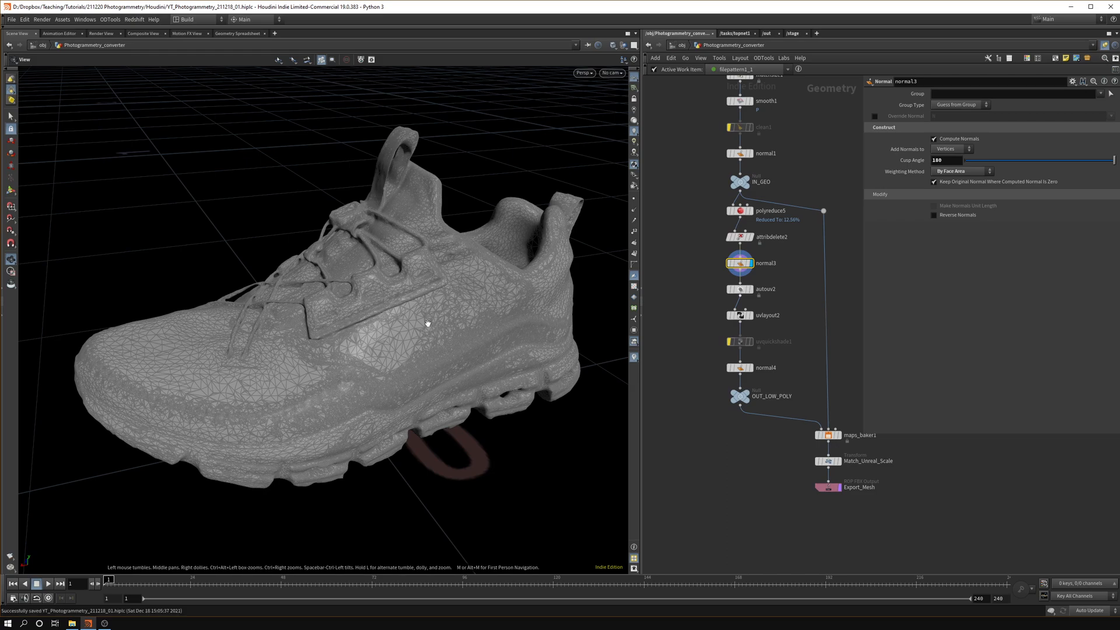
{"action": "left_click", "coordinate": [584, 72]}
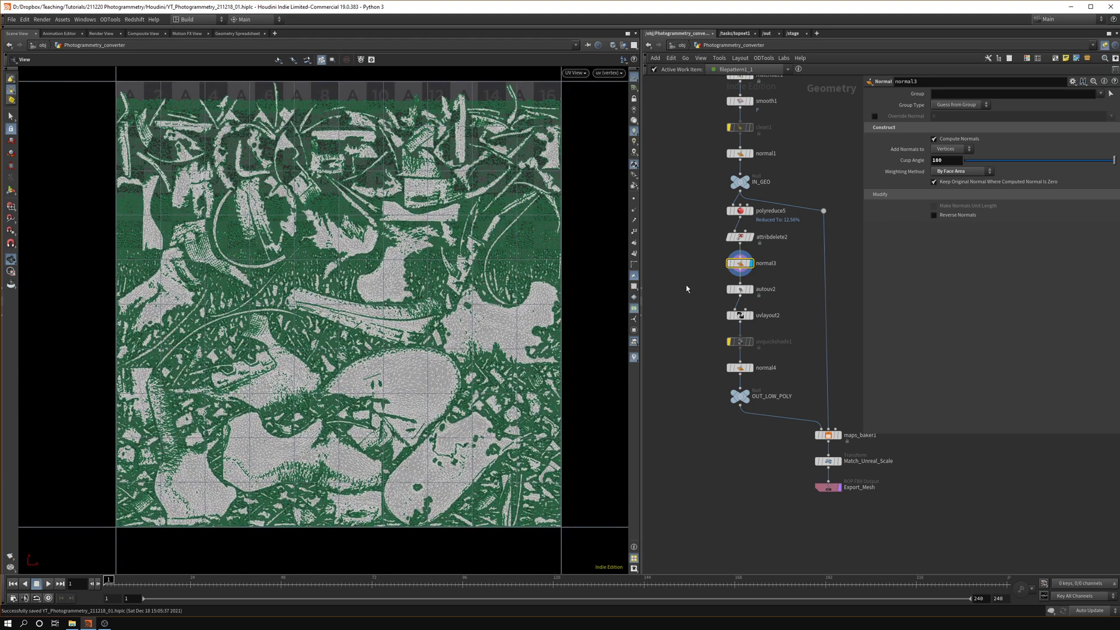
Display autouv2's large separated UV islands and return the viewport to Perspective
{"action": "left_click", "coordinate": [740, 289]}
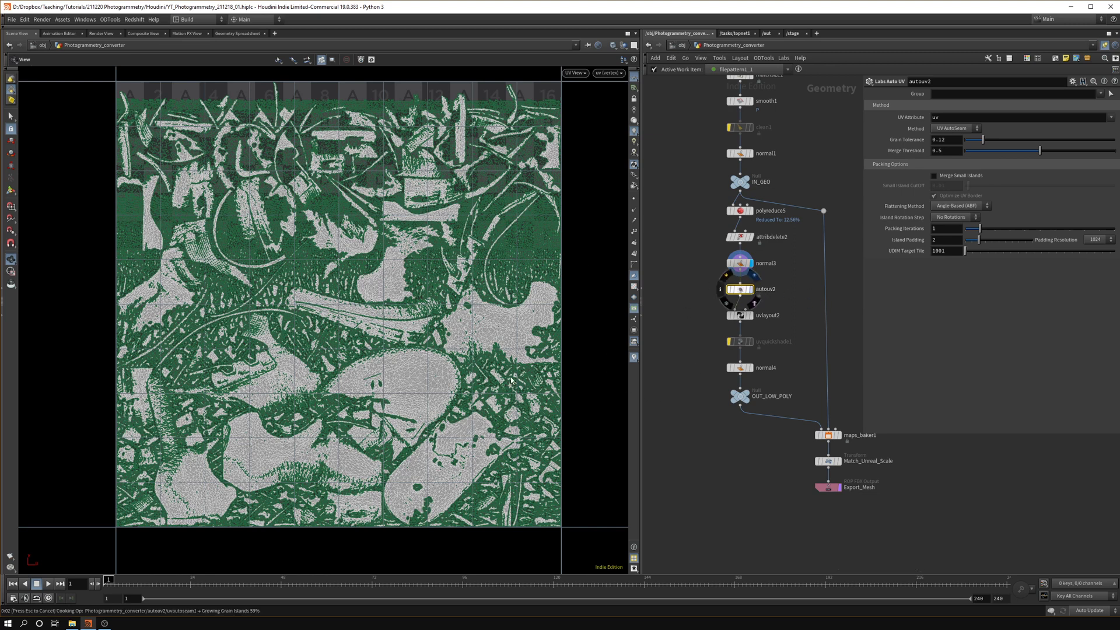
{"action": "mouse_move", "coordinate": [470, 368]}
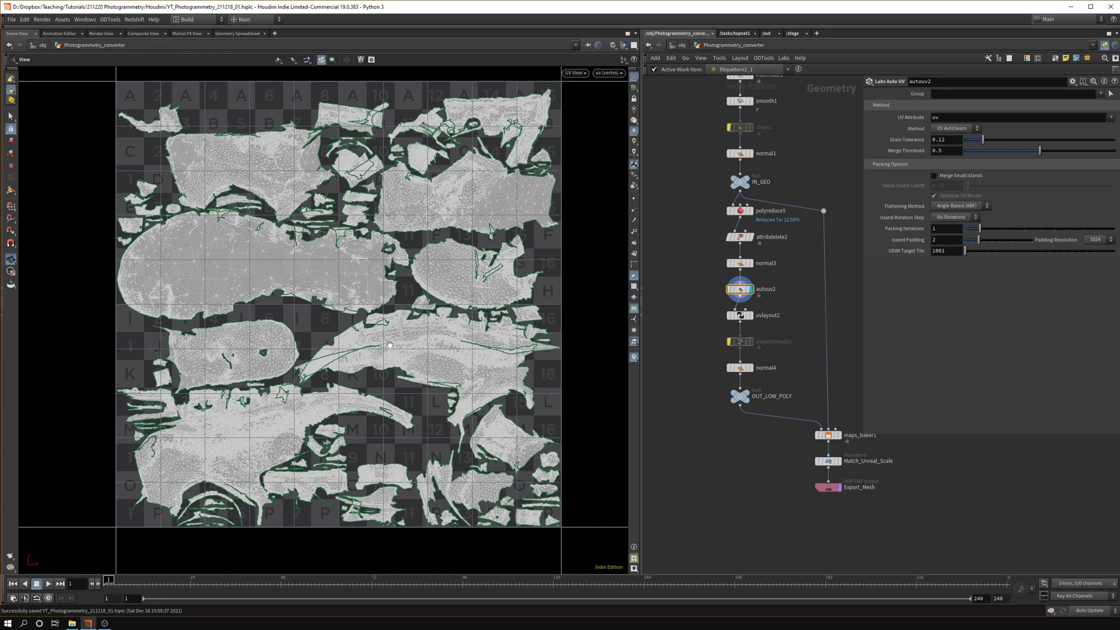
{"action": "mouse_move", "coordinate": [558, 348]}
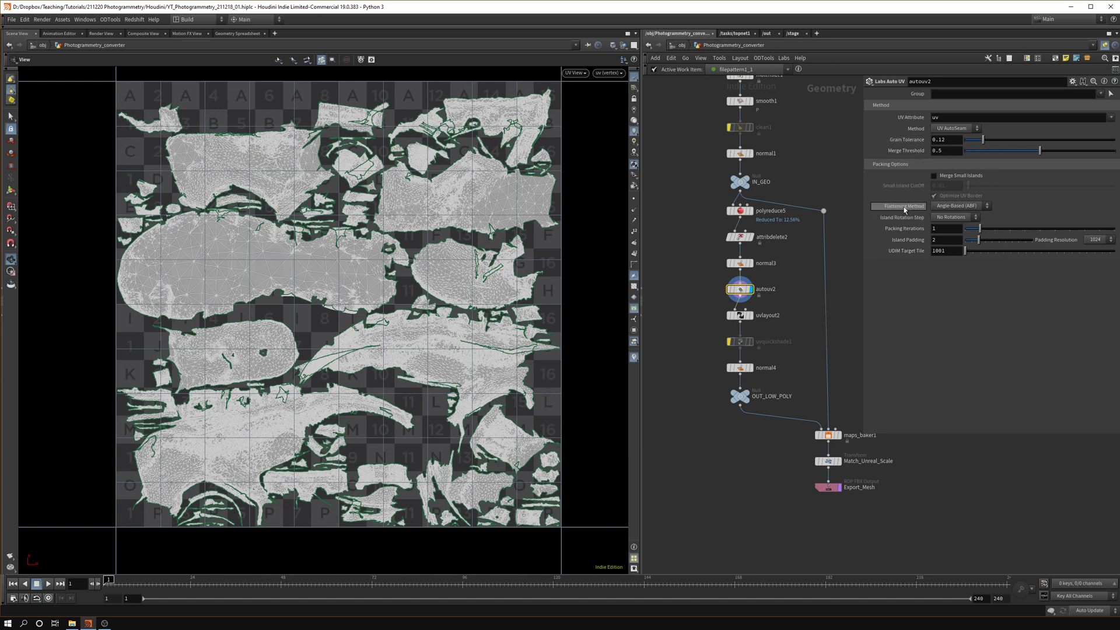
{"action": "mouse_move", "coordinate": [864, 153]}
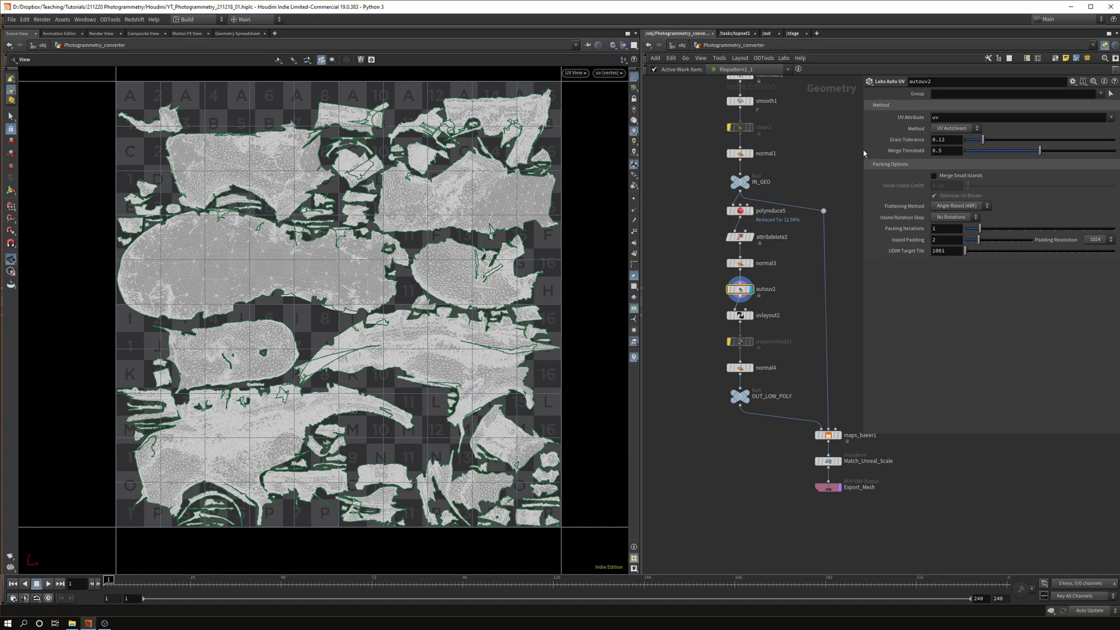
{"action": "left_click", "coordinate": [956, 128]}
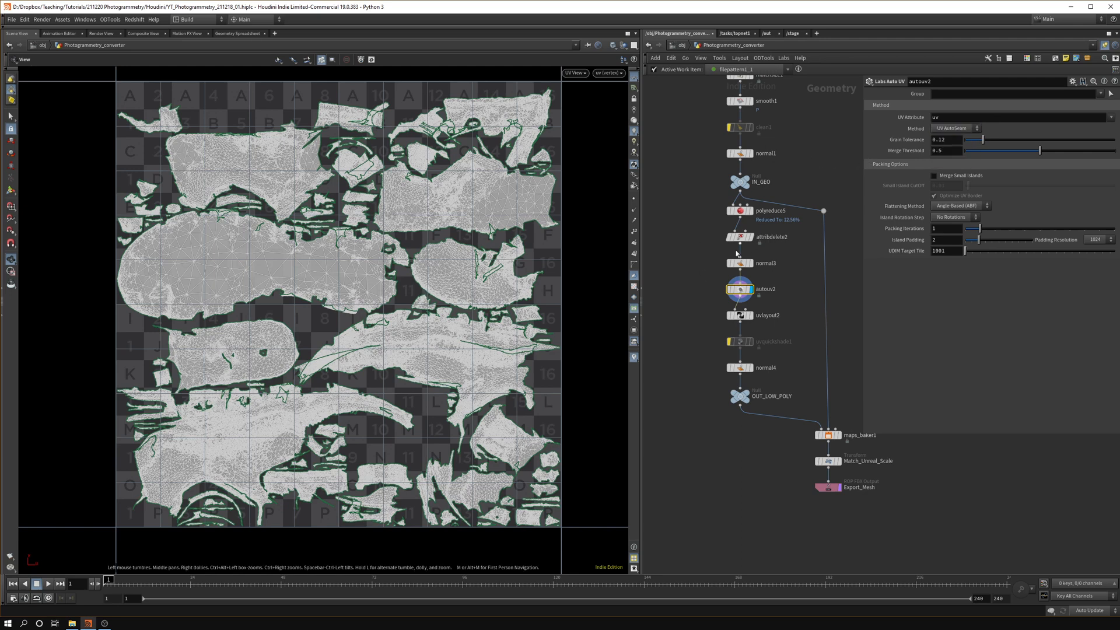
{"action": "mouse_move", "coordinate": [485, 291]}
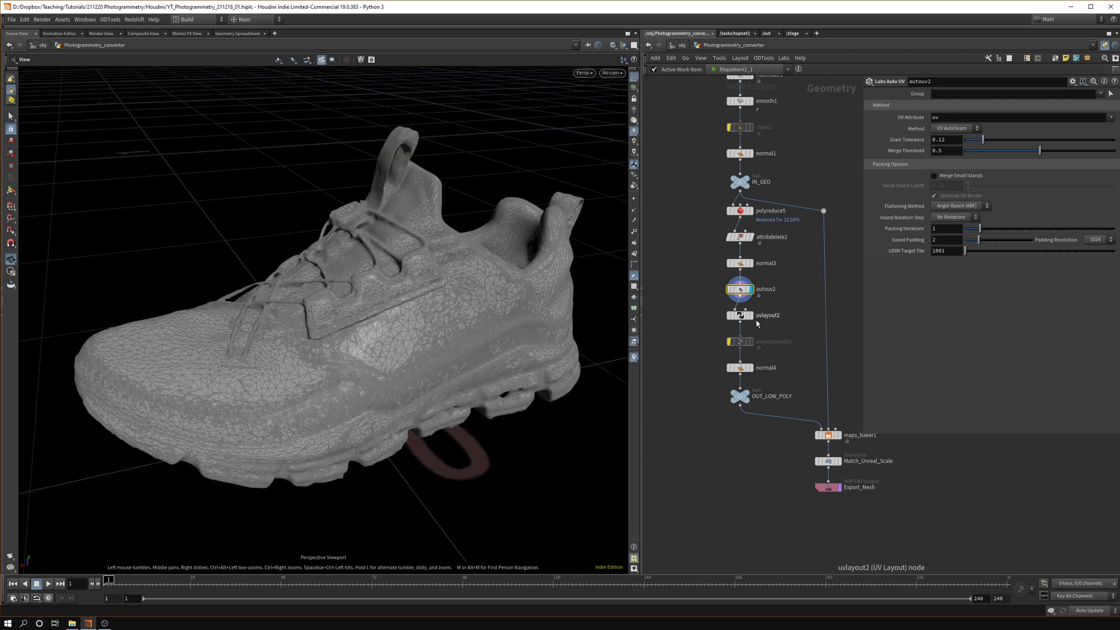
Display uvlayout2's packed UVs in UV View, then return to the Perspective shoe
{"action": "left_click", "coordinate": [740, 315]}
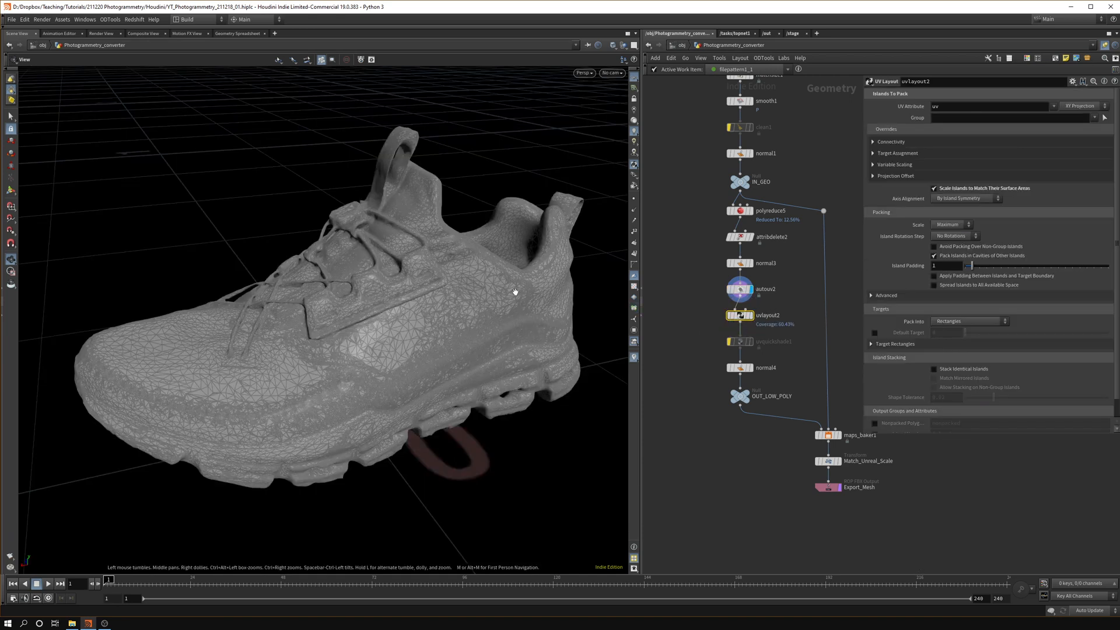
{"action": "left_click", "coordinate": [583, 72]}
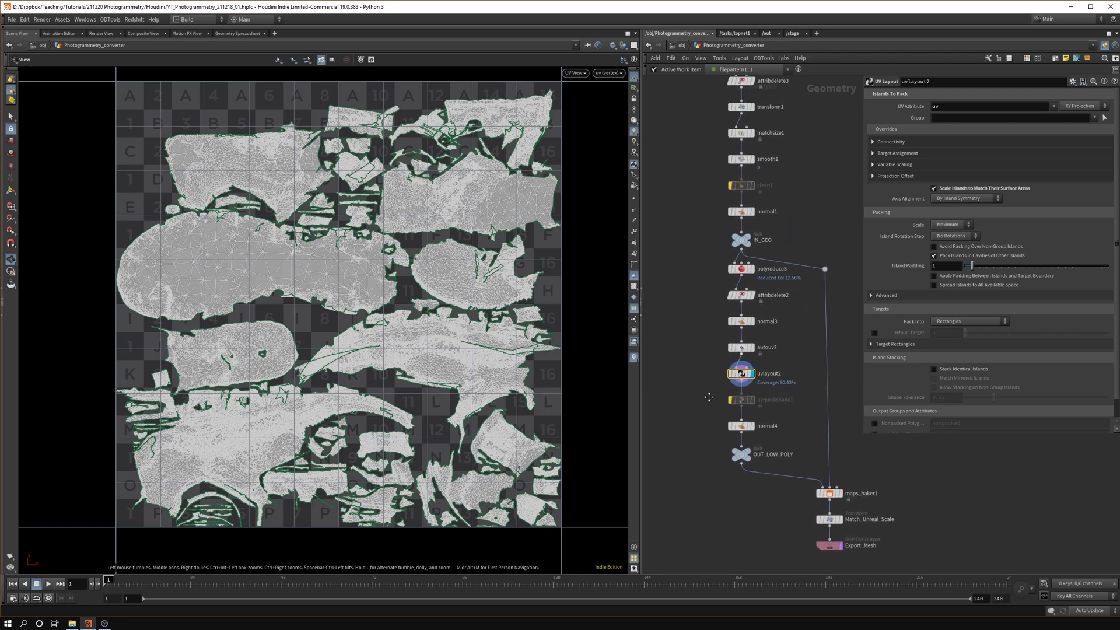
{"action": "left_click", "coordinate": [574, 73]}
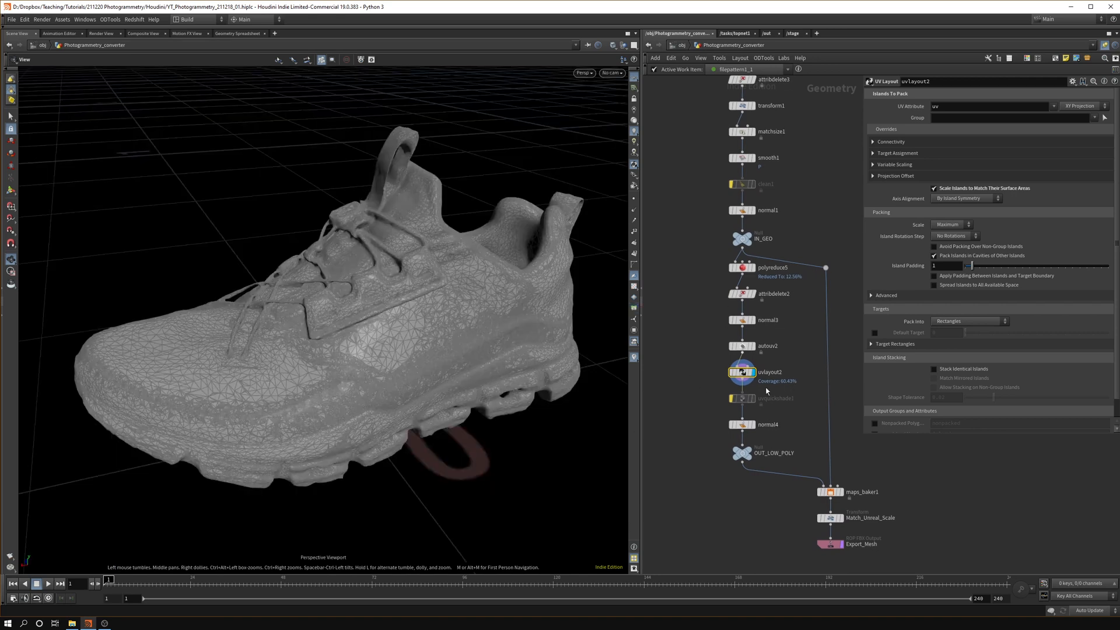
Preview uvquickshade1's UV grid, then display normal4's 60-degree cusp vertex normals on the shoe
{"action": "left_click", "coordinate": [742, 398]}
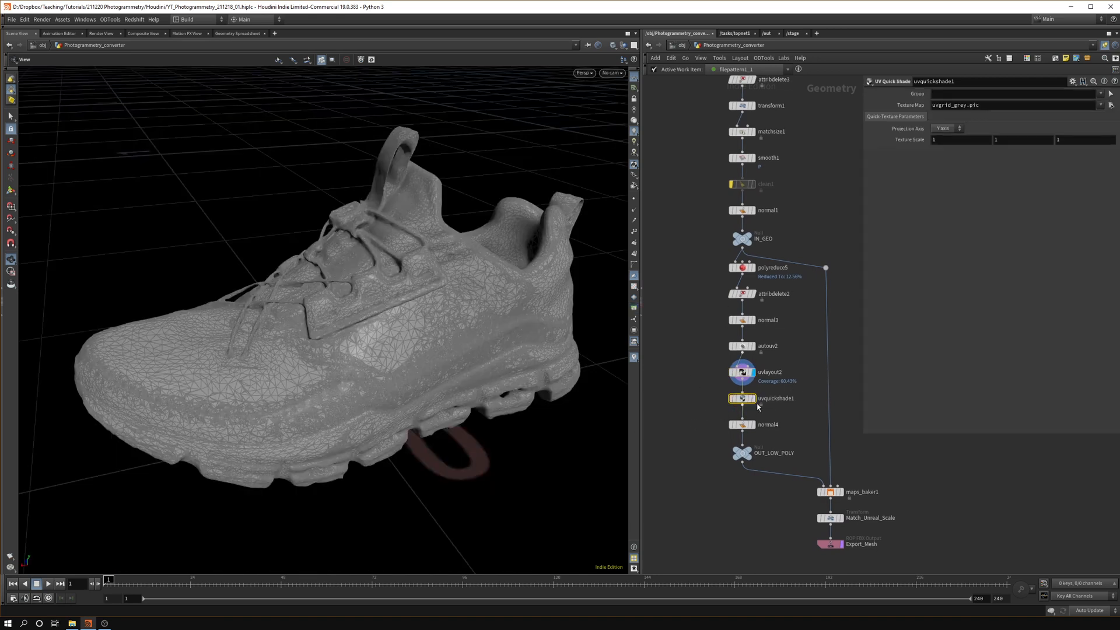
{"action": "left_click", "coordinate": [742, 398]}
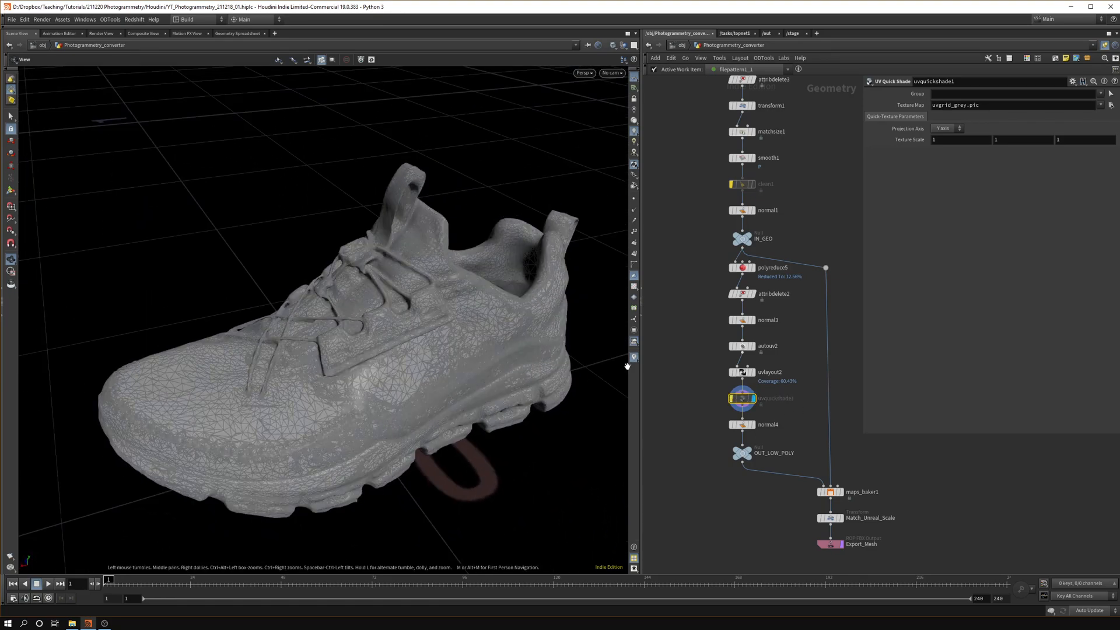
{"action": "left_click", "coordinate": [741, 424]}
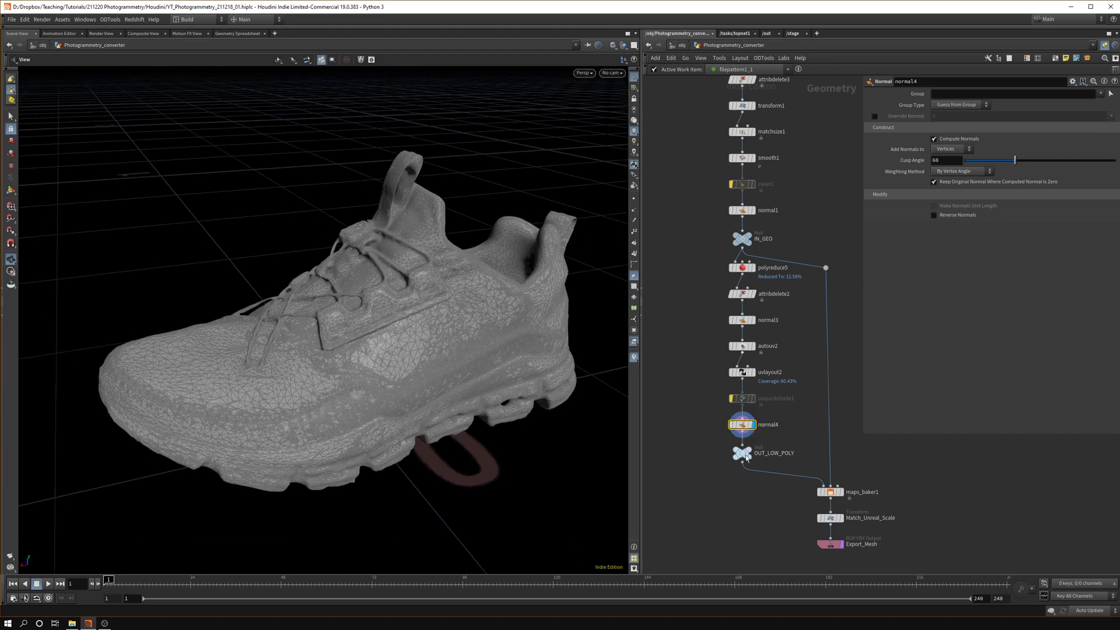
{"action": "left_click", "coordinate": [741, 453]}
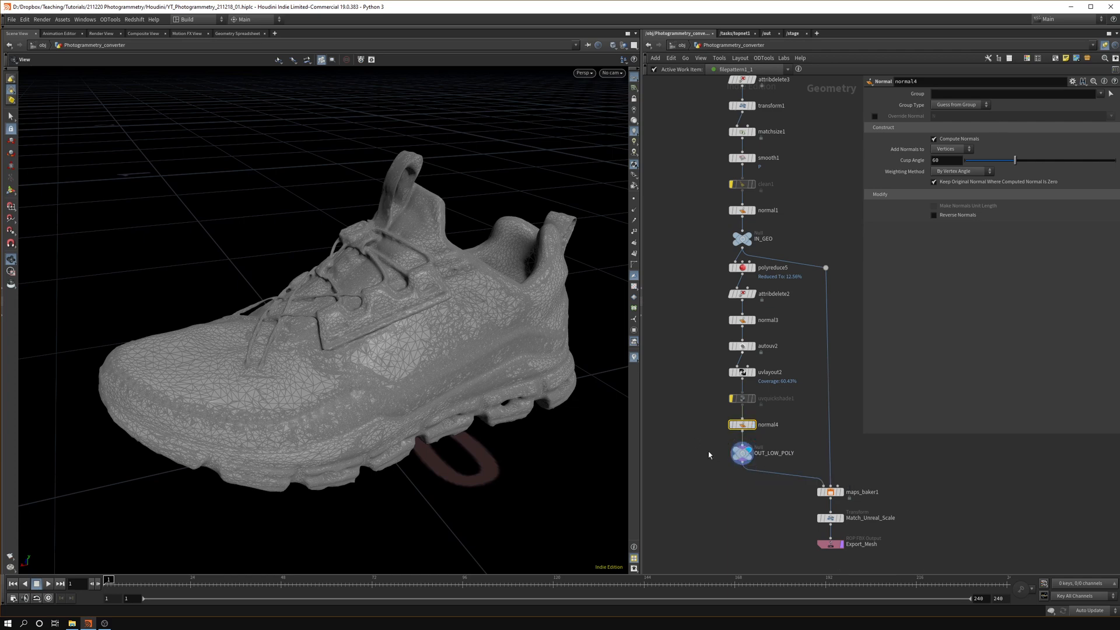
{"action": "left_click", "coordinate": [743, 452]}
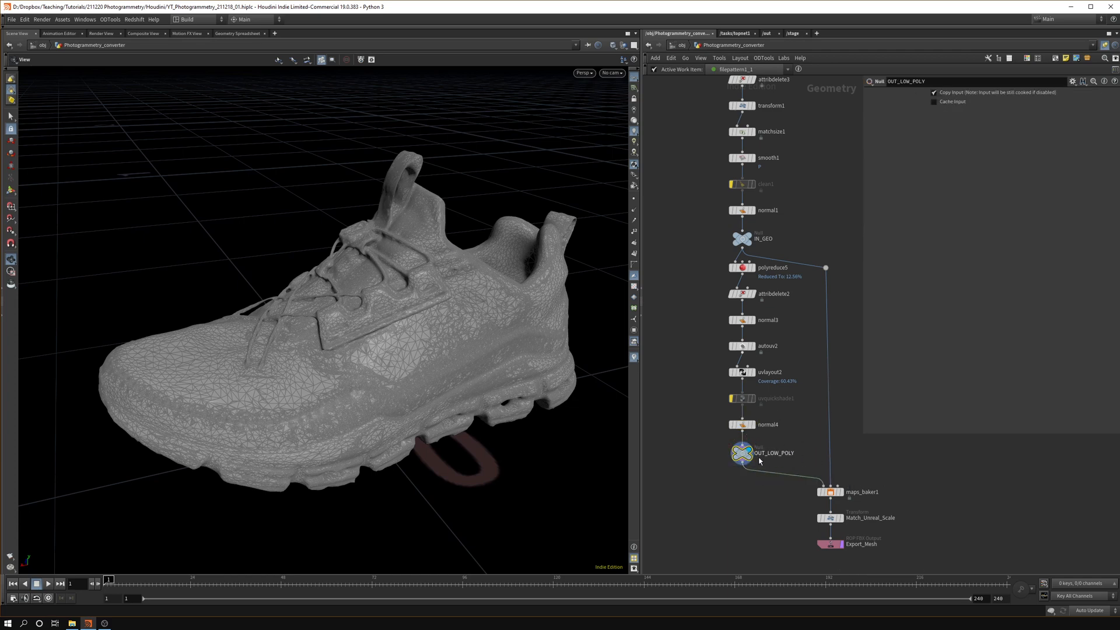
{"action": "mouse_move", "coordinate": [545, 417]}
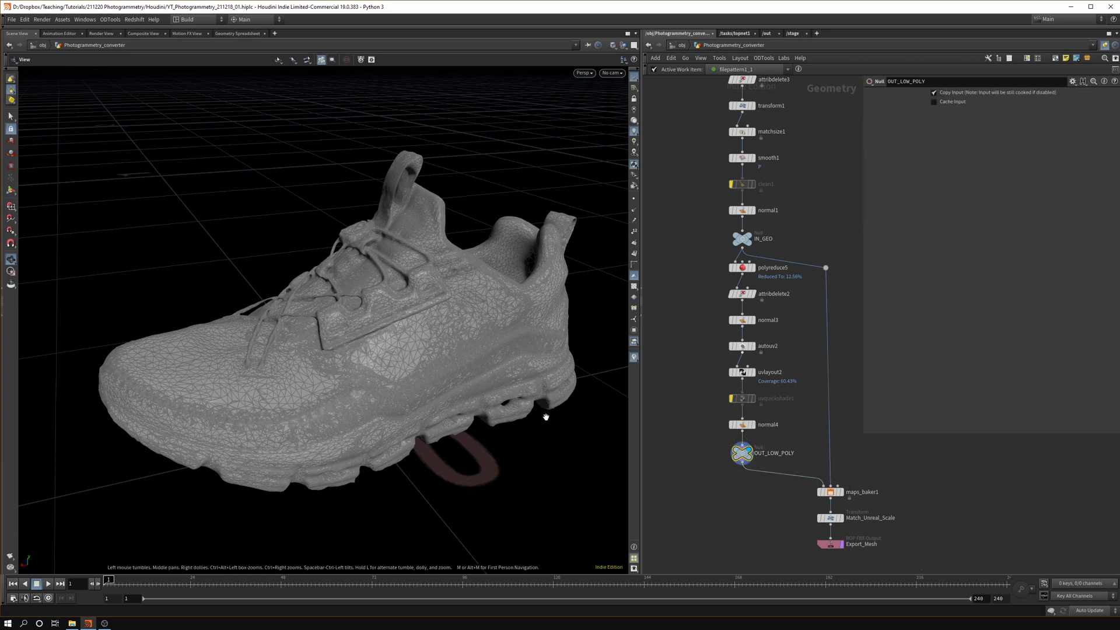
{"action": "left_click", "coordinate": [830, 491]}
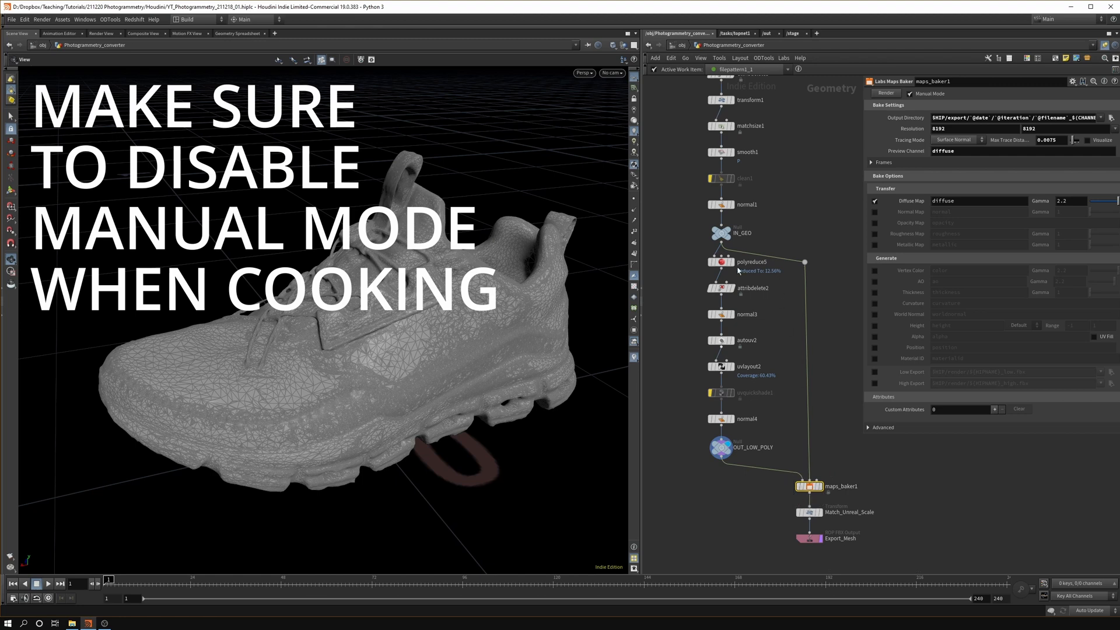
{"action": "mouse_move", "coordinate": [814, 485]}
{"action": "type", "text": "0.001"}
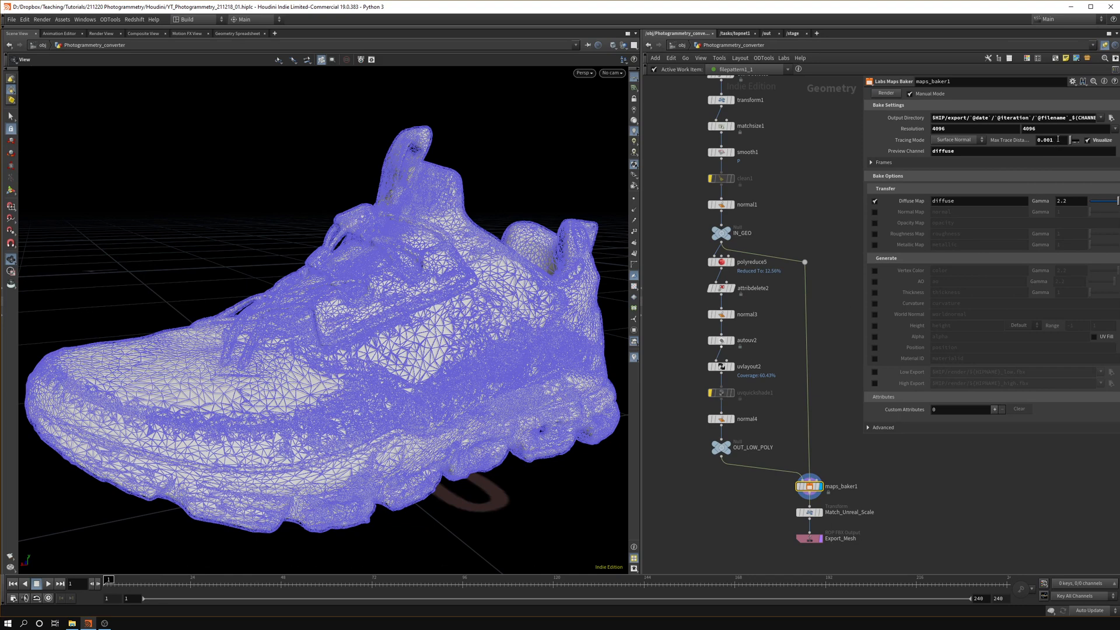
{"action": "mouse_move", "coordinate": [516, 373]}
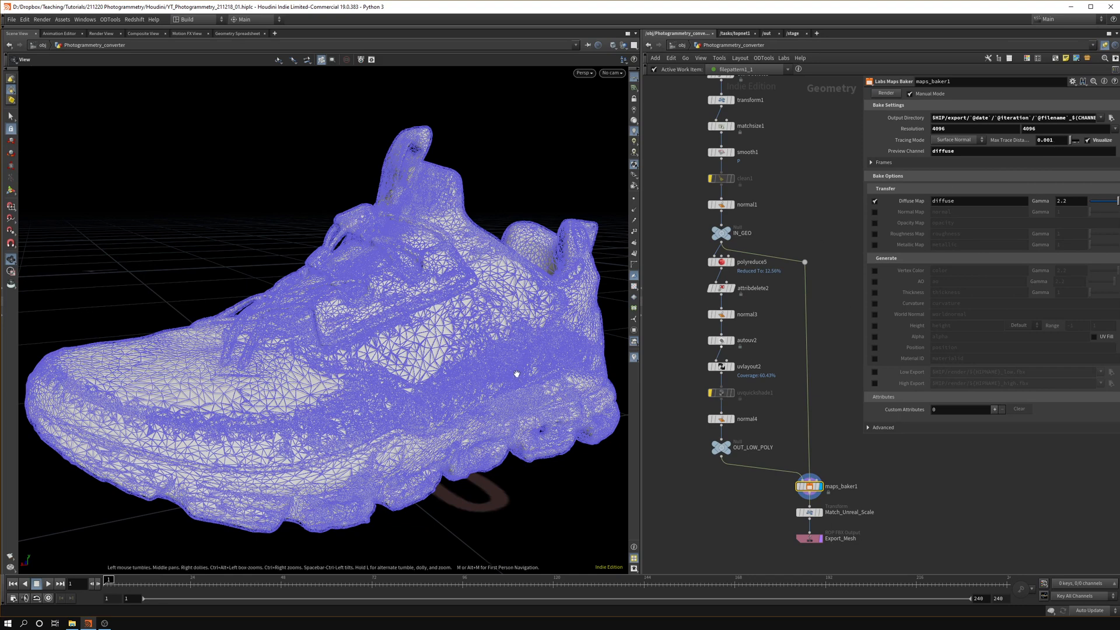
{"action": "mouse_move", "coordinate": [396, 431]}
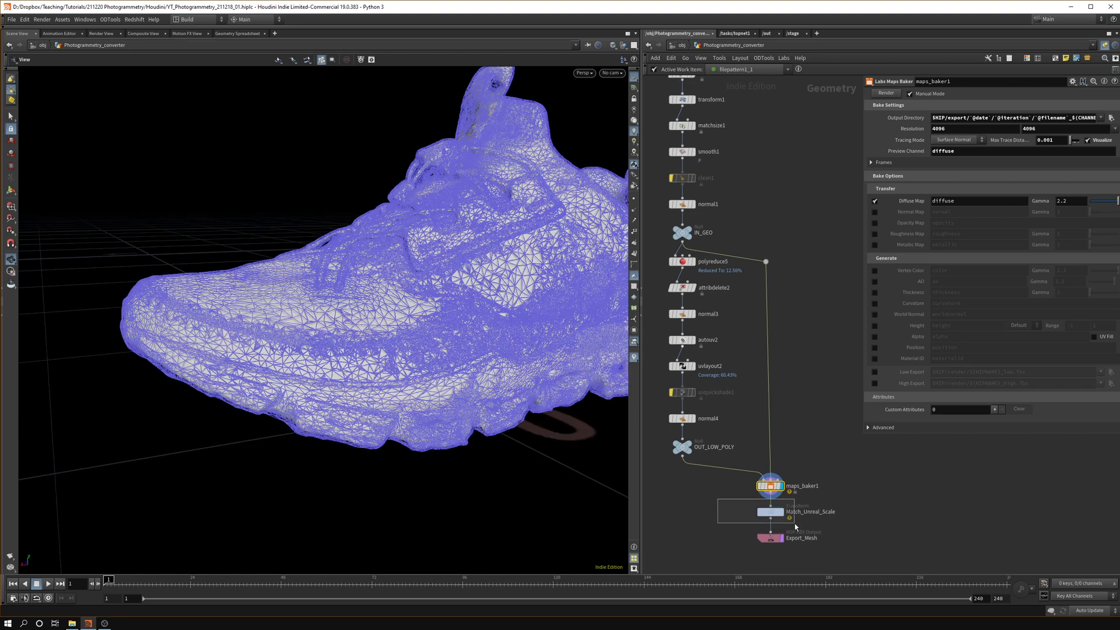
Review Match_Unreal_Scale and Export_Mesh FBX settings, save the scene and switch to the tasks network
{"action": "left_click", "coordinate": [771, 511]}
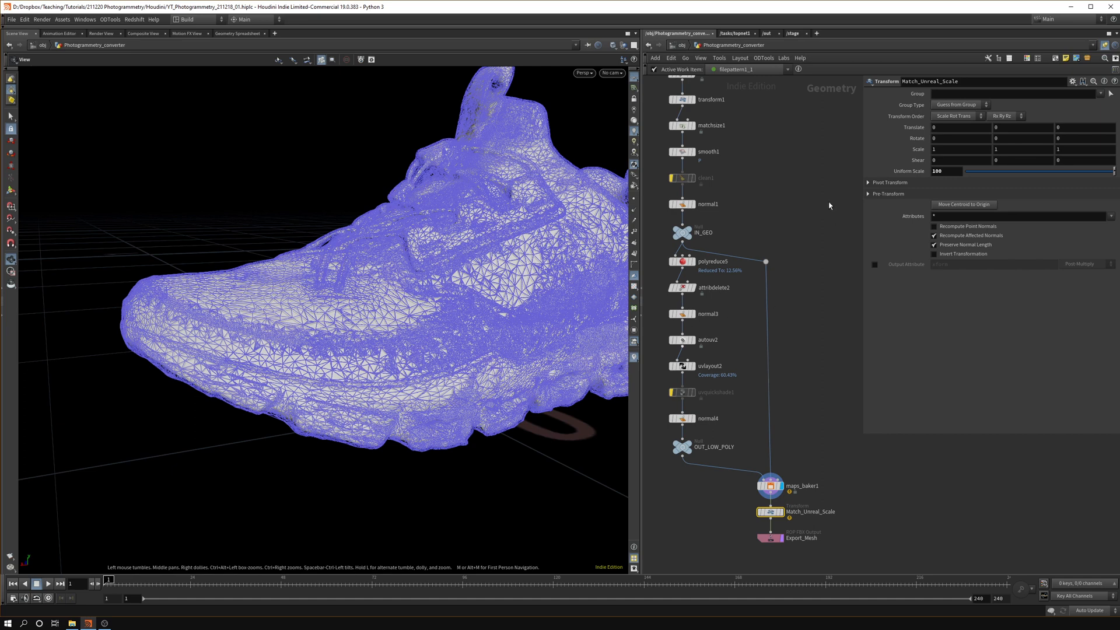
{"action": "mouse_move", "coordinate": [751, 327]}
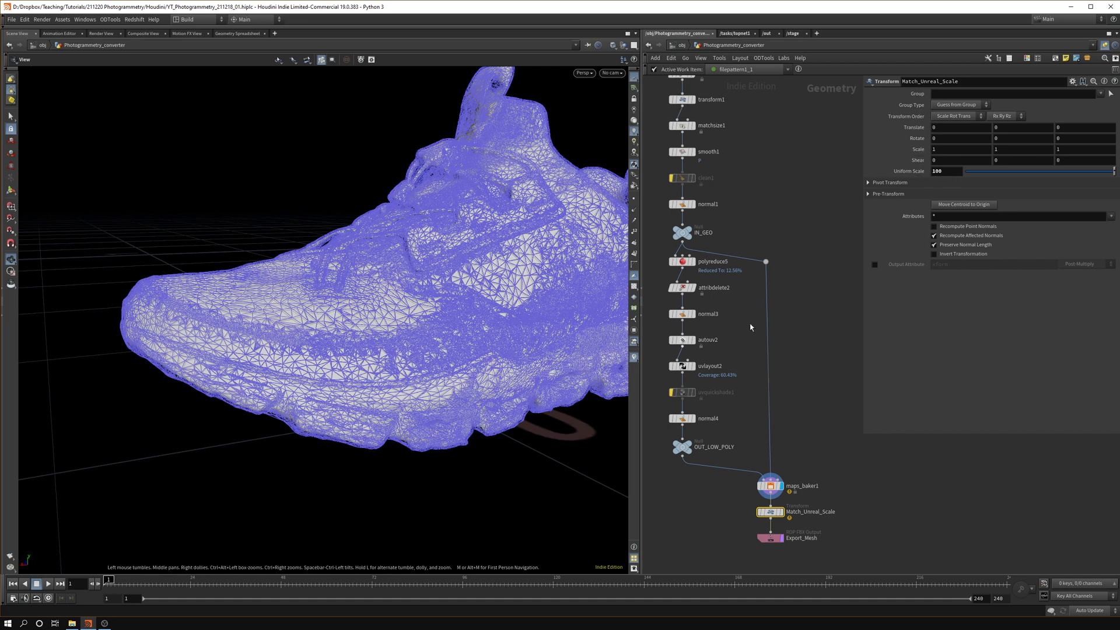
{"action": "mouse_move", "coordinate": [826, 419]}
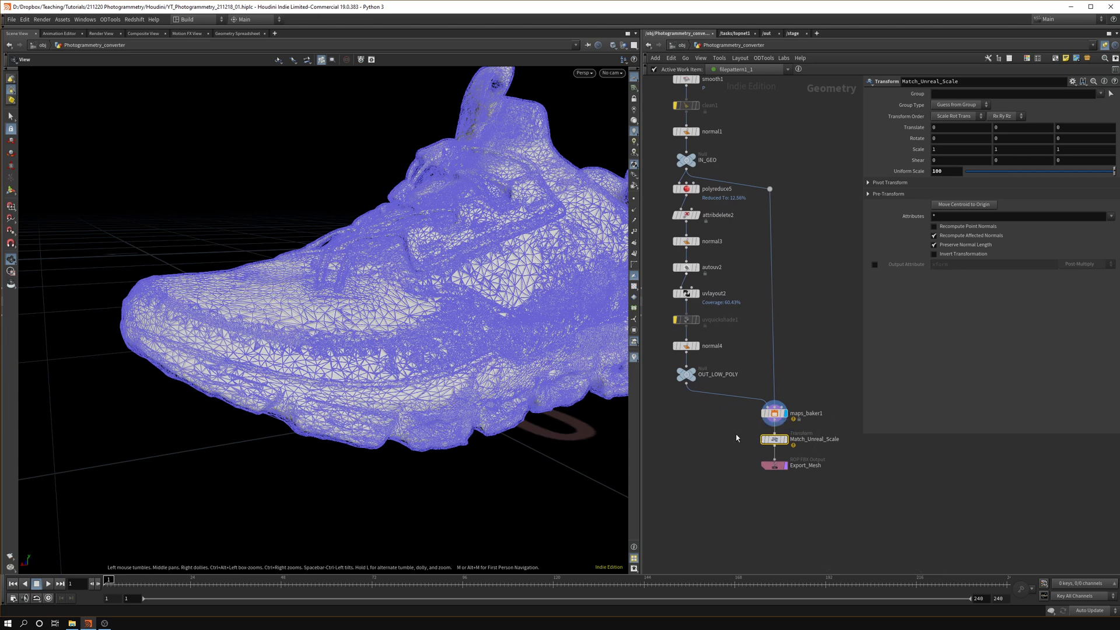
{"action": "left_click", "coordinate": [774, 465]}
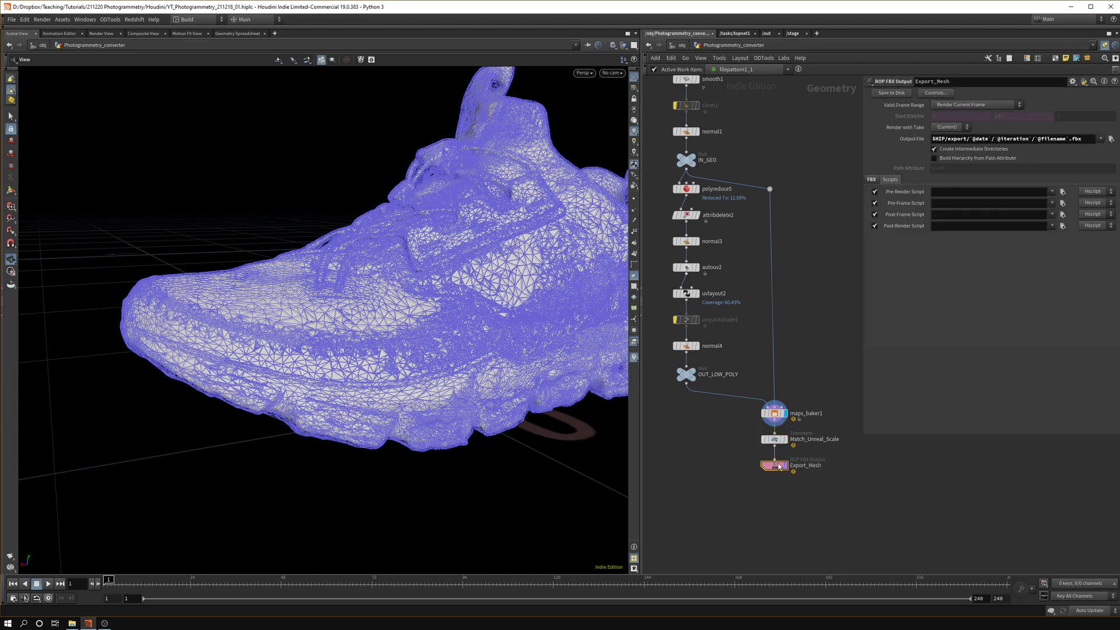
{"action": "mouse_move", "coordinate": [800, 480]}
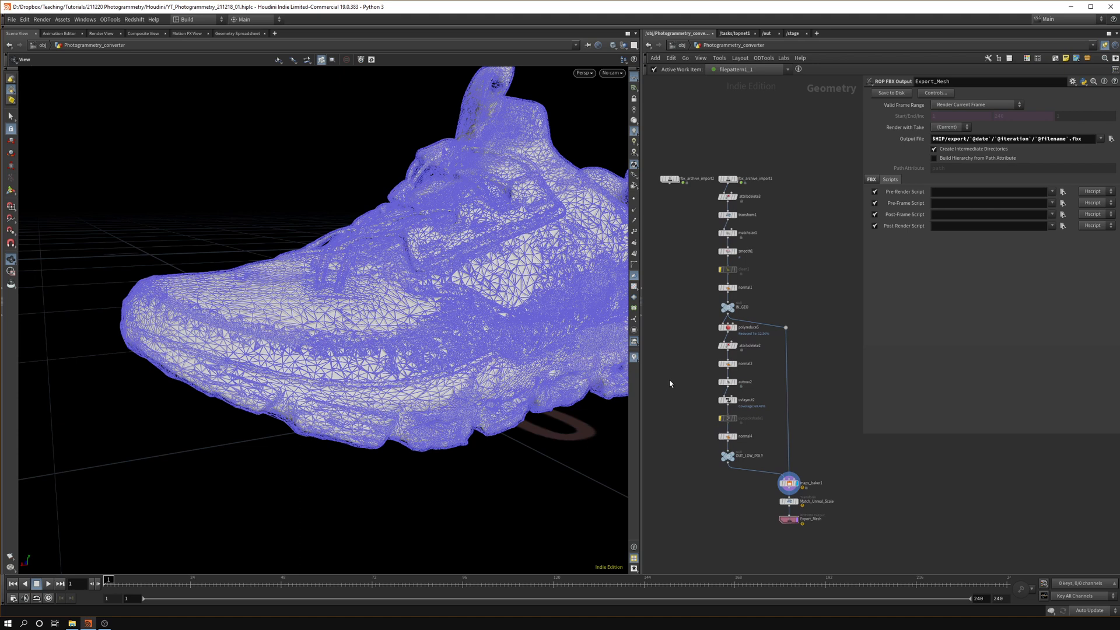
{"action": "mouse_move", "coordinate": [662, 390]}
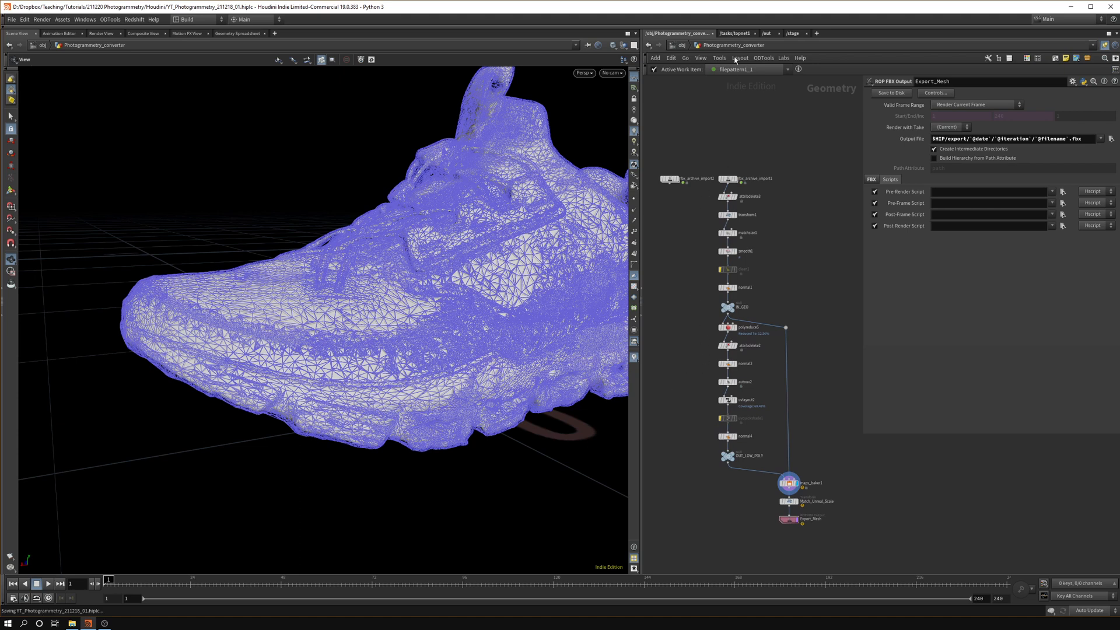
{"action": "left_click", "coordinate": [737, 33]}
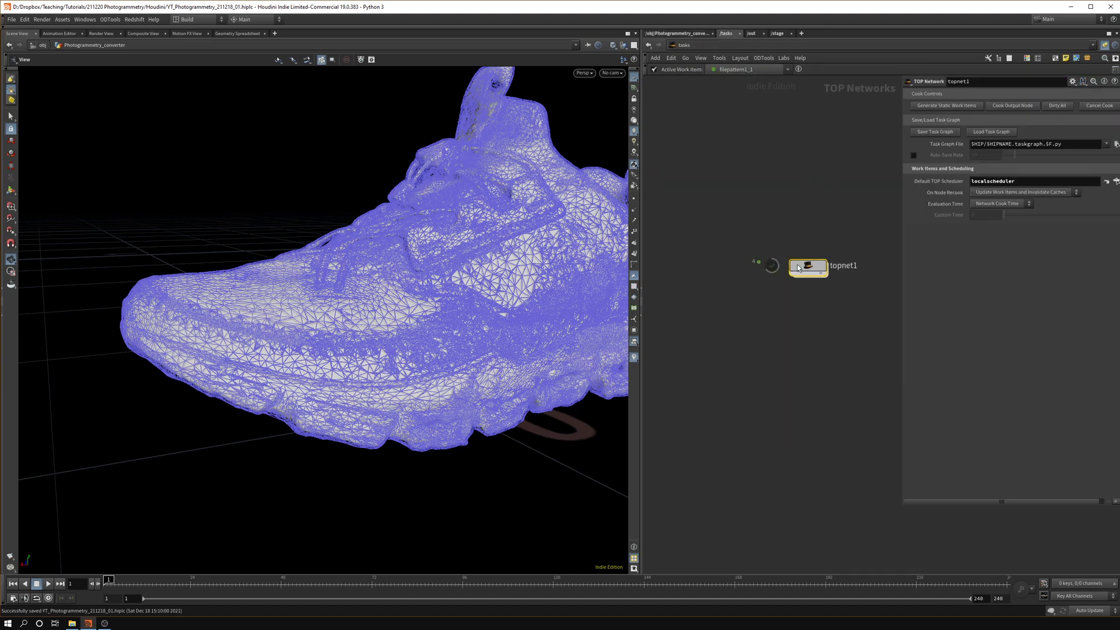
Inside topnet1, point filepattern1's pattern at the model FBX files in the Reality Capture Export folder
{"action": "double_click", "coordinate": [807, 266]}
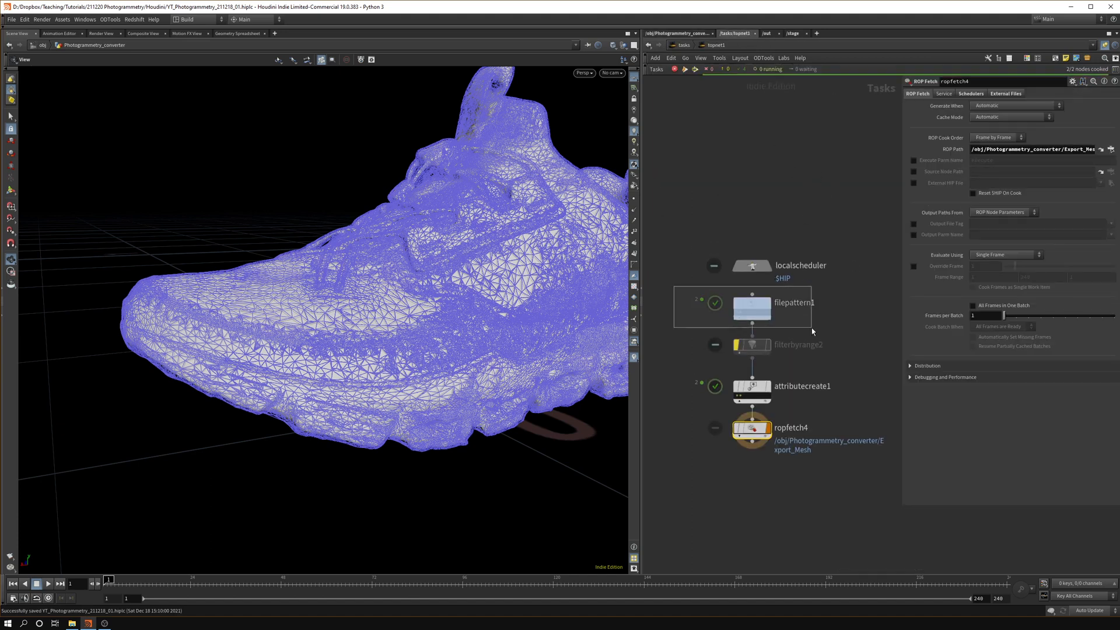
{"action": "left_click", "coordinate": [751, 307]}
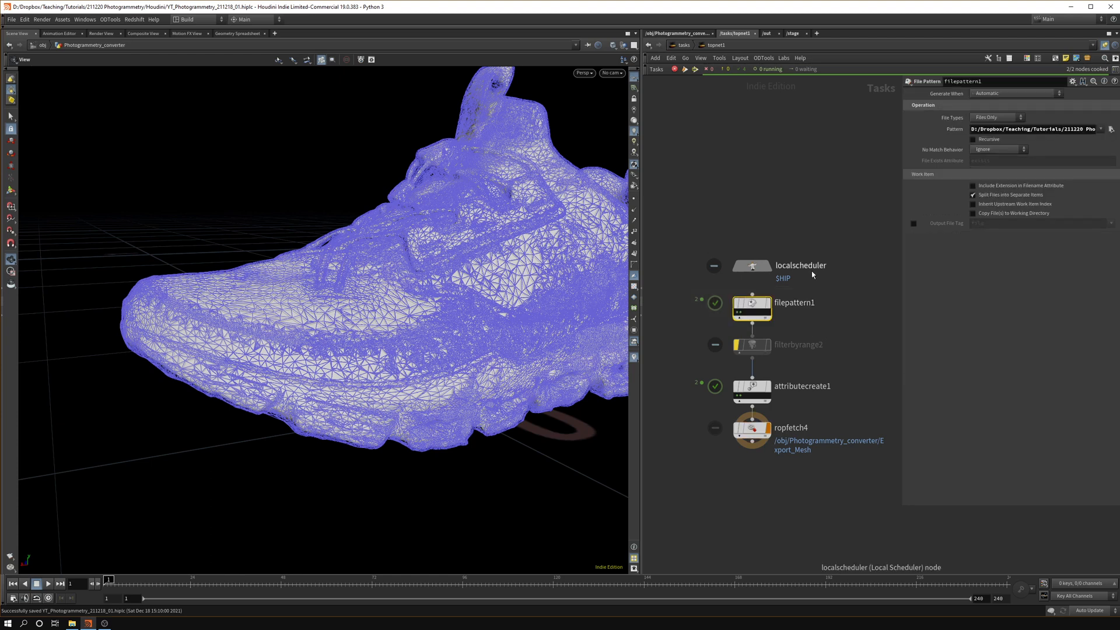
{"action": "mouse_move", "coordinate": [1106, 141]}
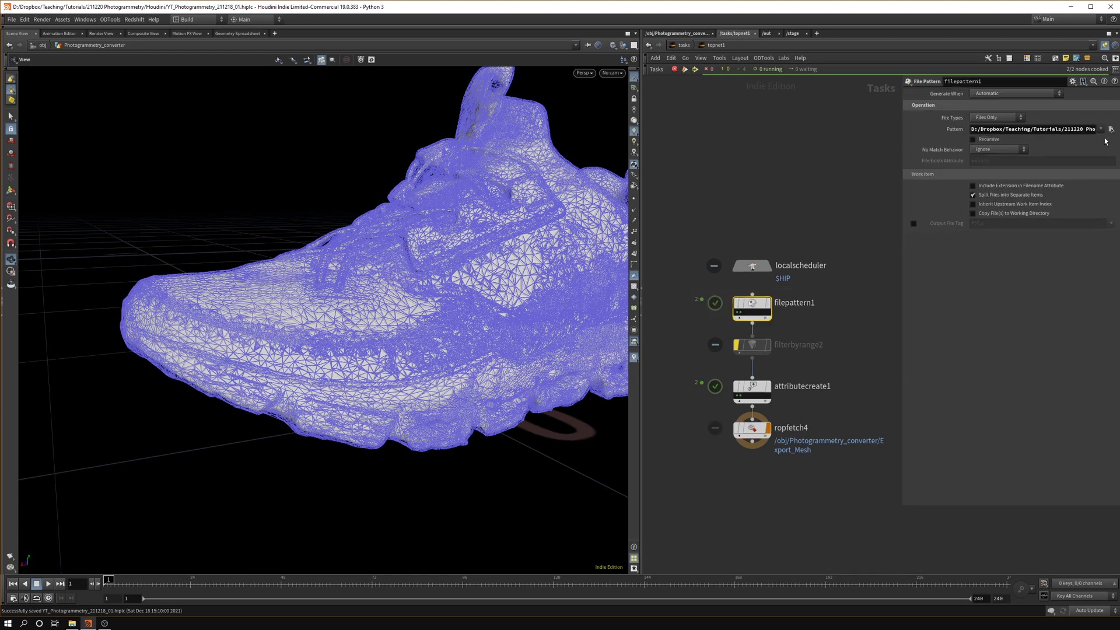
{"action": "left_click", "coordinate": [1109, 128]}
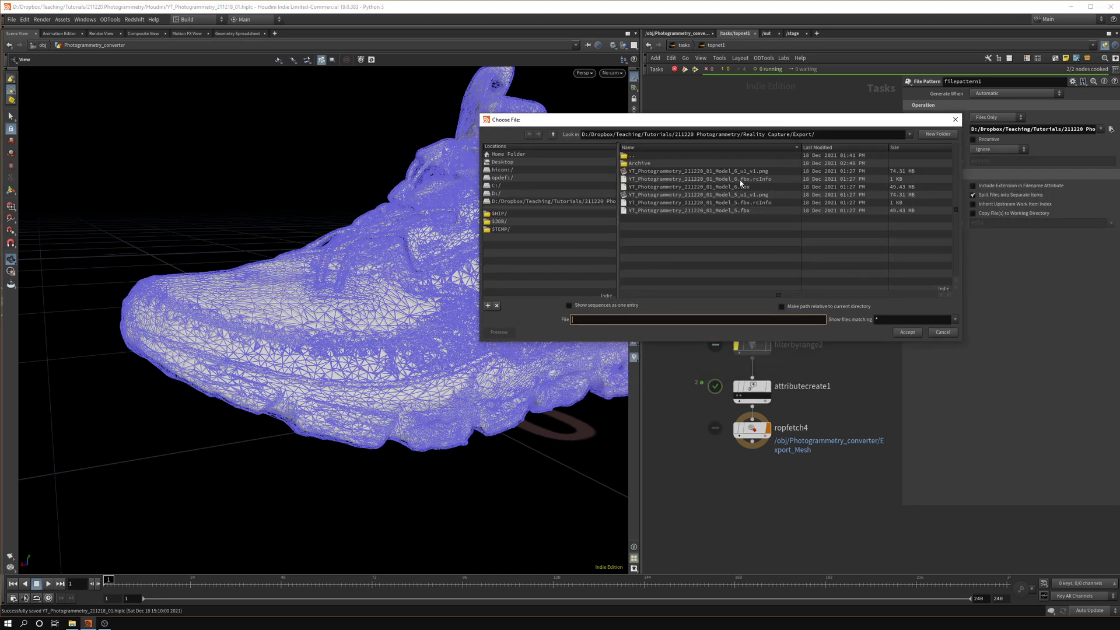
{"action": "mouse_move", "coordinate": [699, 215]}
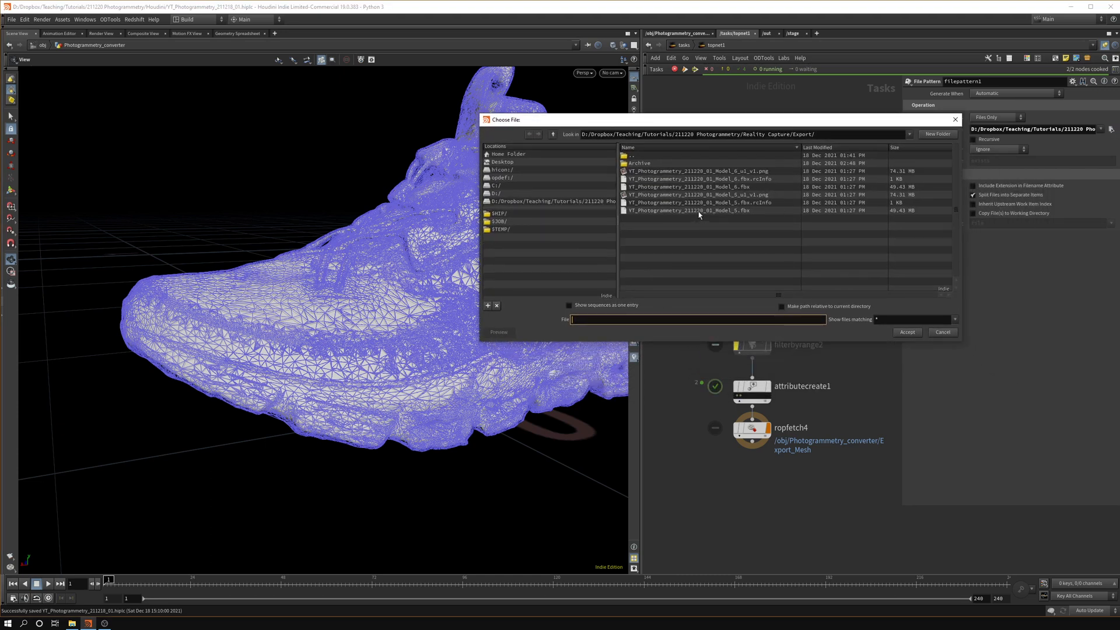
{"action": "left_click", "coordinate": [689, 210]}
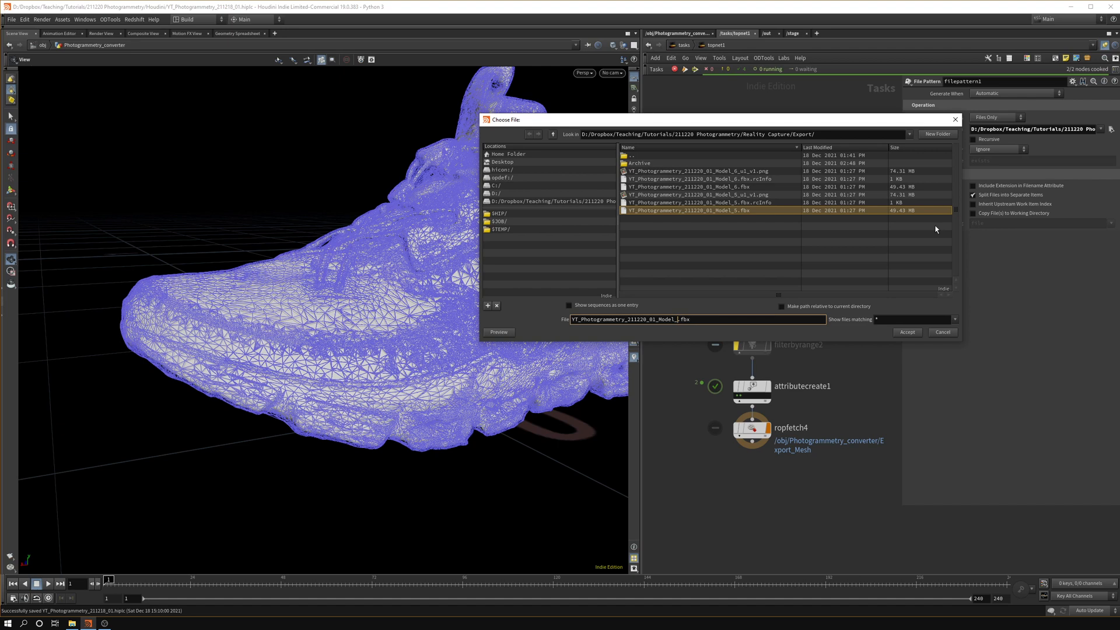
{"action": "mouse_move", "coordinate": [882, 249]}
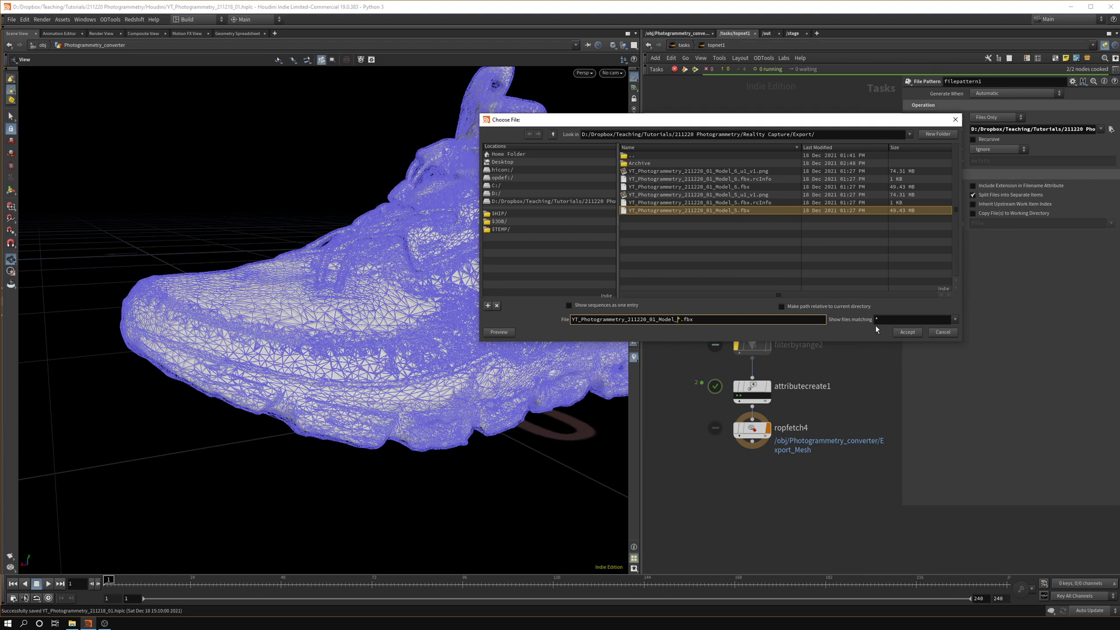
{"action": "left_click", "coordinate": [907, 333]}
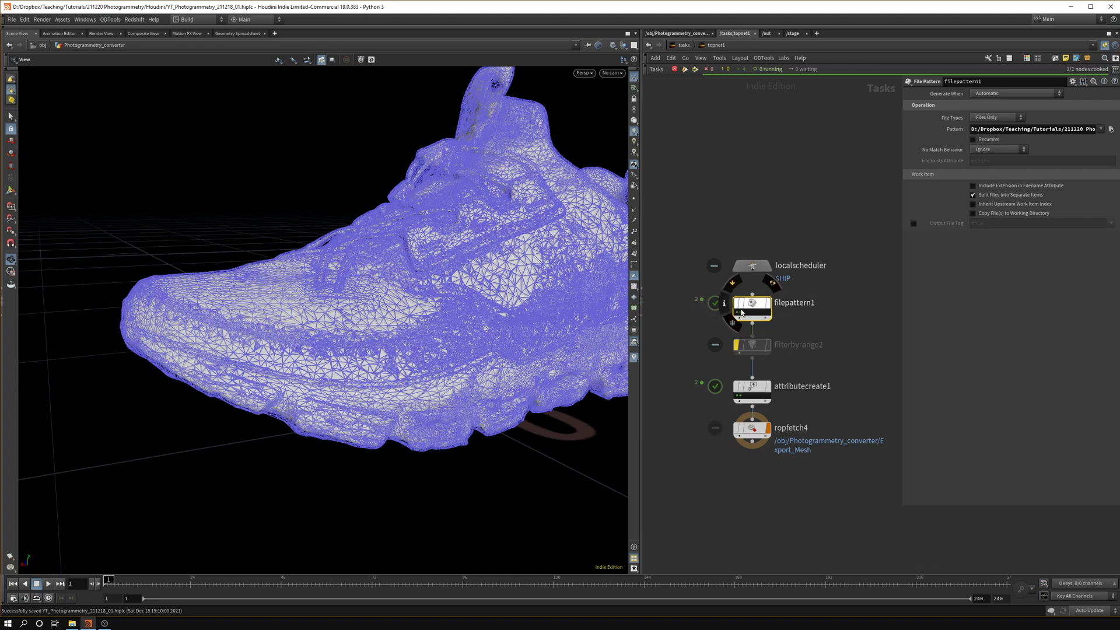
{"action": "mouse_move", "coordinate": [742, 310]}
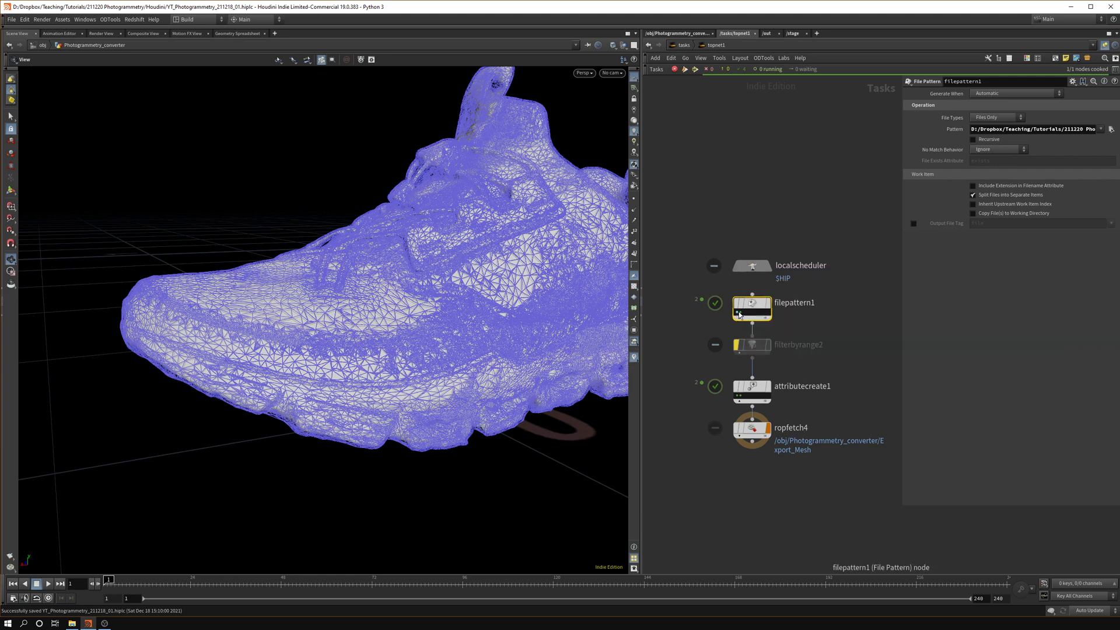
{"action": "mouse_move", "coordinate": [741, 313]}
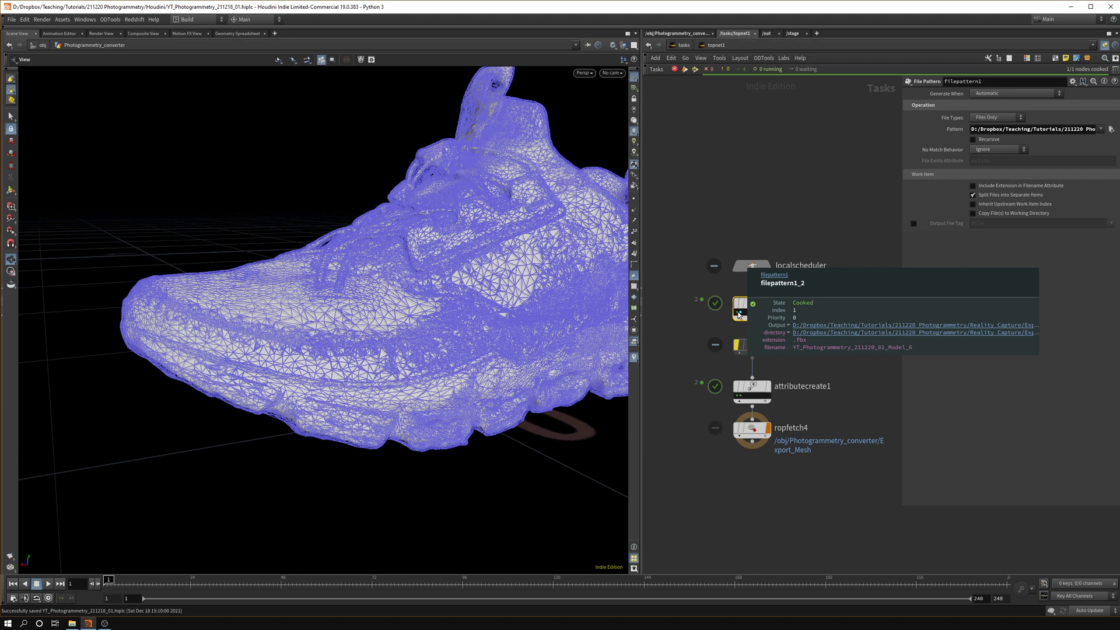
Inspect a cooked filepattern1 work item's filename for the shoe-scan FBX
{"action": "left_click", "coordinate": [751, 301]}
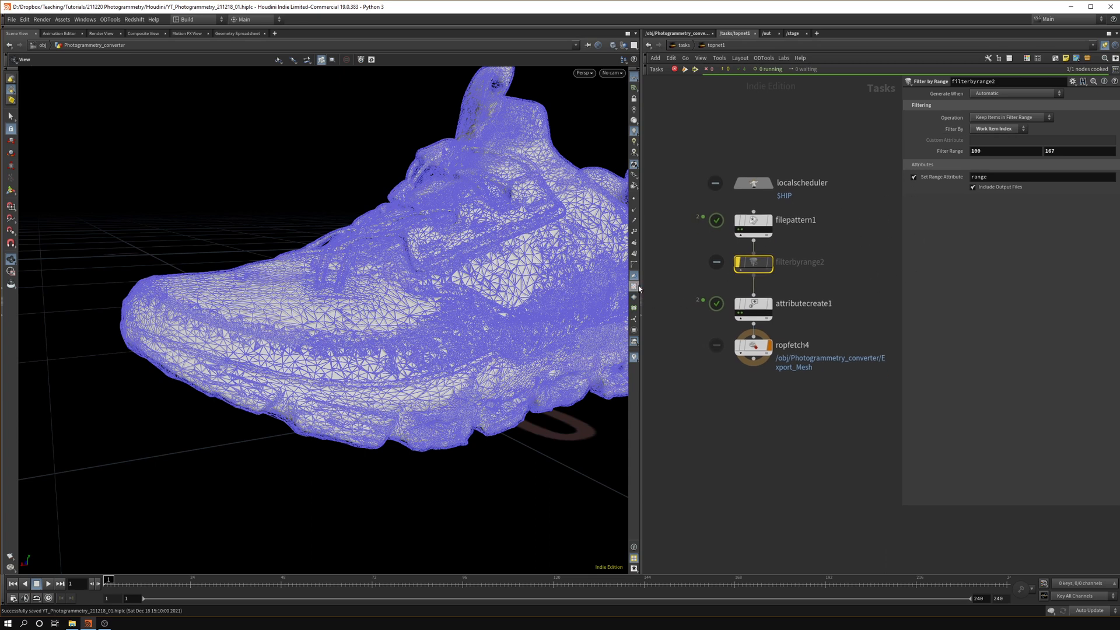
Review attributecreate1's date 20210215 and iteration_01 string attributes, then pick the ropfetch node below
{"action": "left_click", "coordinate": [752, 304]}
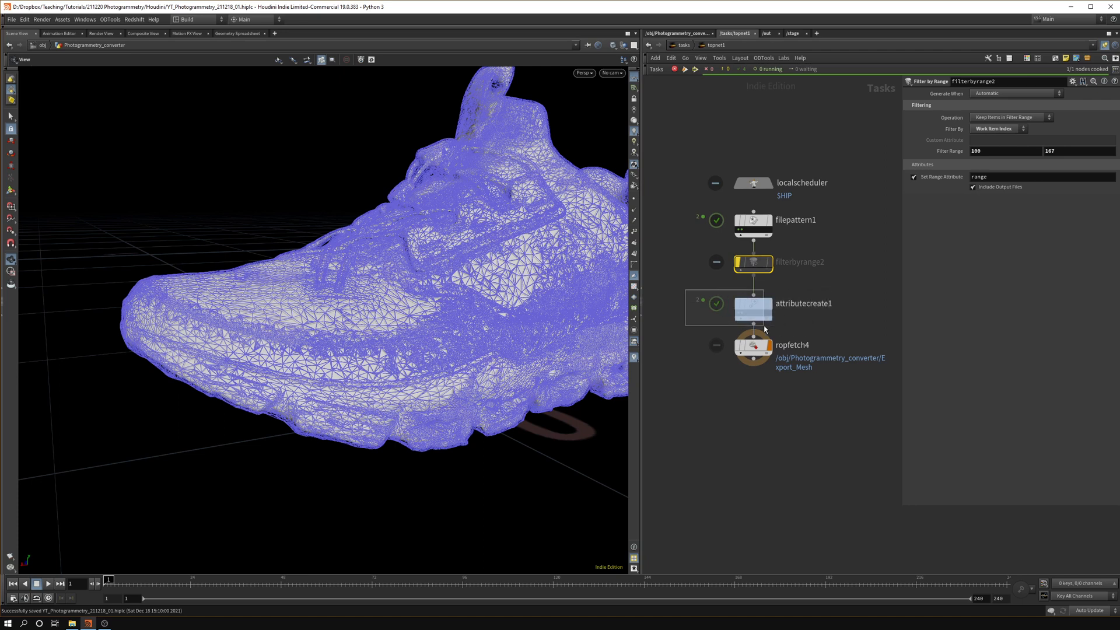
{"action": "left_click", "coordinate": [753, 308]}
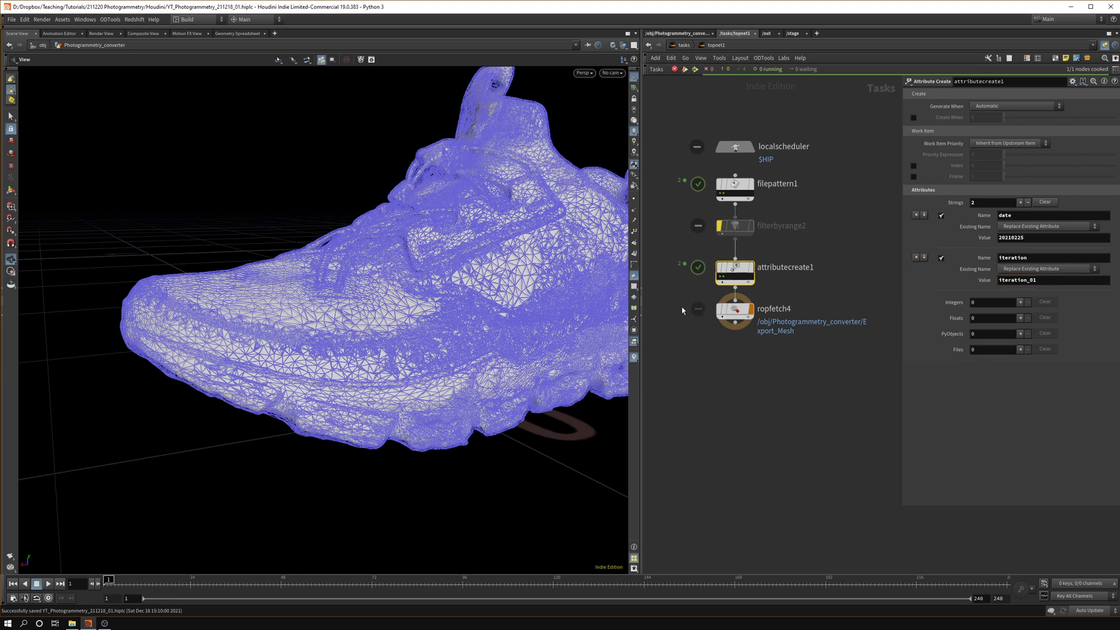
{"action": "left_click", "coordinate": [734, 313]}
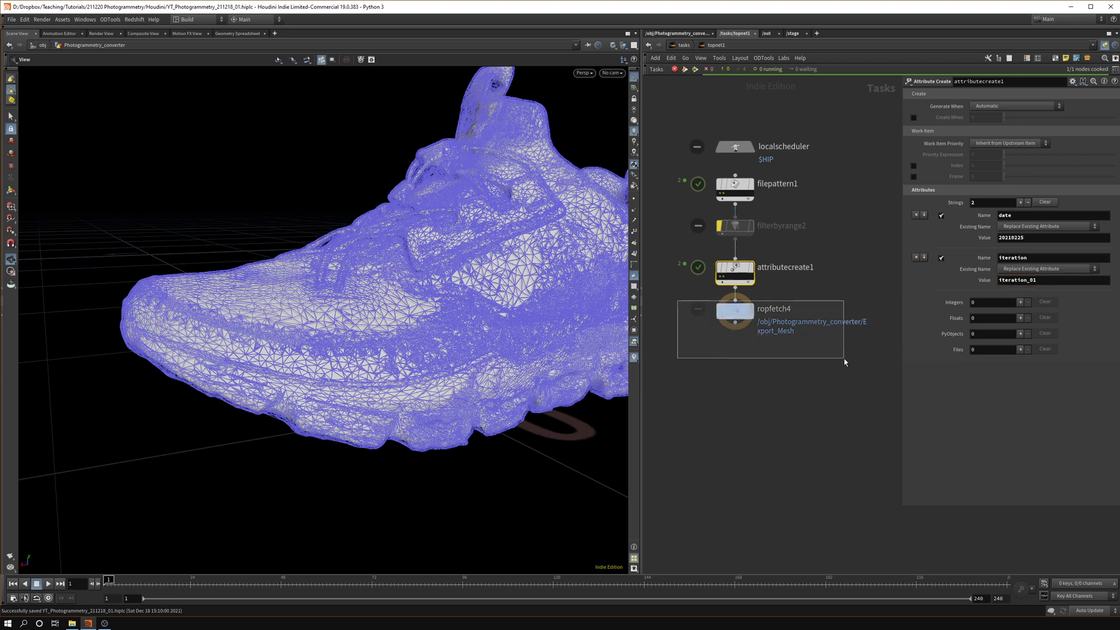
Set ropfetch4's ROP path to the Photogrammetry_converter Export_Mesh node
{"action": "left_click", "coordinate": [734, 313]}
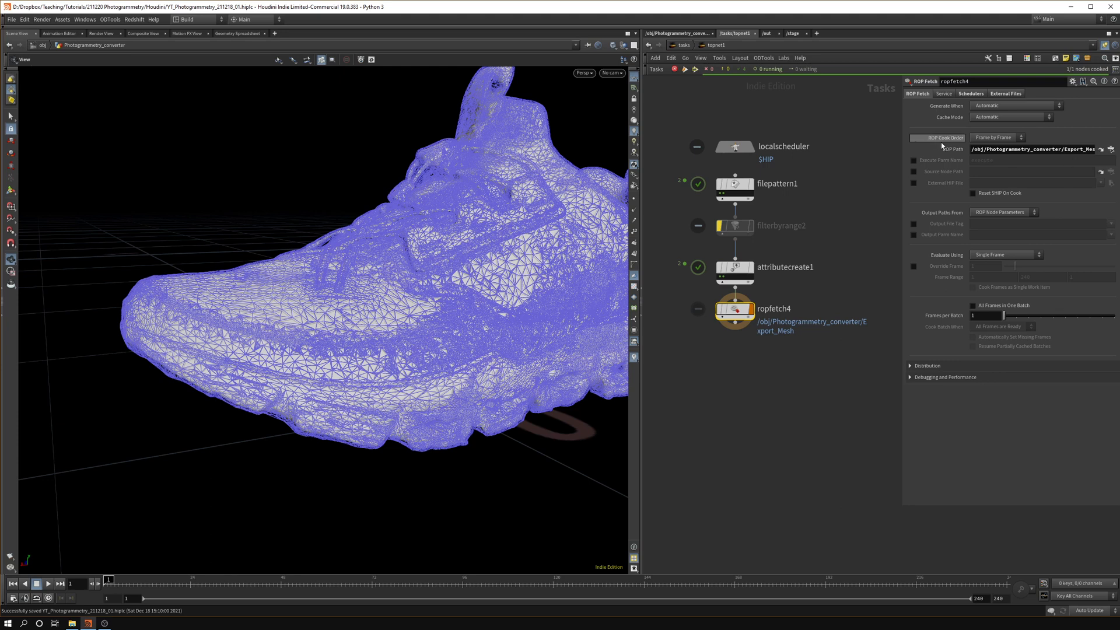
{"action": "left_click", "coordinate": [1113, 148]}
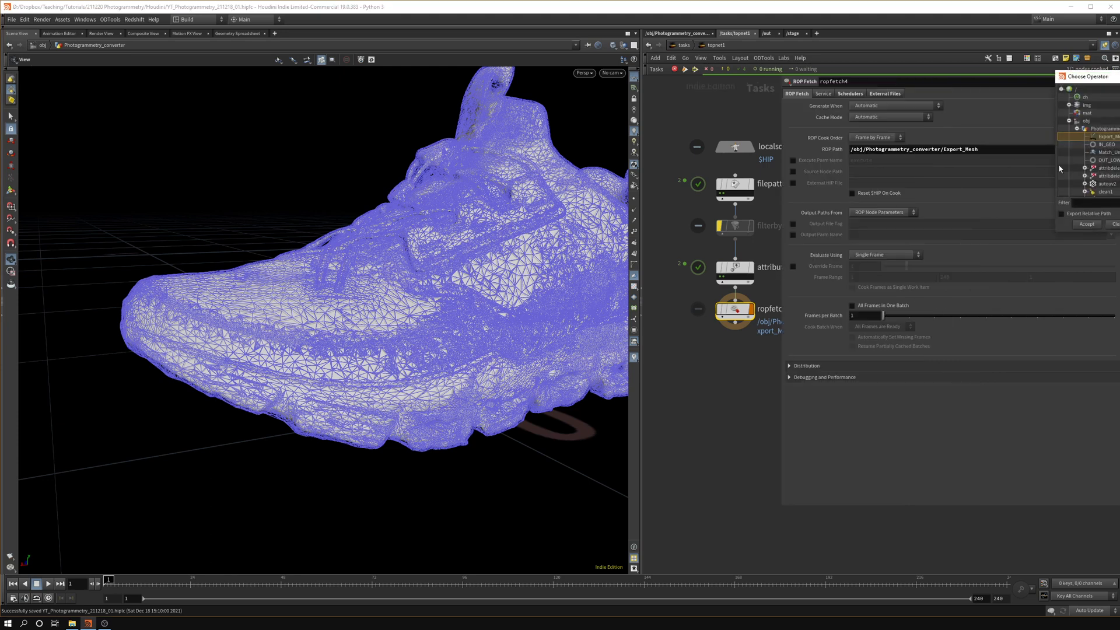
{"action": "mouse_move", "coordinate": [1062, 169]}
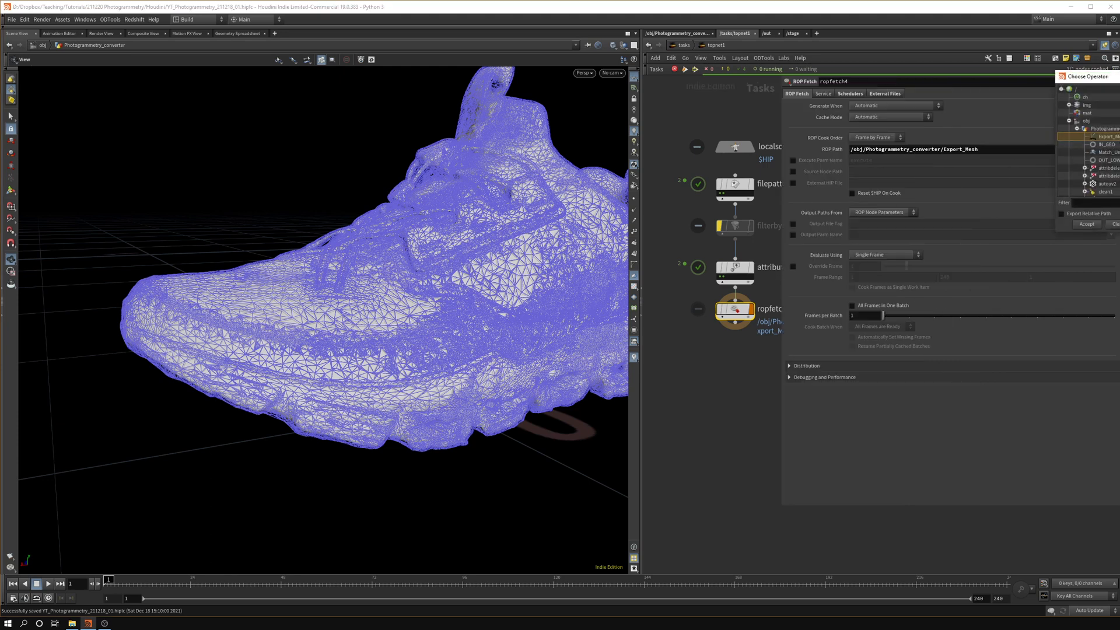
{"action": "left_click", "coordinate": [1087, 224]}
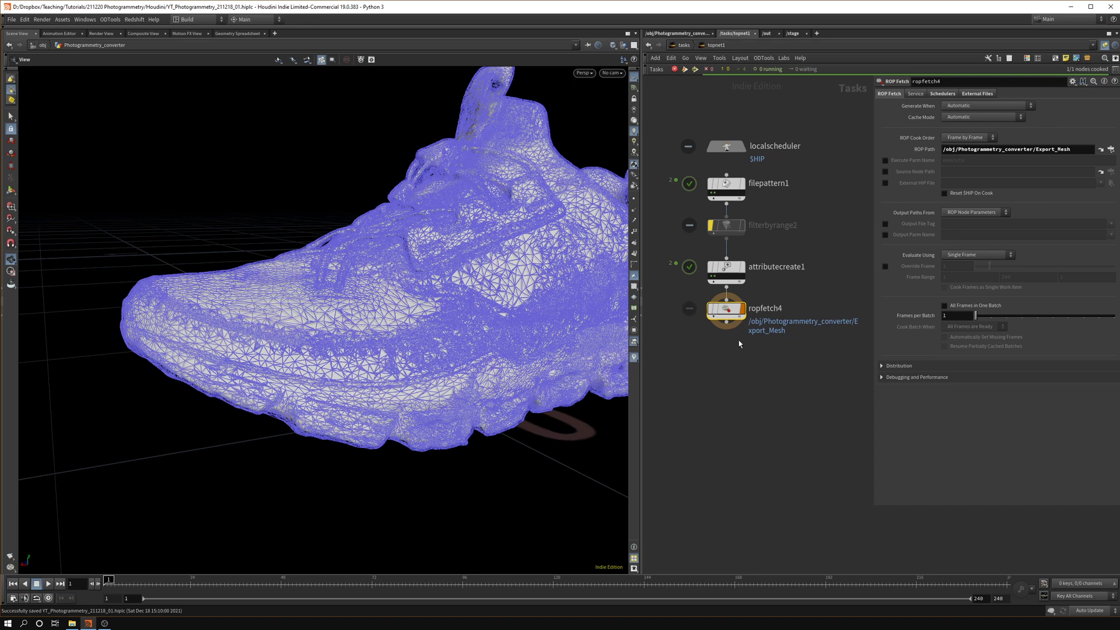
{"action": "mouse_move", "coordinate": [738, 318]}
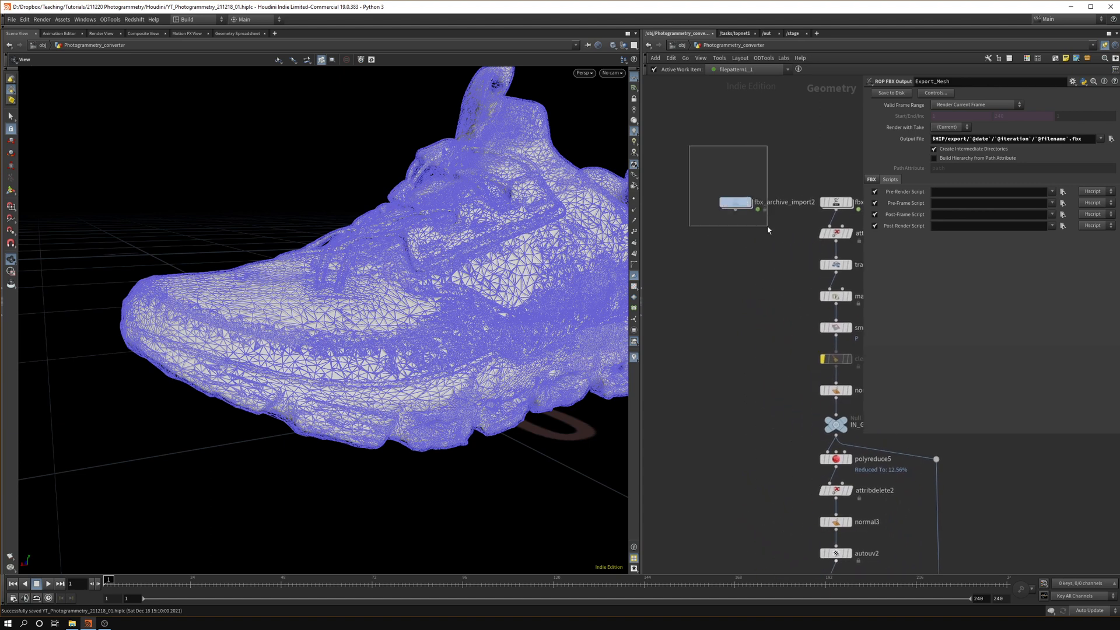
Return to the task network to inspect the first filepattern1 work item's attributes
{"action": "left_click", "coordinate": [735, 202]}
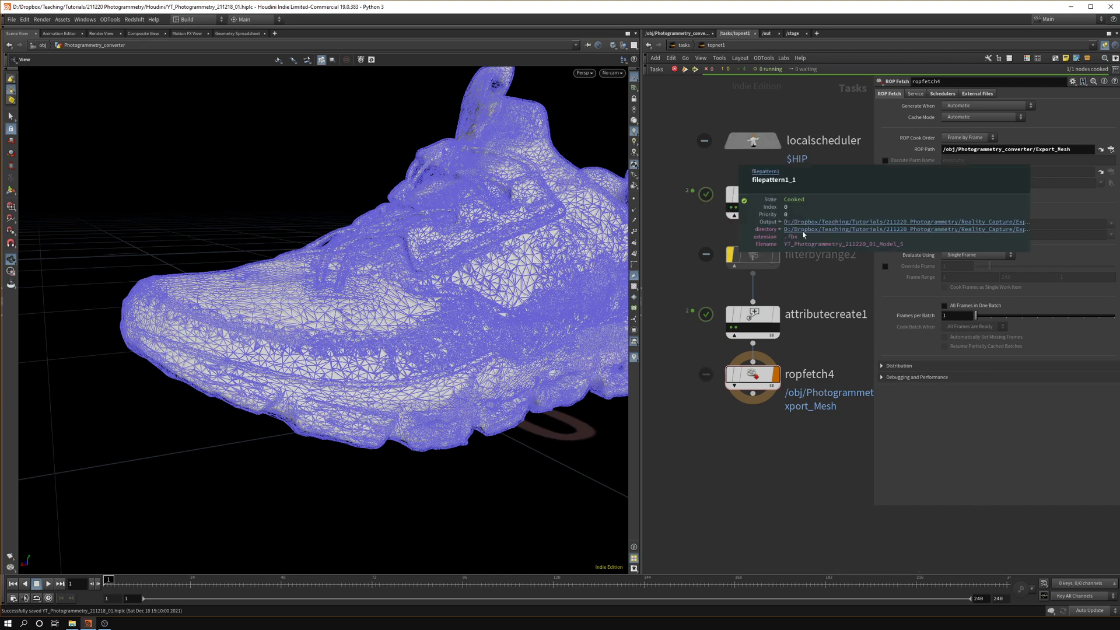
{"action": "mouse_move", "coordinate": [787, 232]}
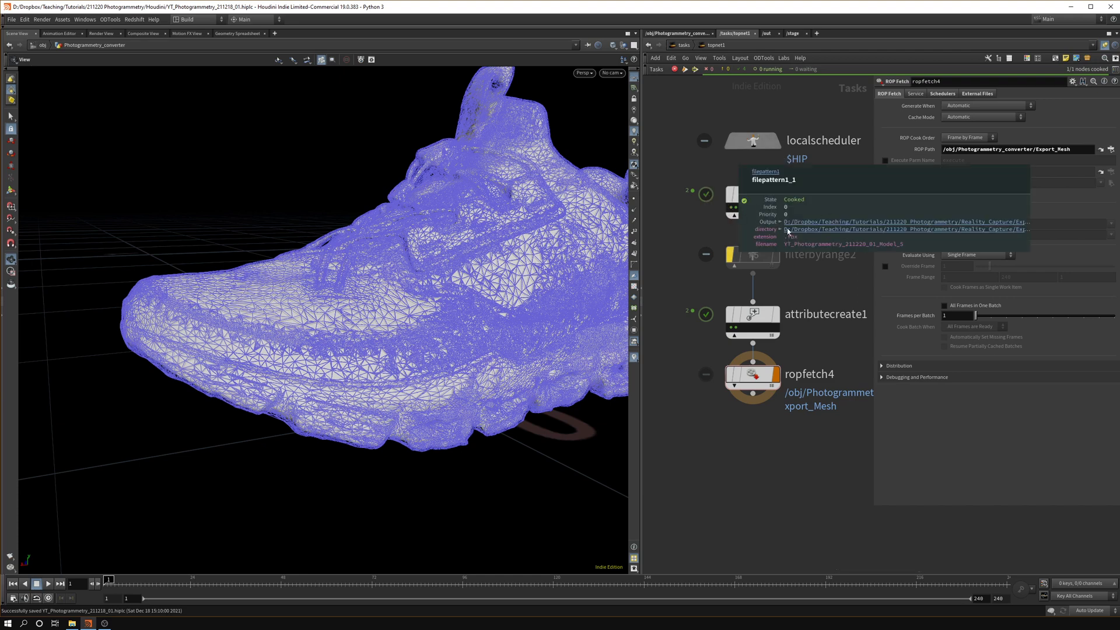
{"action": "mouse_move", "coordinate": [1004, 234]}
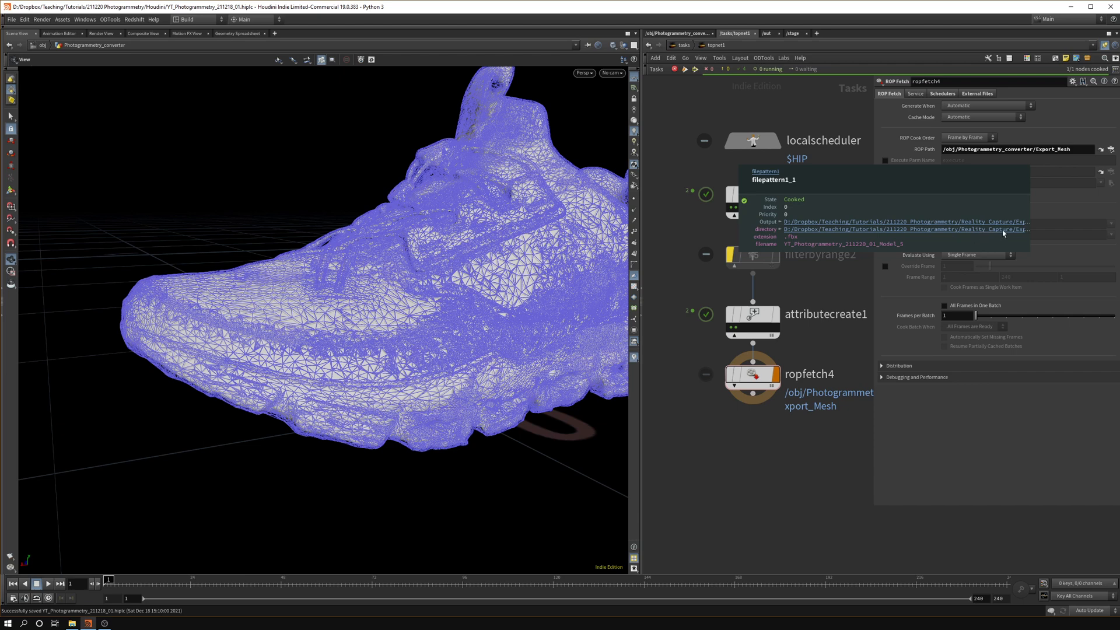
{"action": "mouse_move", "coordinate": [838, 249]}
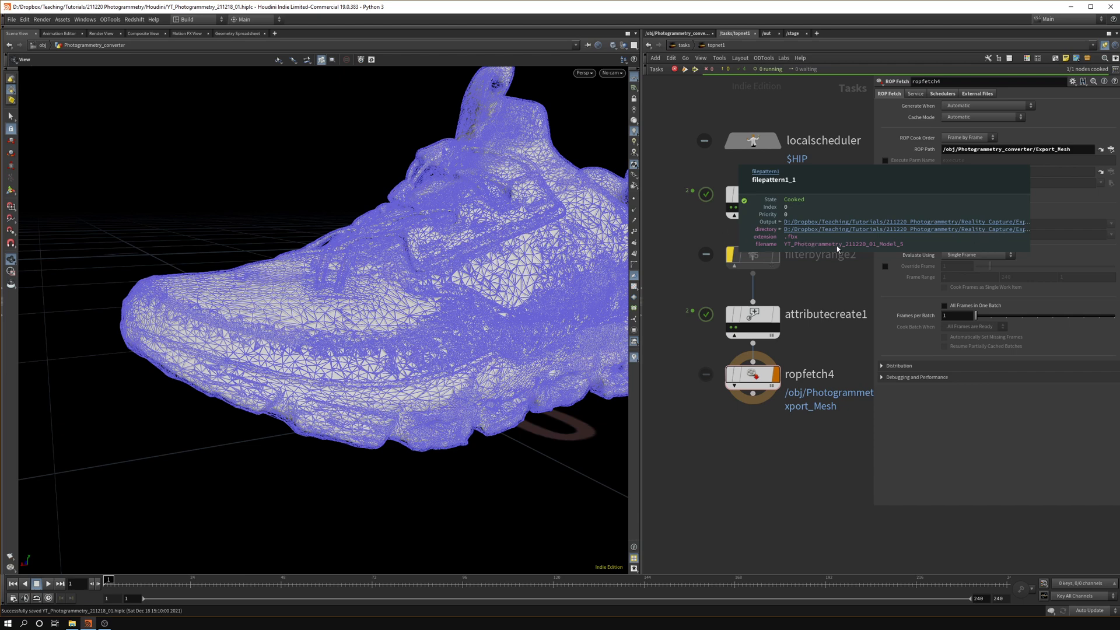
{"action": "mouse_move", "coordinate": [949, 238]}
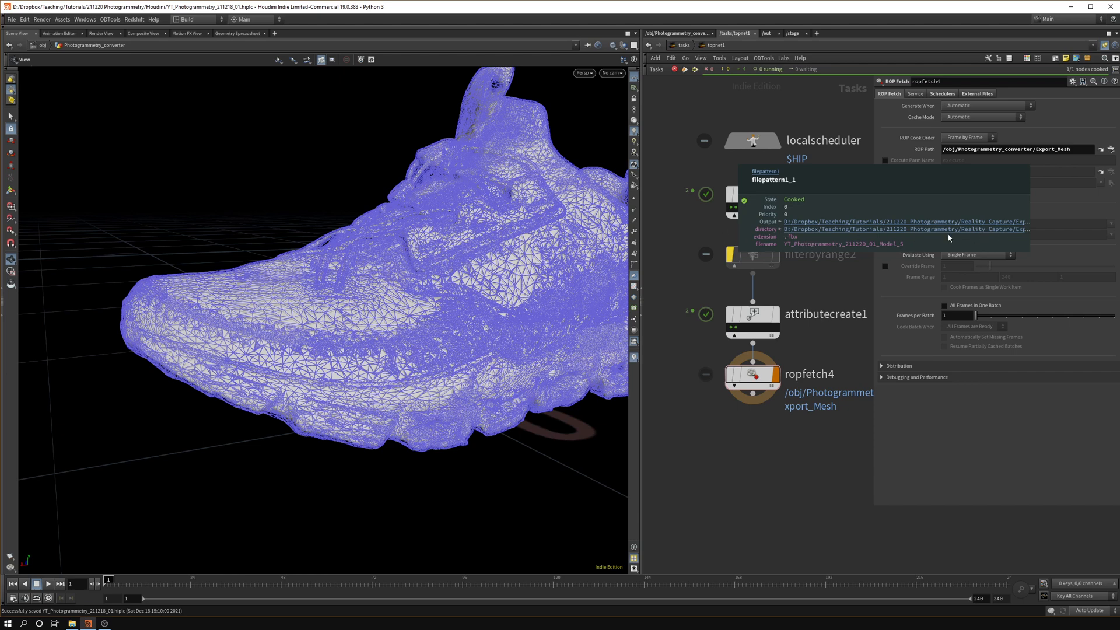
{"action": "mouse_move", "coordinate": [793, 239]}
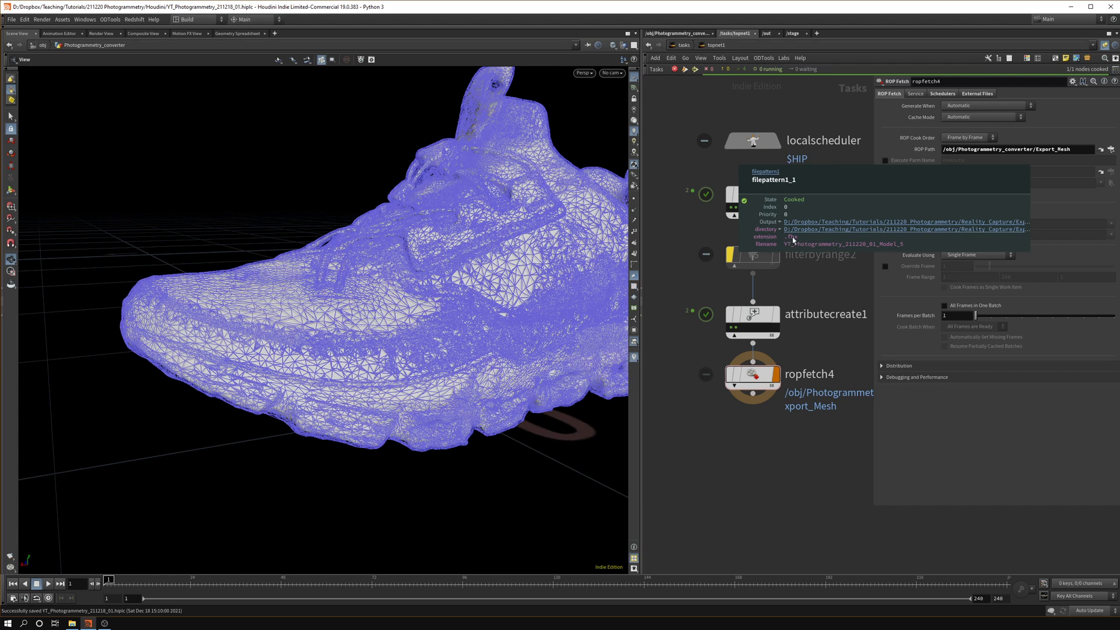
{"action": "mouse_move", "coordinate": [799, 239]}
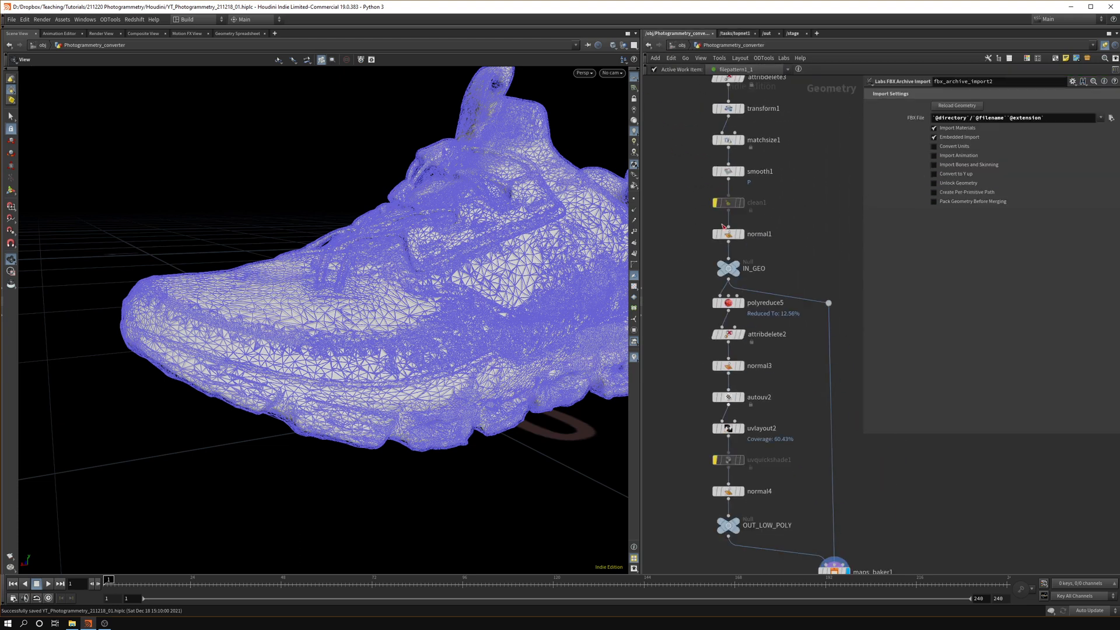
{"action": "left_click", "coordinate": [792, 466]}
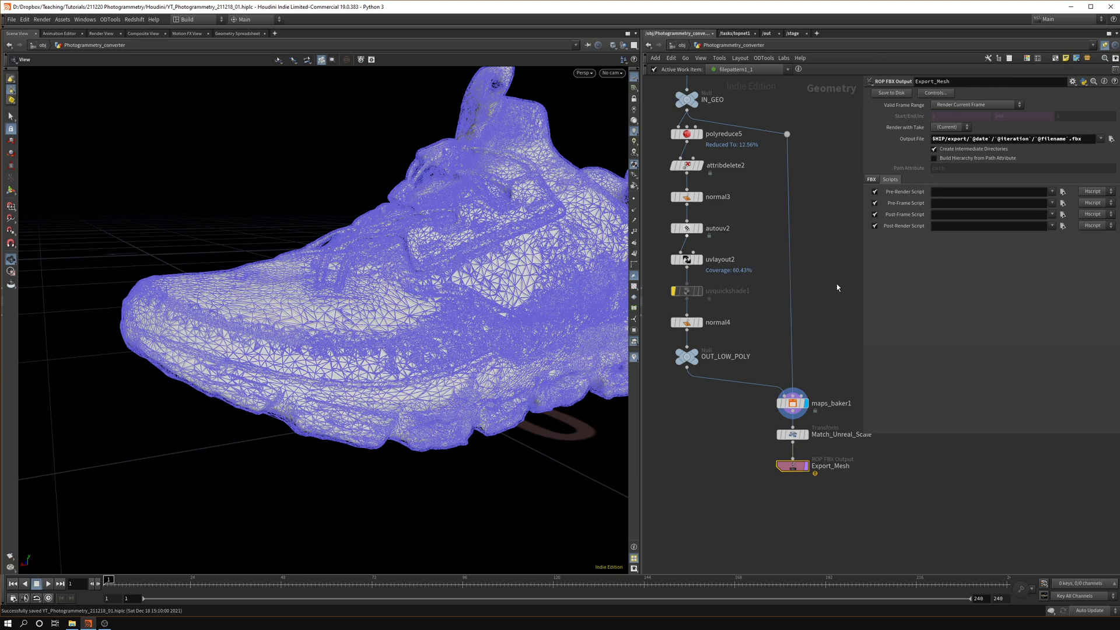
{"action": "scroll", "scroll_direction": "down", "scroll_amount": 3}
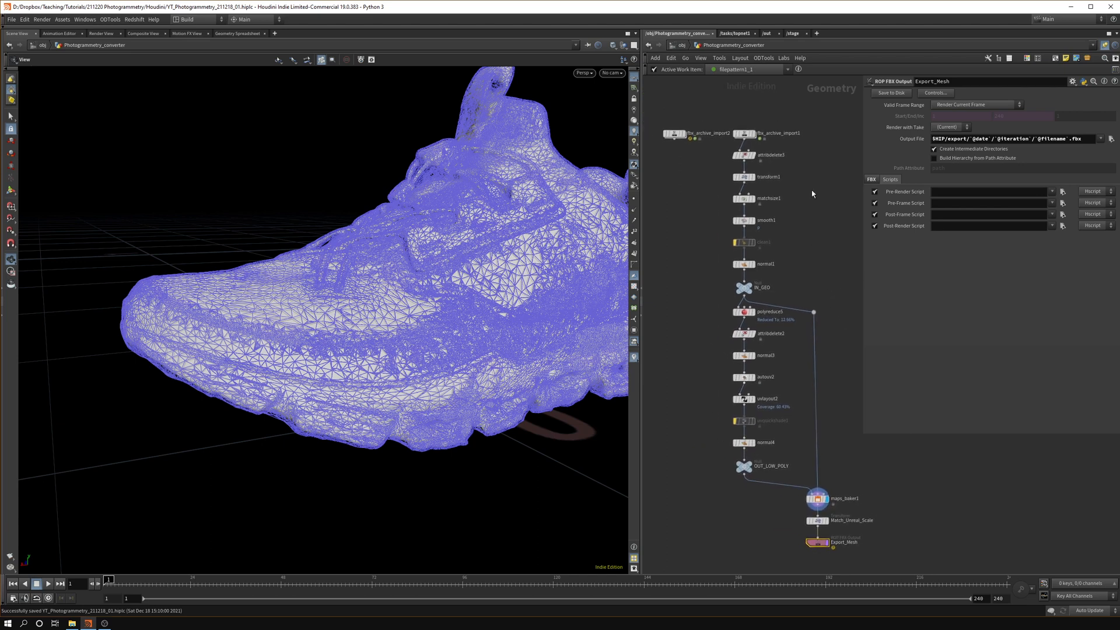
{"action": "mouse_move", "coordinate": [809, 222]}
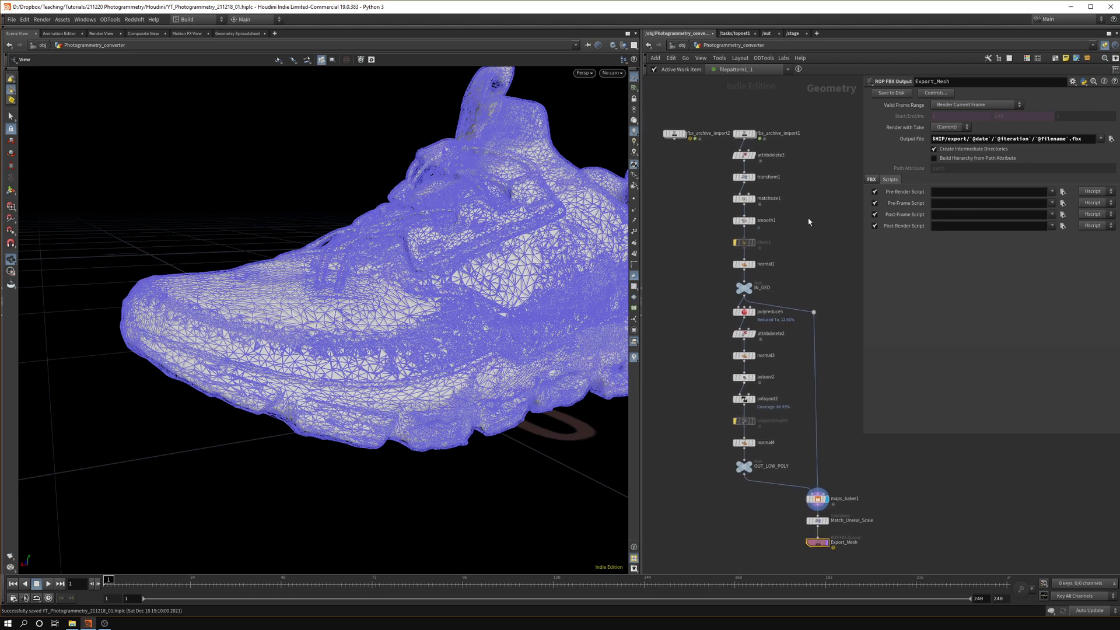
{"action": "mouse_move", "coordinate": [816, 228]}
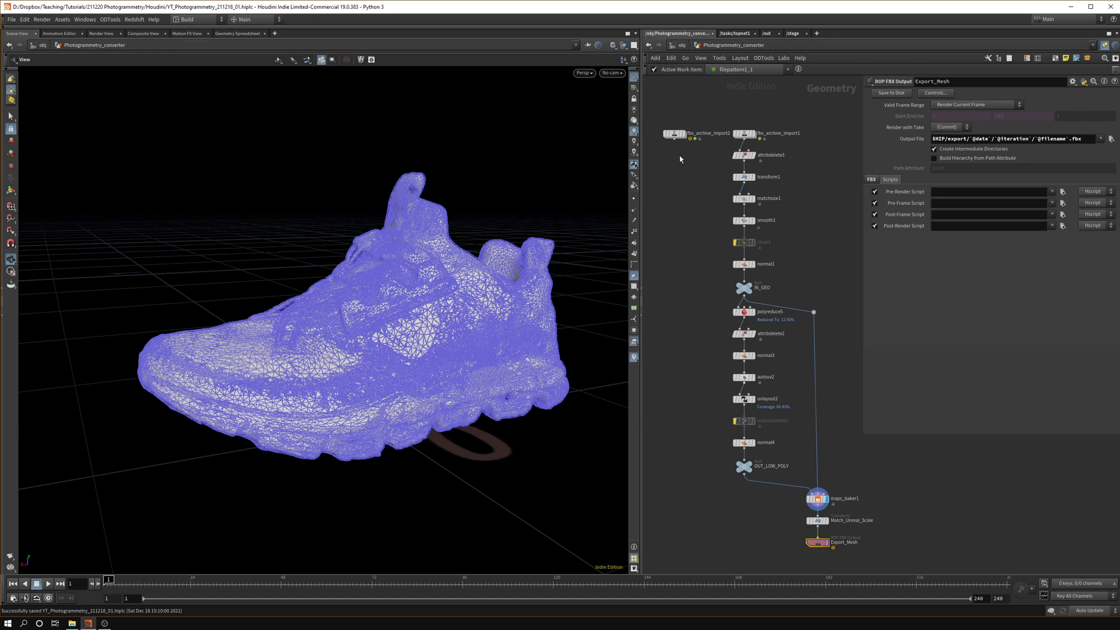
{"action": "mouse_move", "coordinate": [720, 113]}
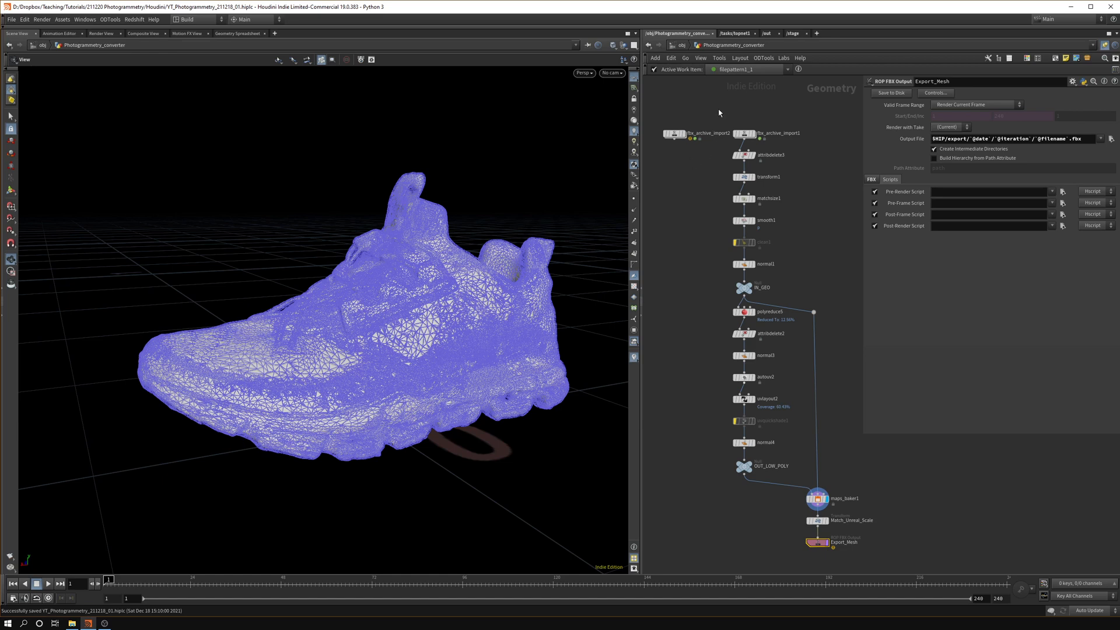
{"action": "mouse_move", "coordinate": [729, 104]}
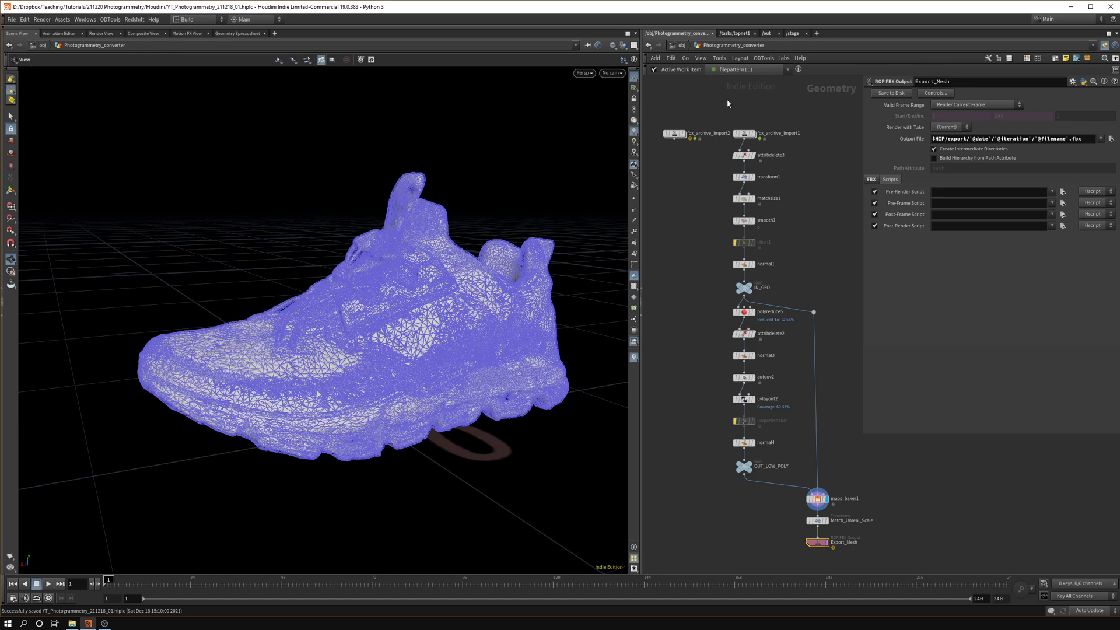
{"action": "mouse_move", "coordinate": [695, 184]}
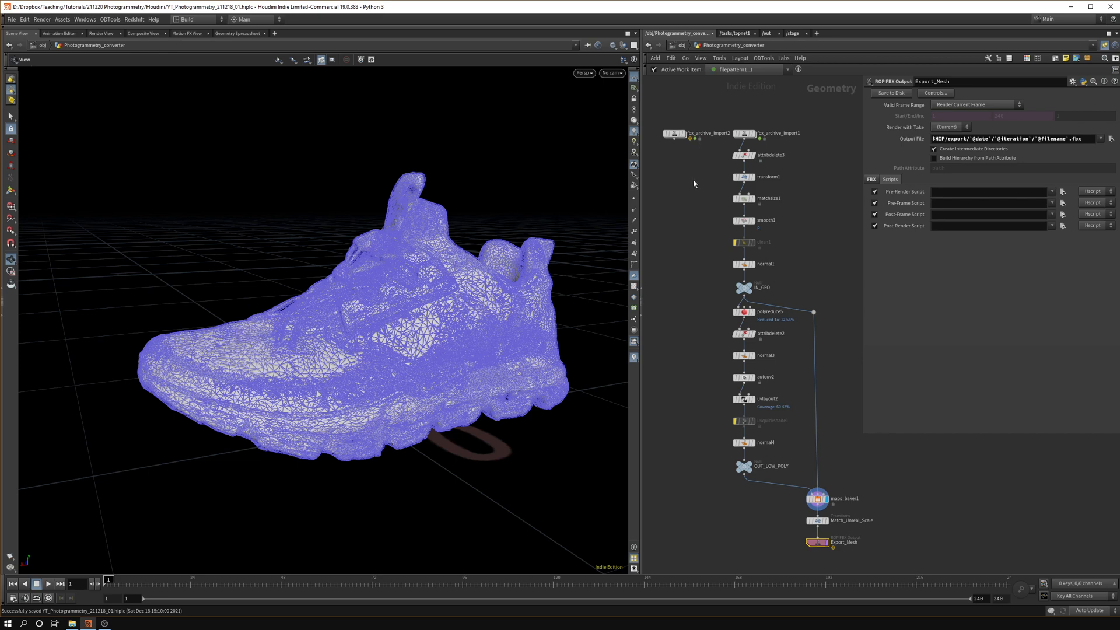
{"action": "mouse_move", "coordinate": [683, 160]}
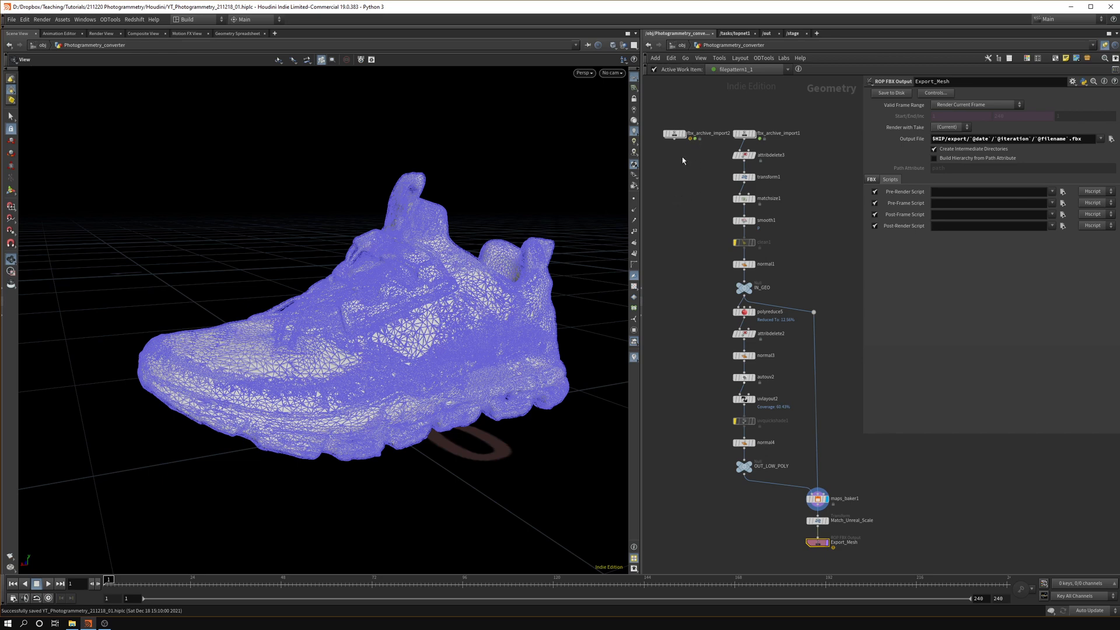
{"action": "mouse_move", "coordinate": [685, 145]}
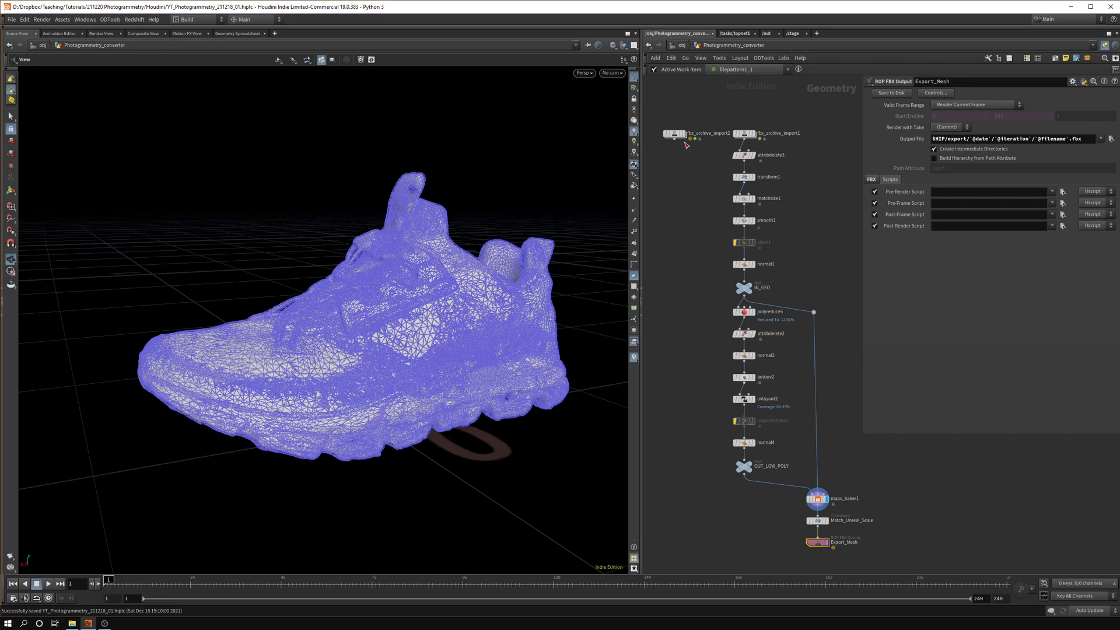
{"action": "mouse_move", "coordinate": [684, 142]}
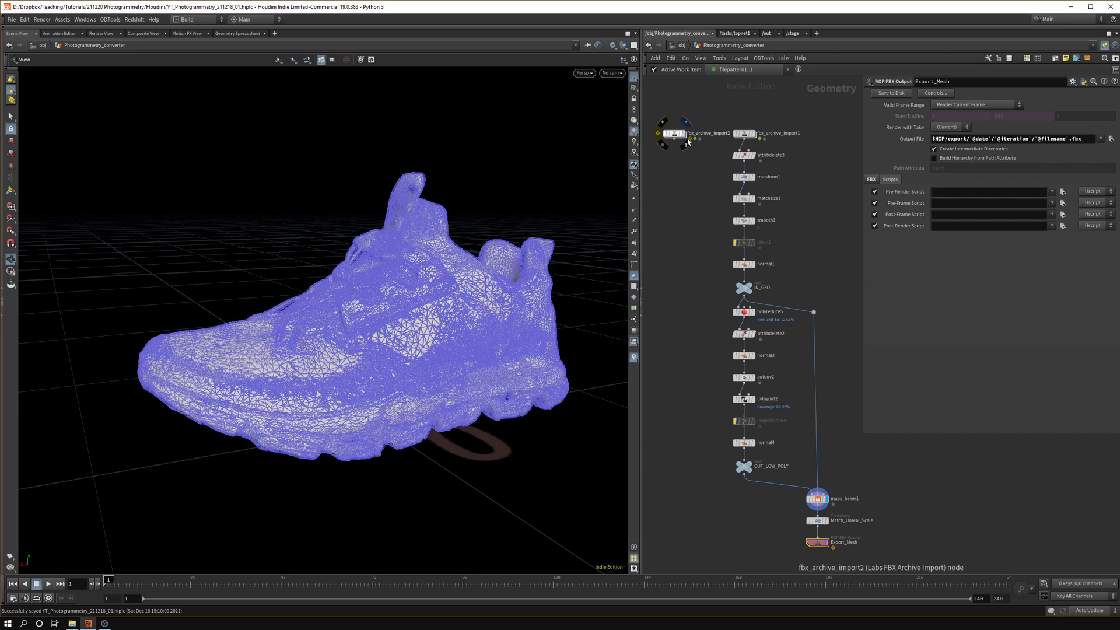